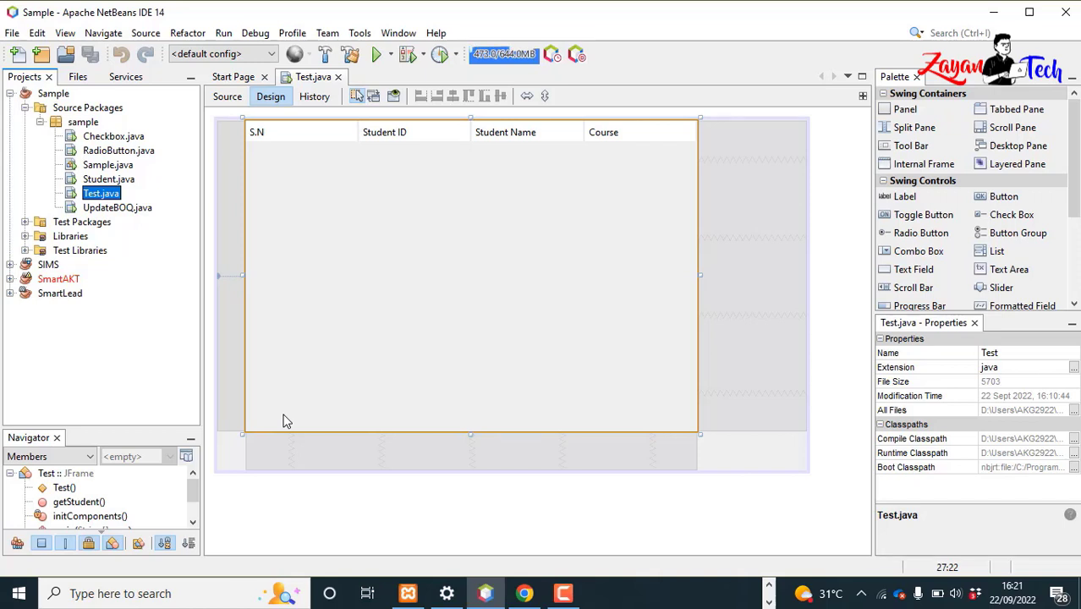
mouse_move(645, 345)
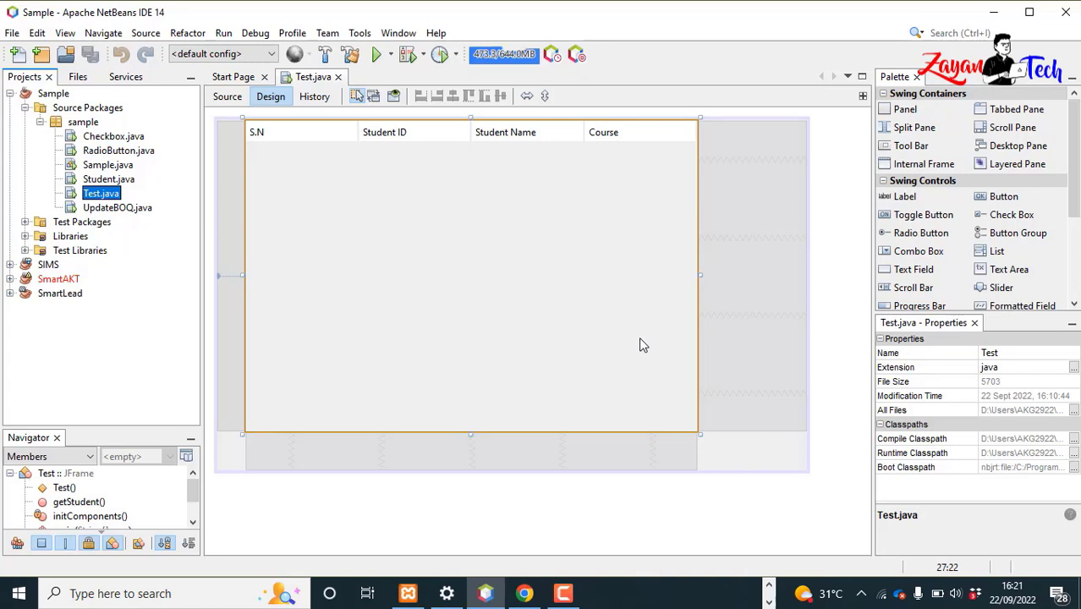
mouse_move(790, 338)
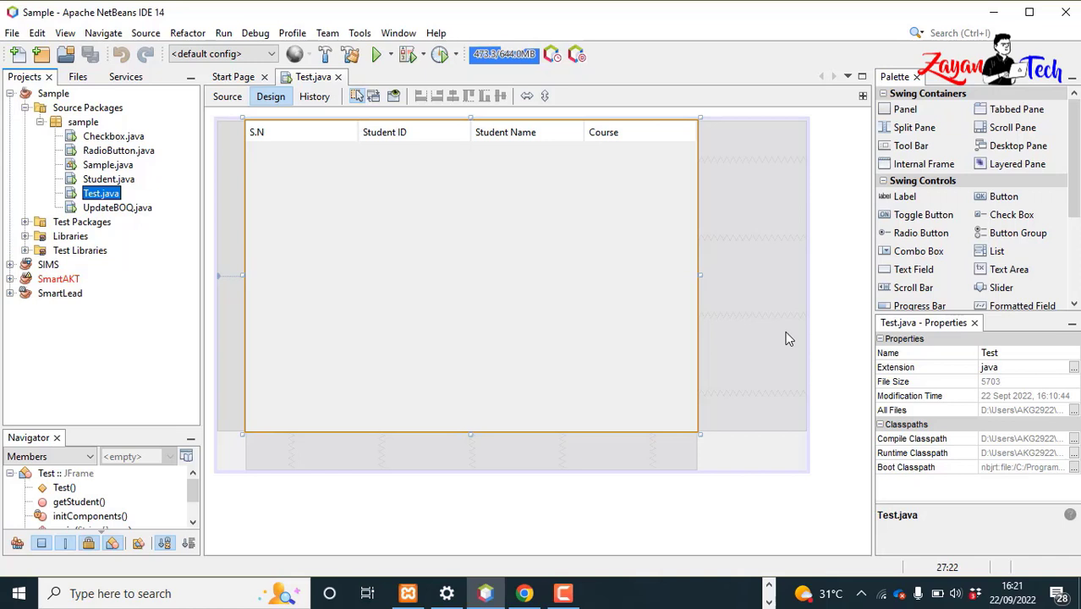
mouse_move(786, 334)
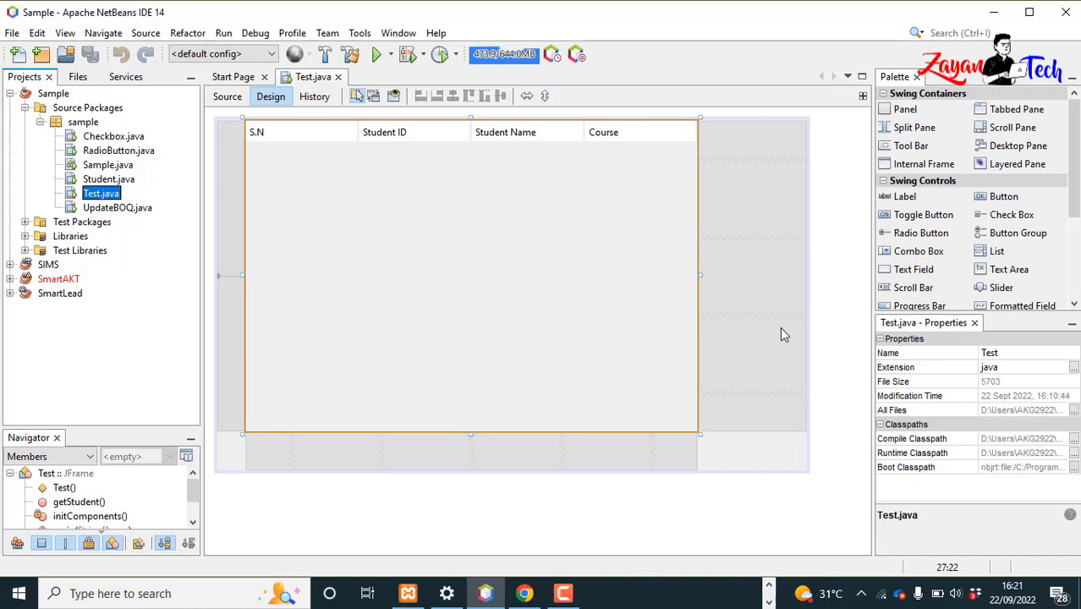
mouse_move(731, 321)
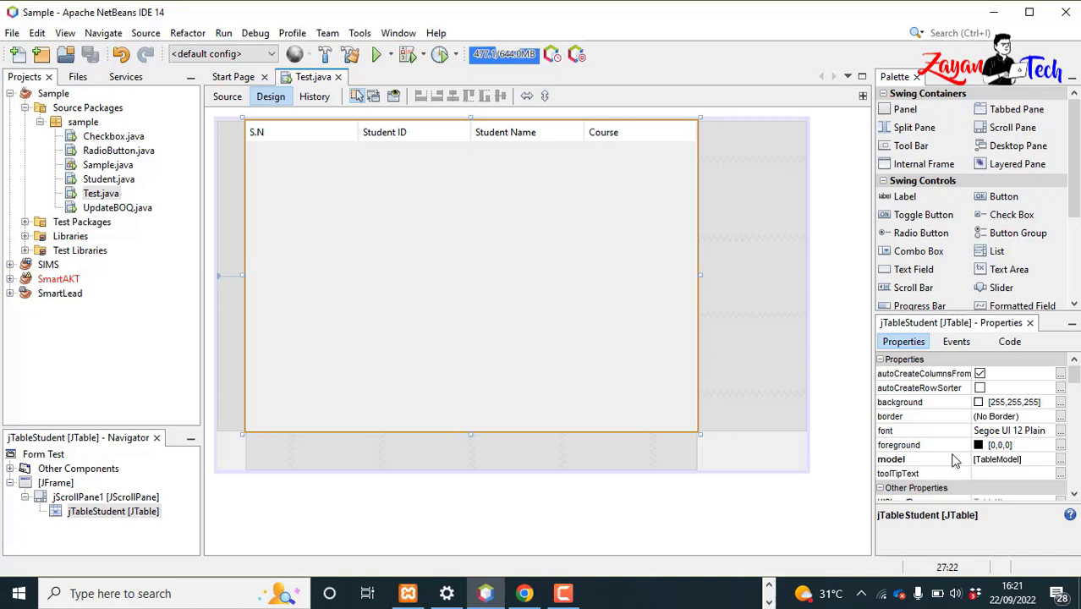
mouse_move(932, 221)
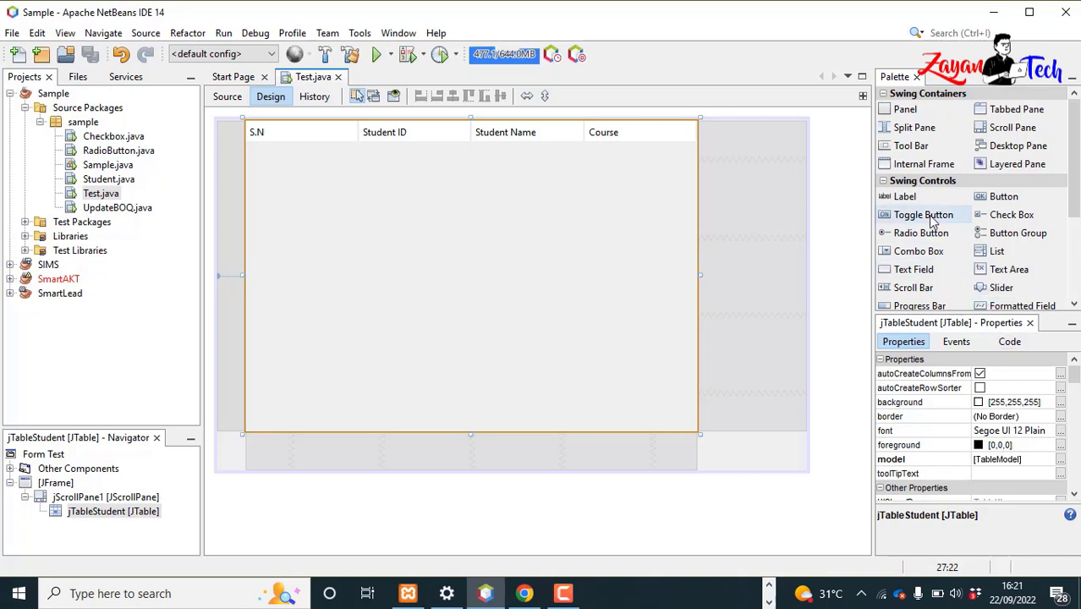
Step: Place a new button below the student table and set its caption to EXPORT
scroll("down", 3)
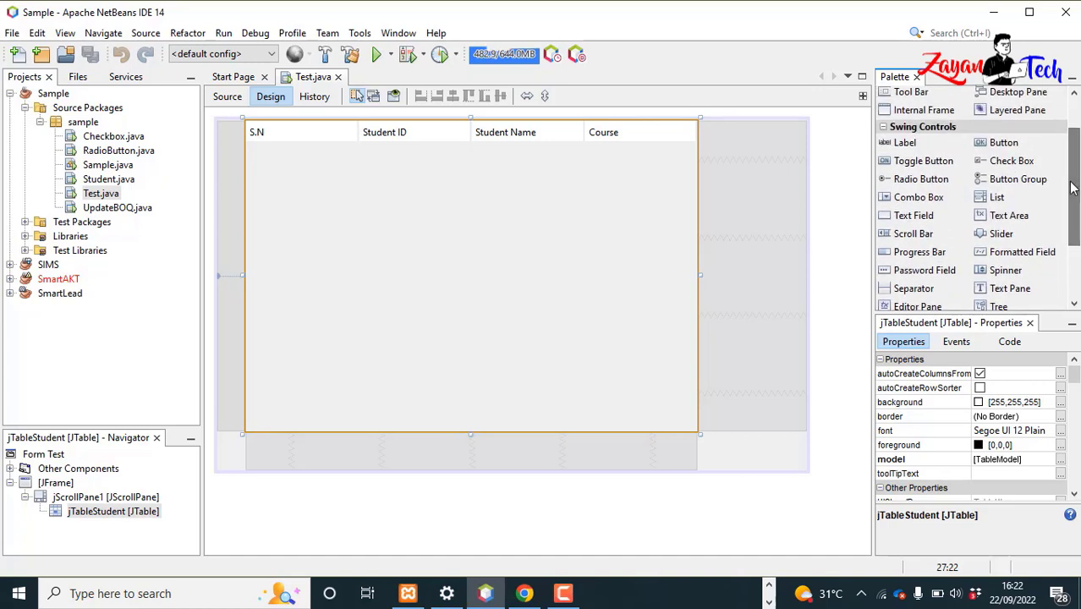
mouse_move(1004, 142)
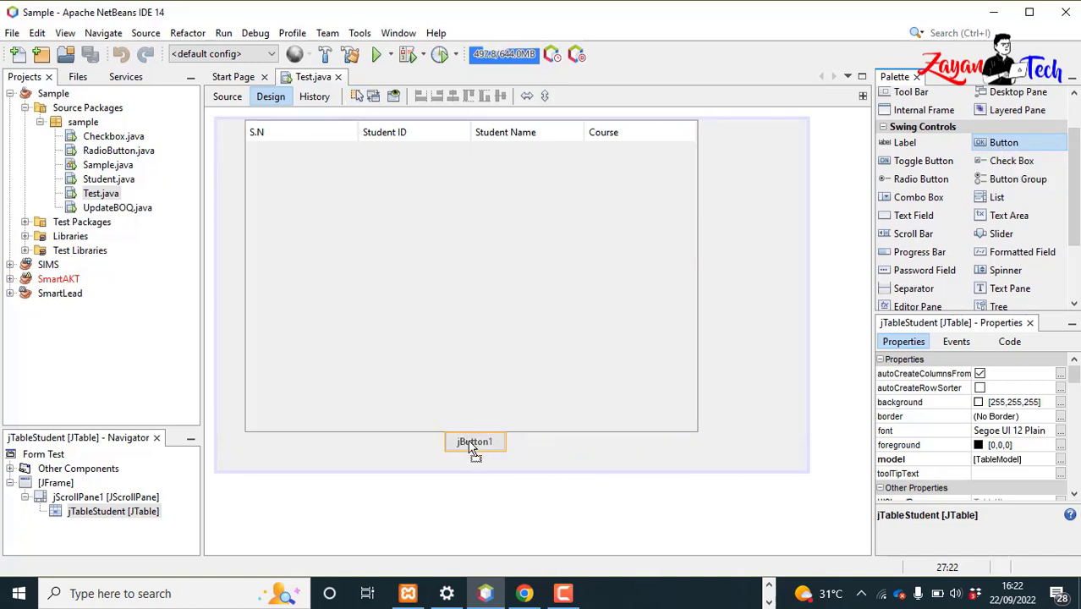
left_click_drag(475, 442, 733, 466)
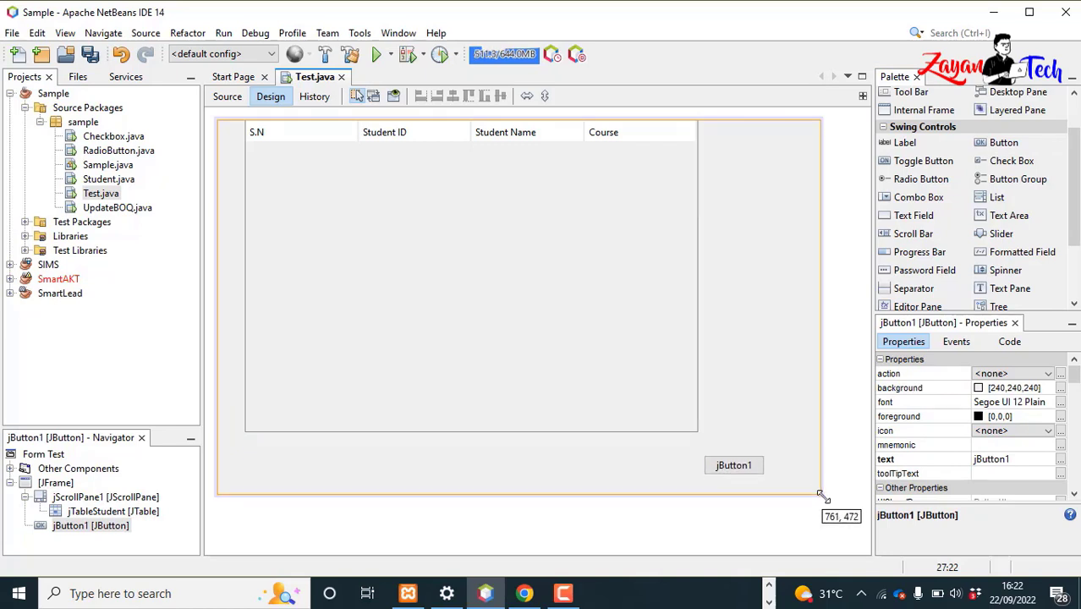
left_click_drag(733, 465, 452, 456)
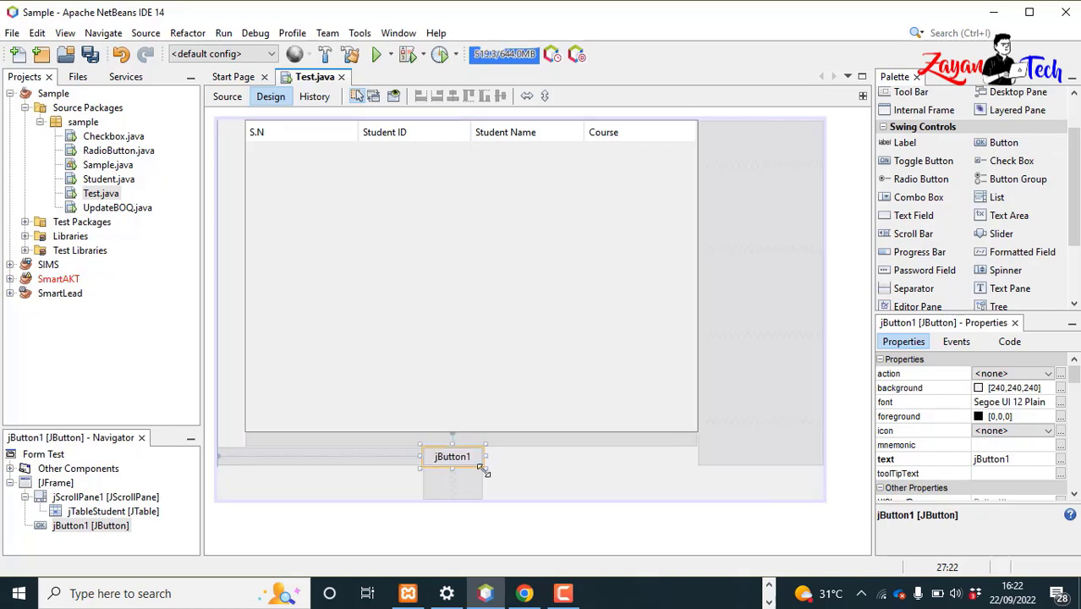
right_click(452, 456)
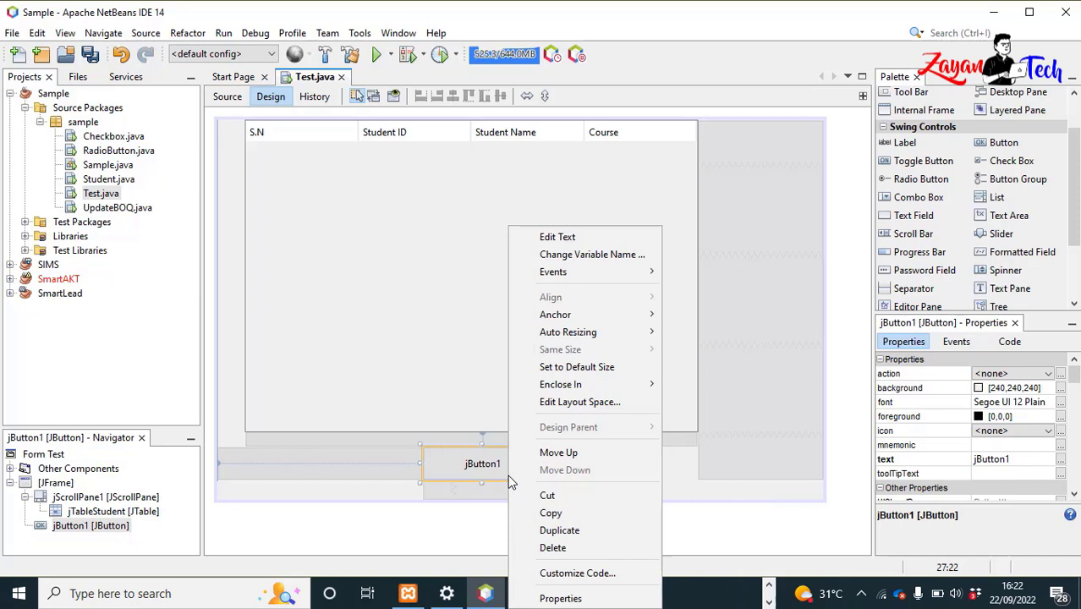
left_click(557, 237)
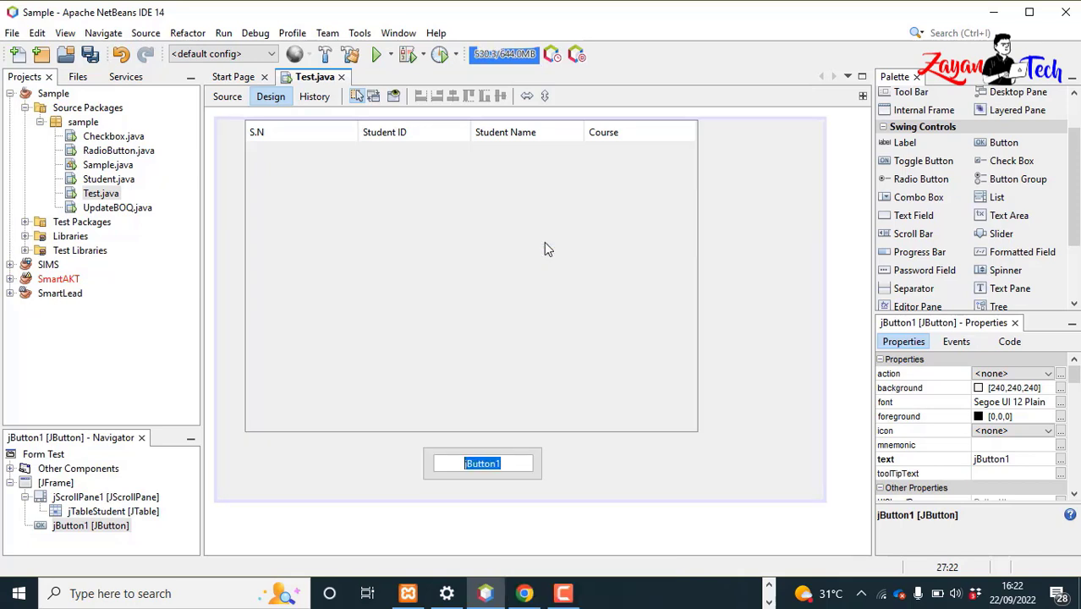
type("EXPORT")
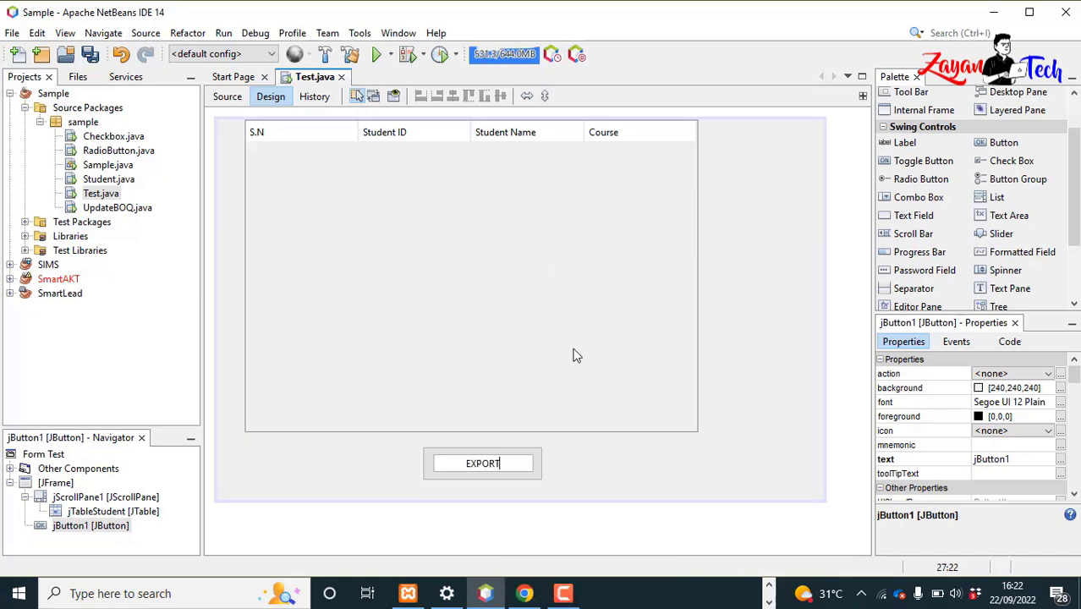
Step: Rename the button's variable to jExportButton
left_click(483, 464)
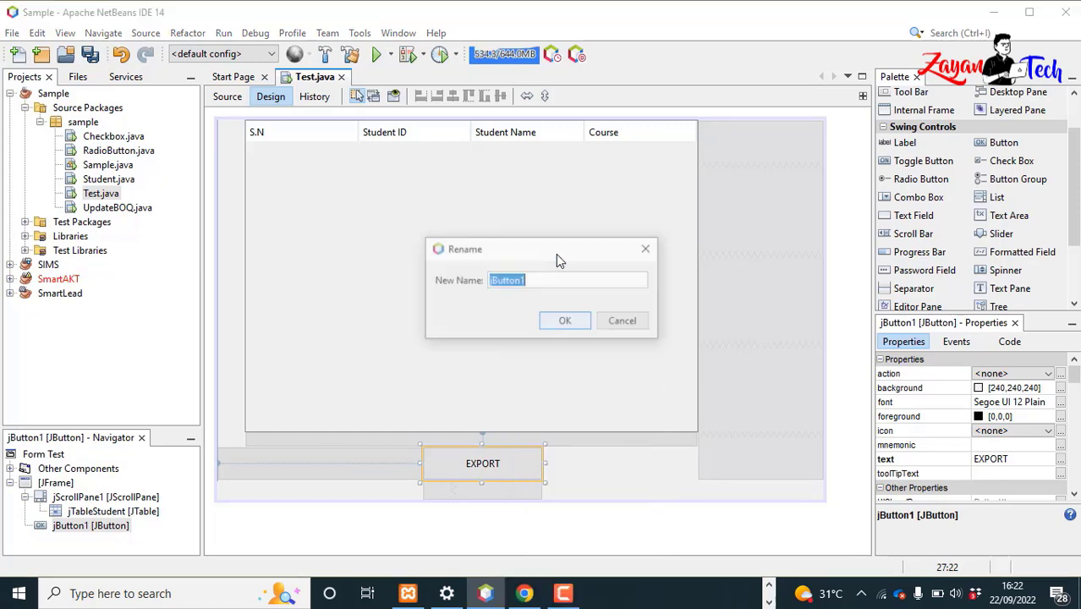
type("jExpoButton")
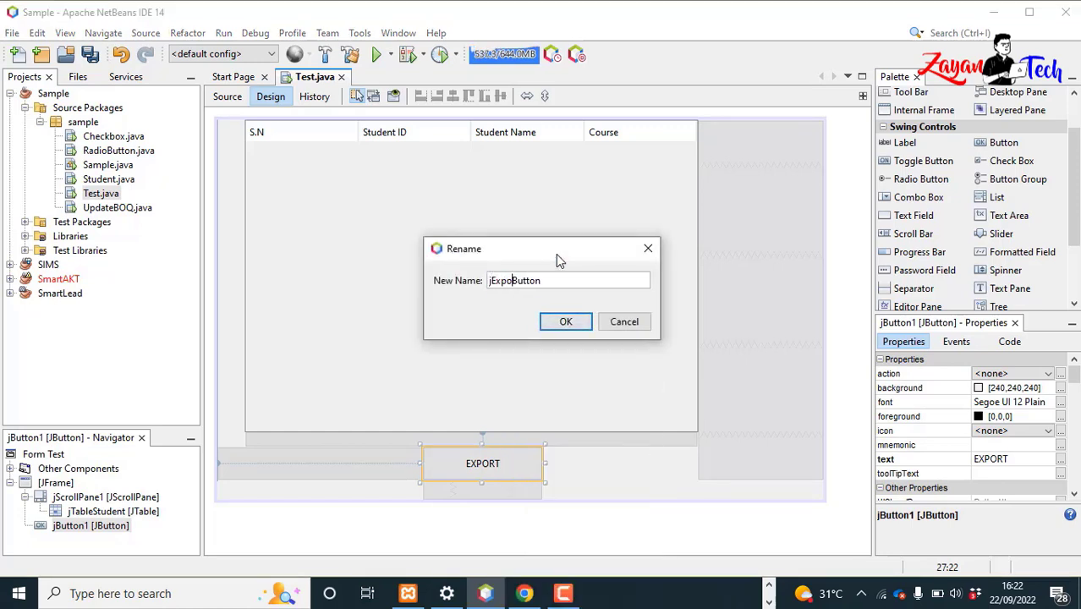
left_click(565, 322)
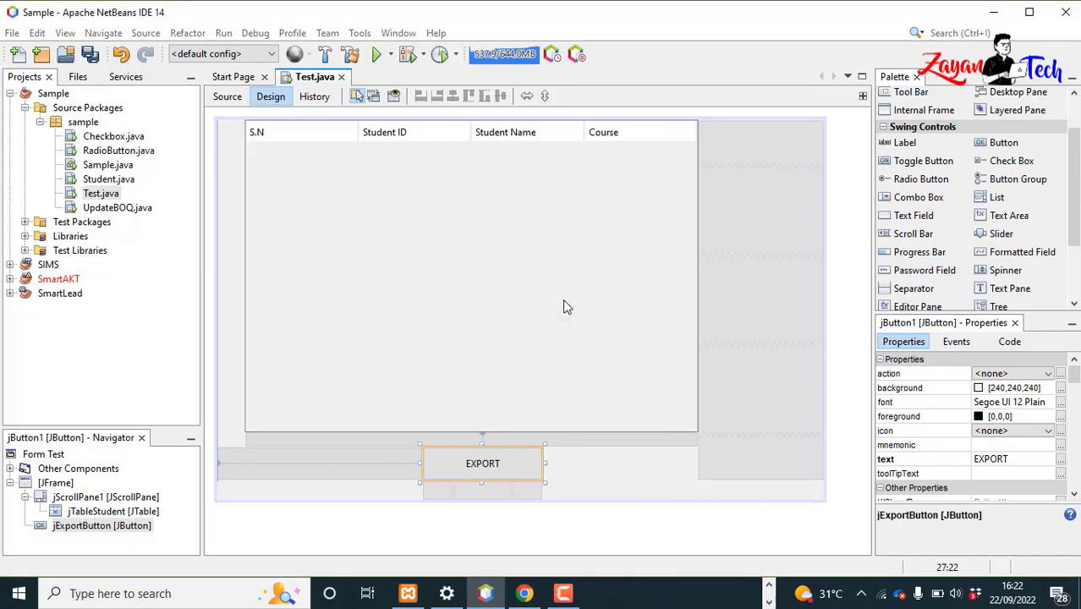
left_click(483, 464)
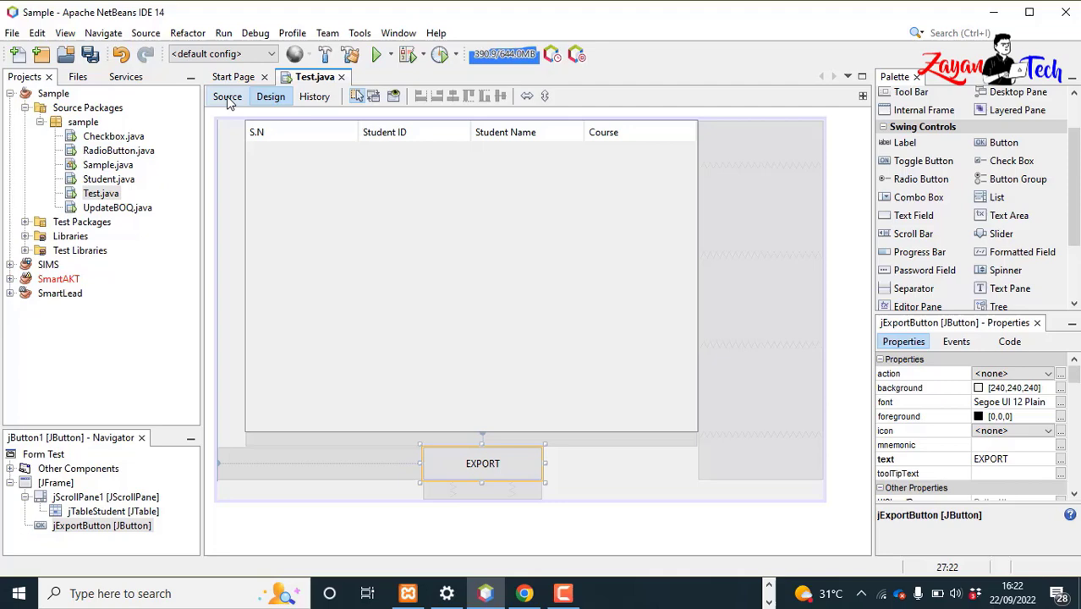
Step: Open Test.java's source and place the cursor on the blank line after getStudent()
left_click(227, 96)
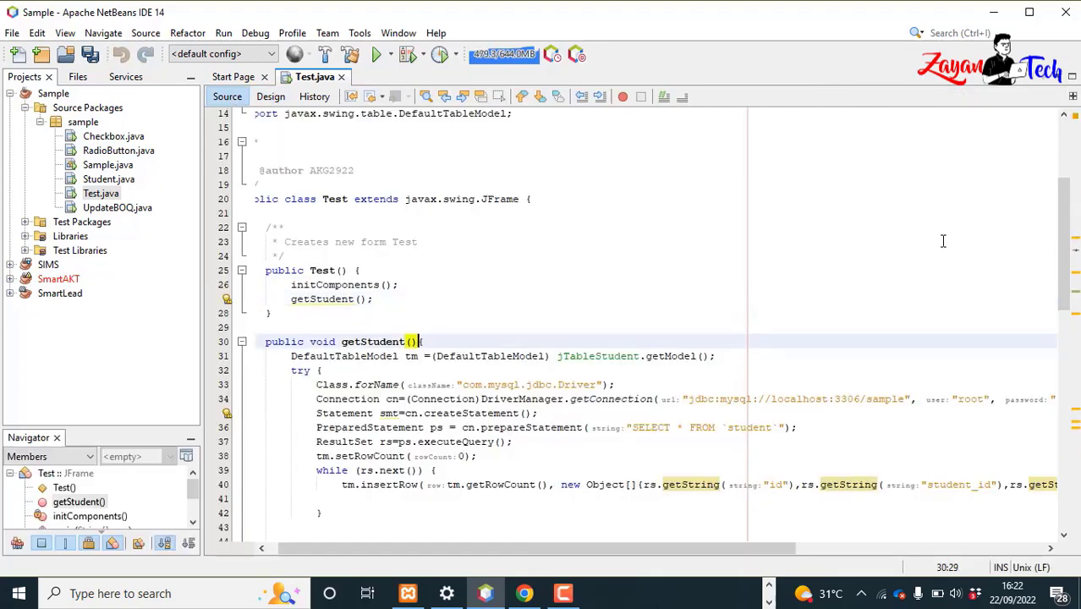
scroll("down", 3)
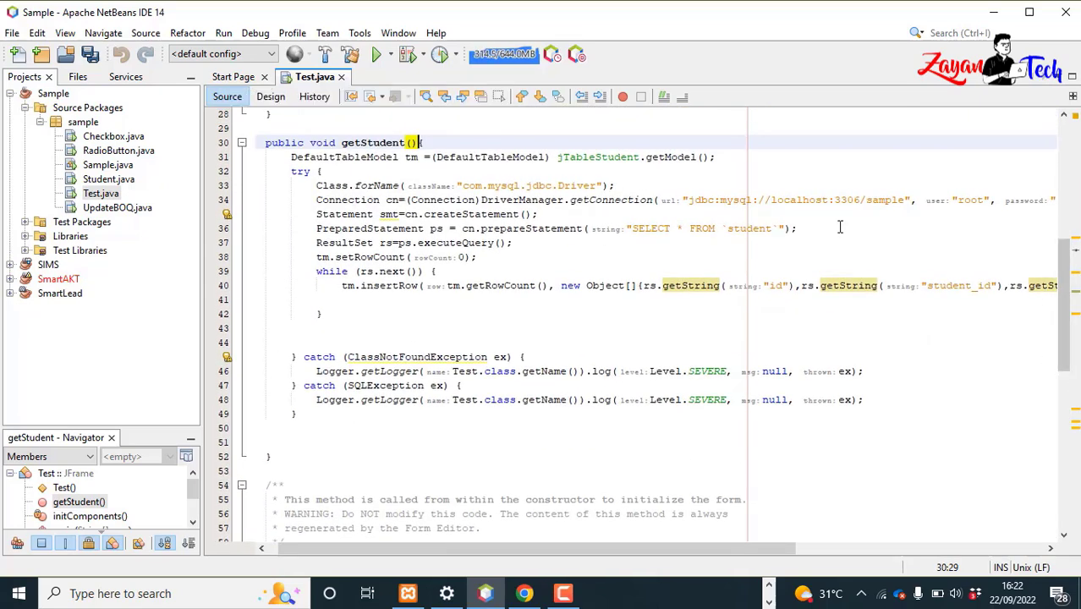
left_click(423, 142)
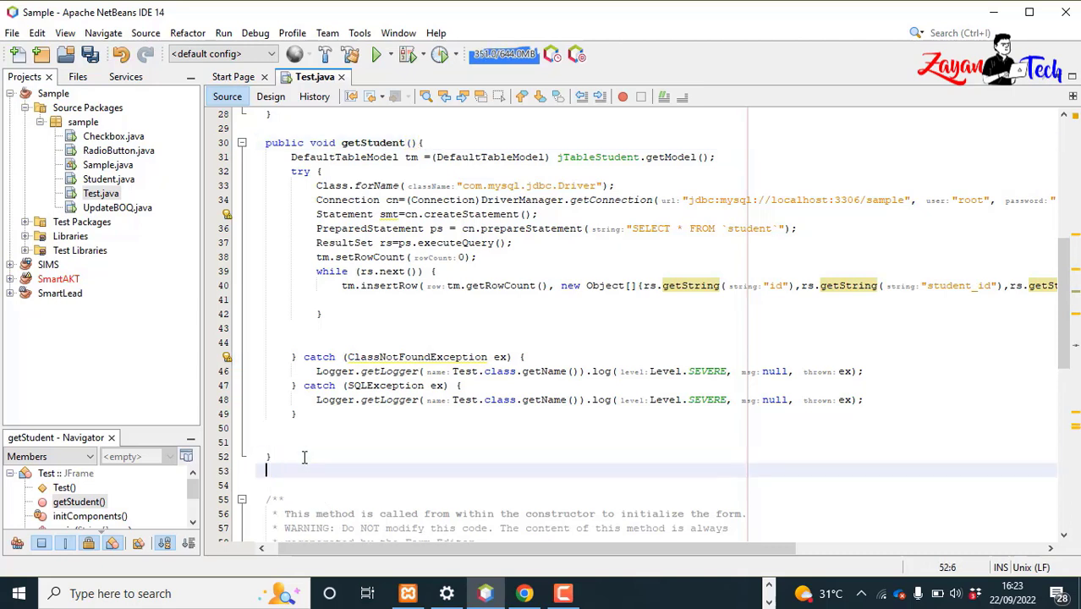
Step: Declare an empty public void export(JTable table, File file) method
type("publ")
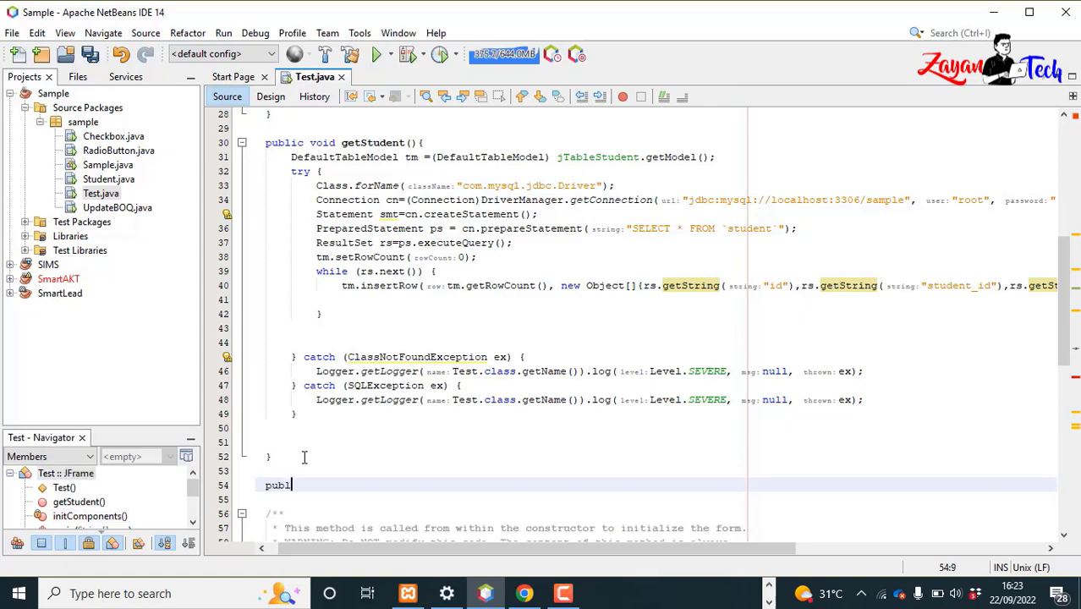
type("ic")
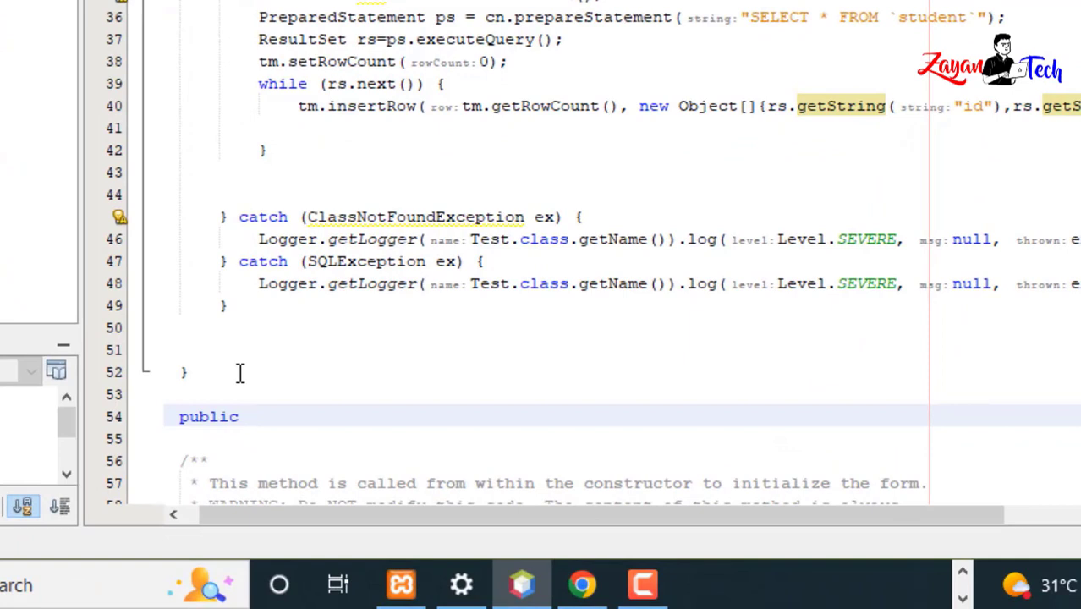
type("void")
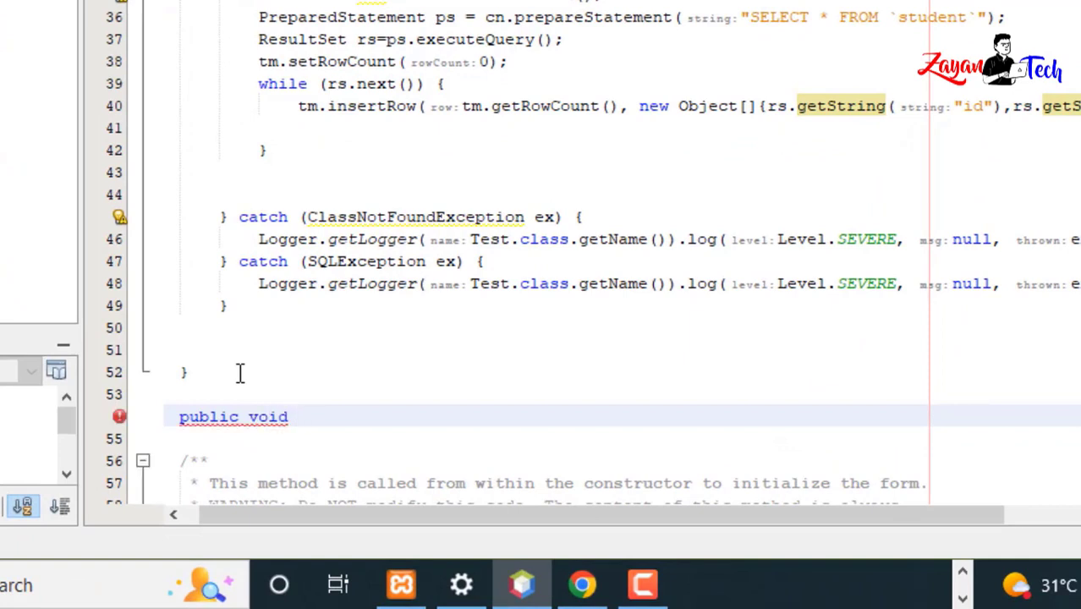
type("export(")
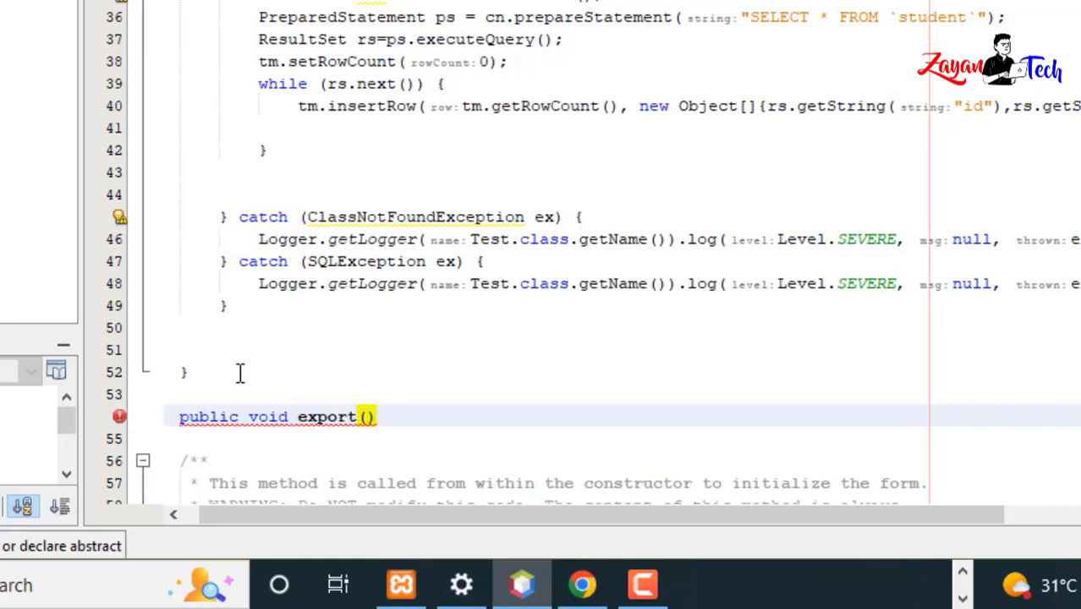
type("jTable table,")
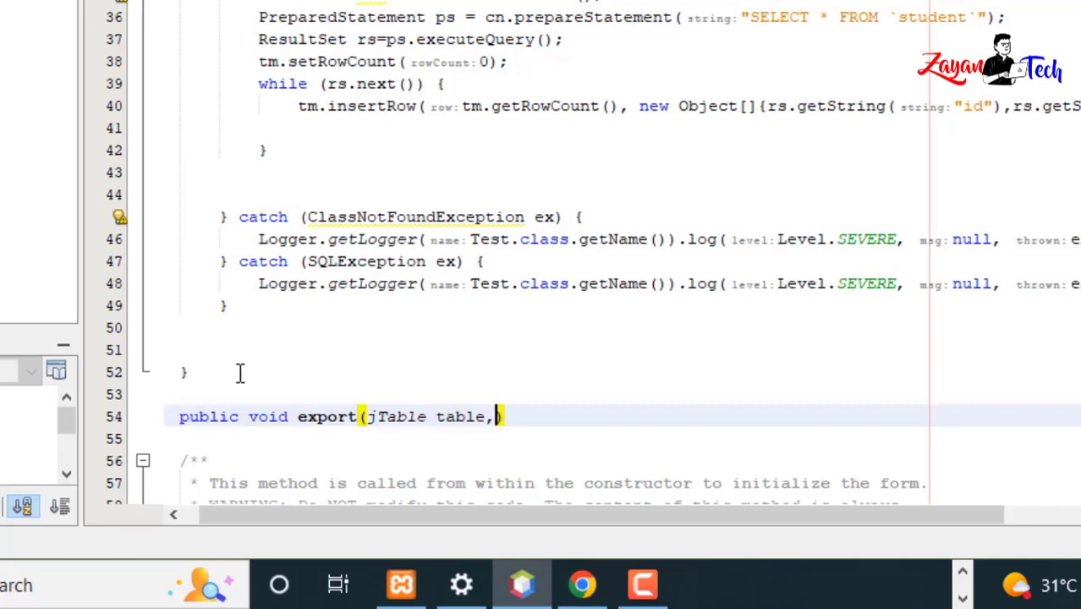
type("File file")
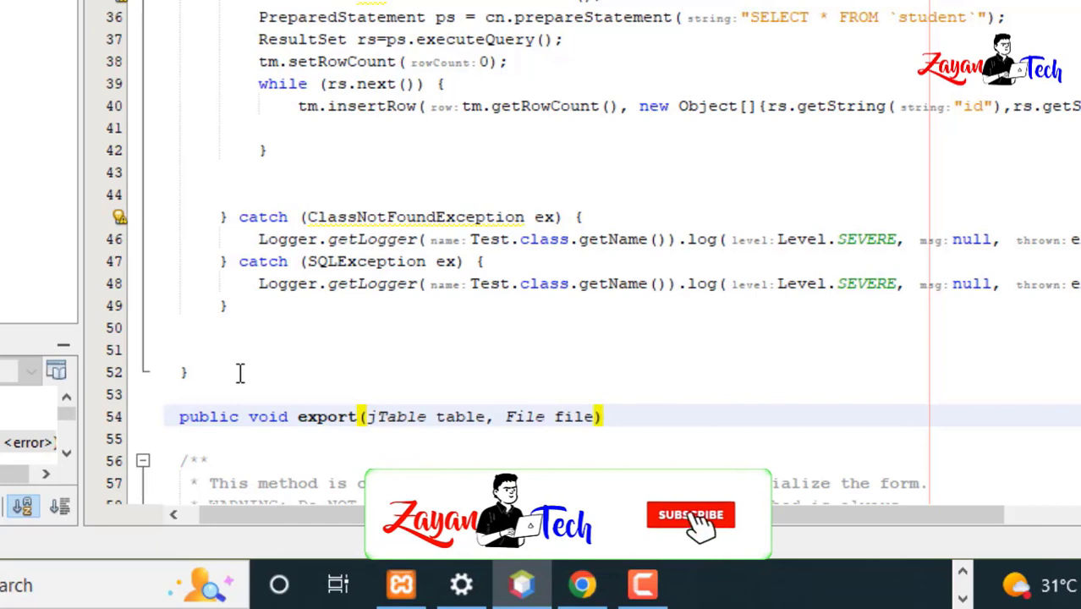
type("{}")
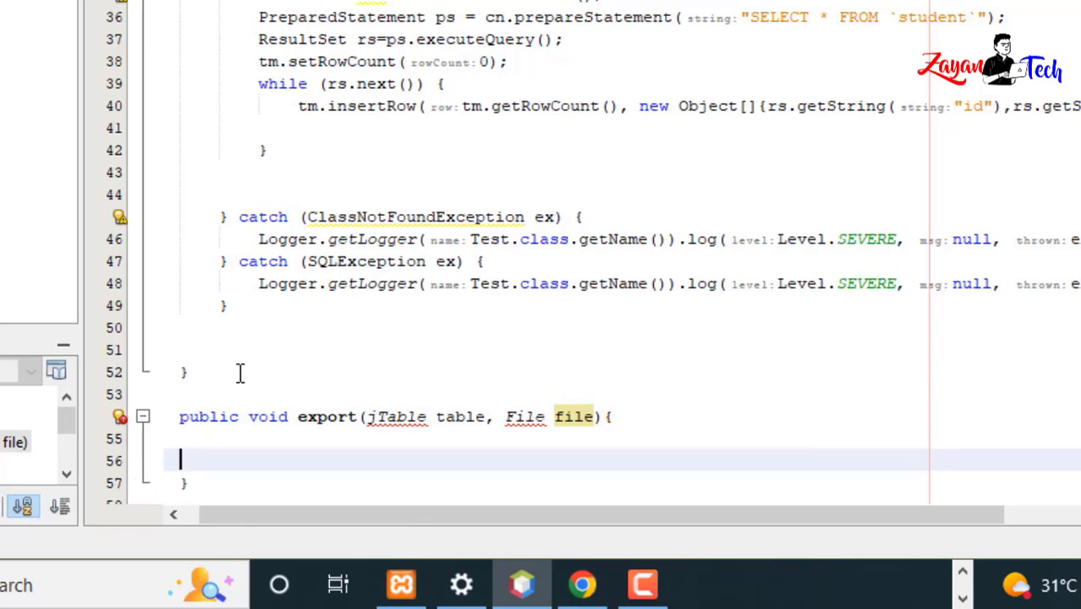
Step: Assign jTableStudent.getModel() to TableModel m and add the TableModel import
type("Table")
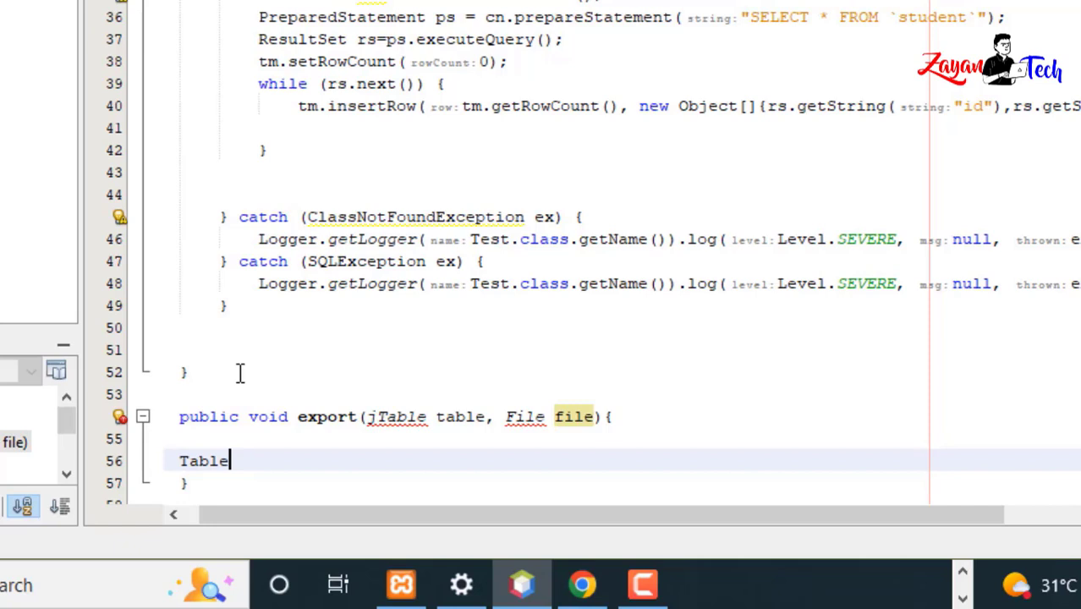
type("Model m =")
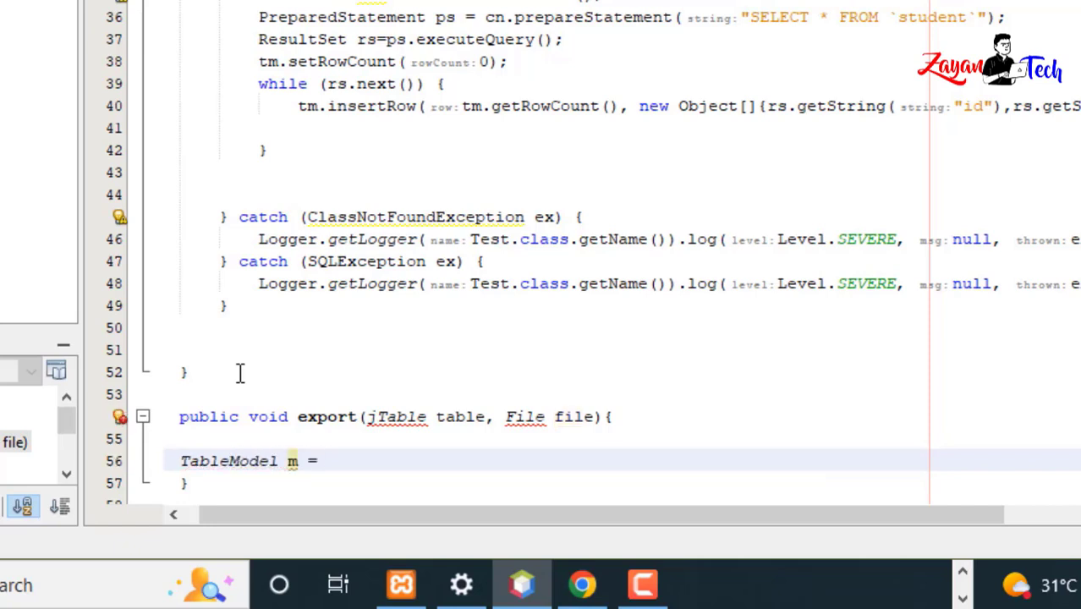
type("jTableStudent")
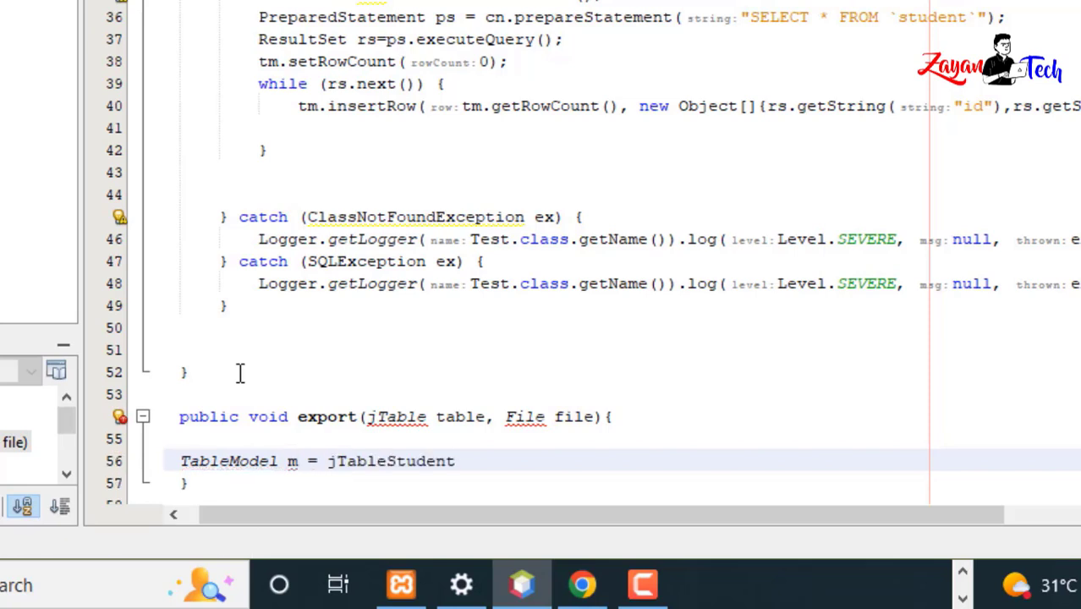
type(".getModel();")
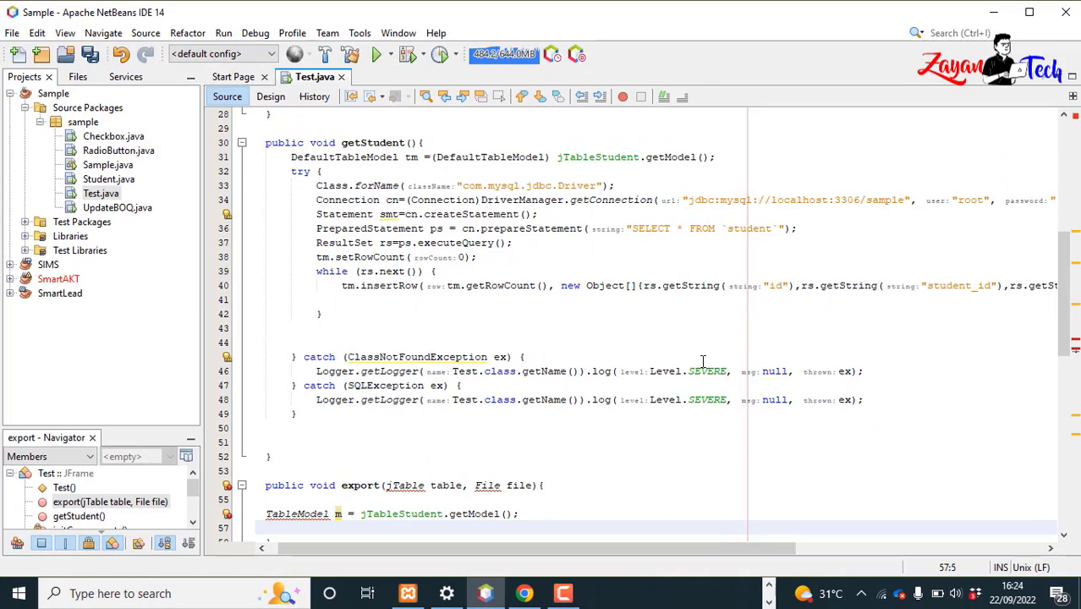
scroll("down", 3)
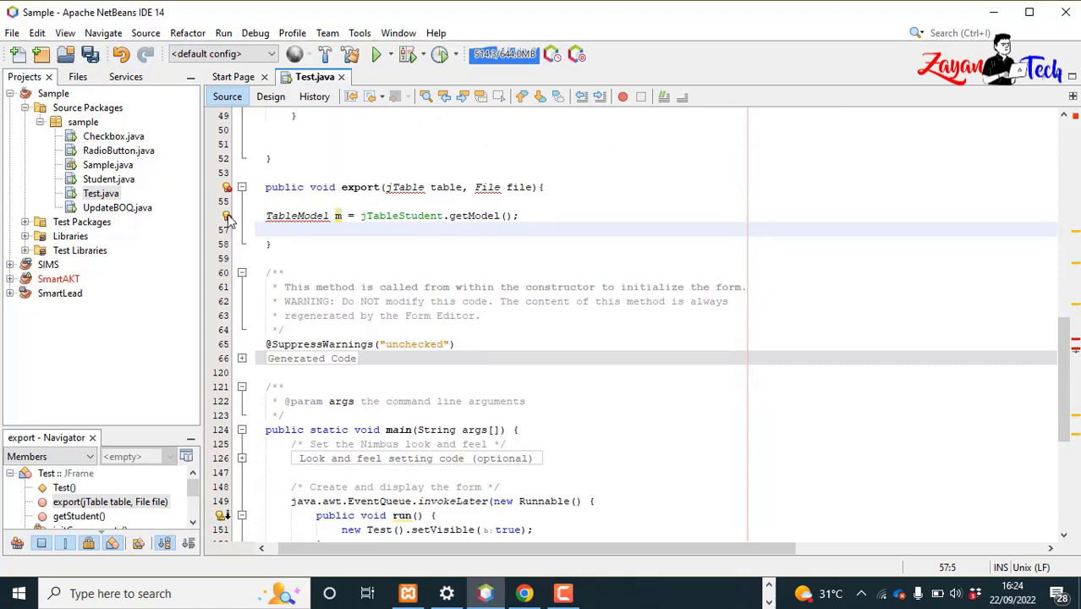
mouse_move(318, 237)
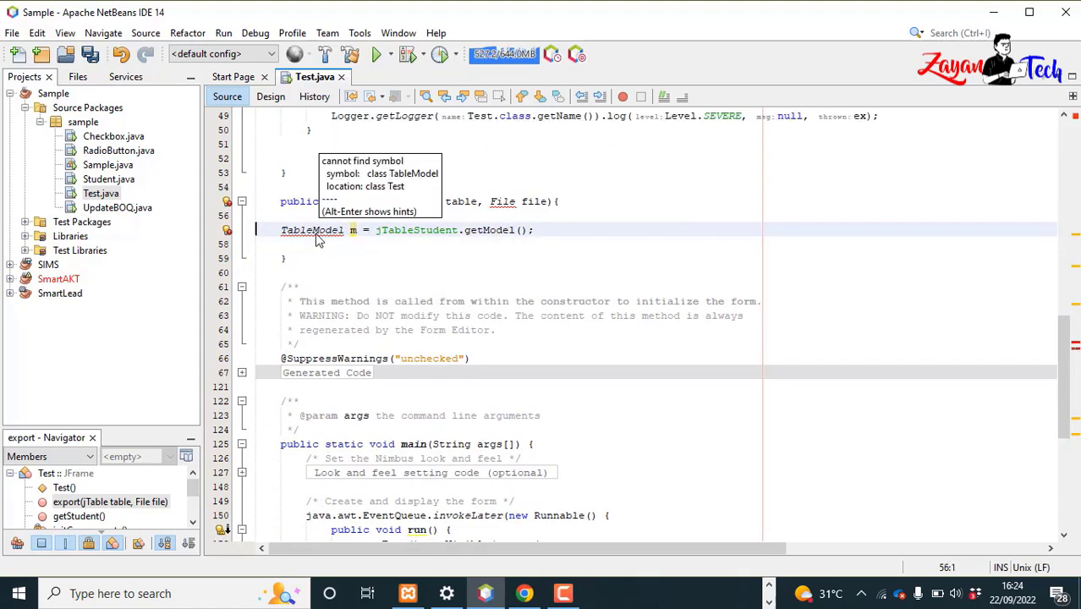
left_click(548, 229)
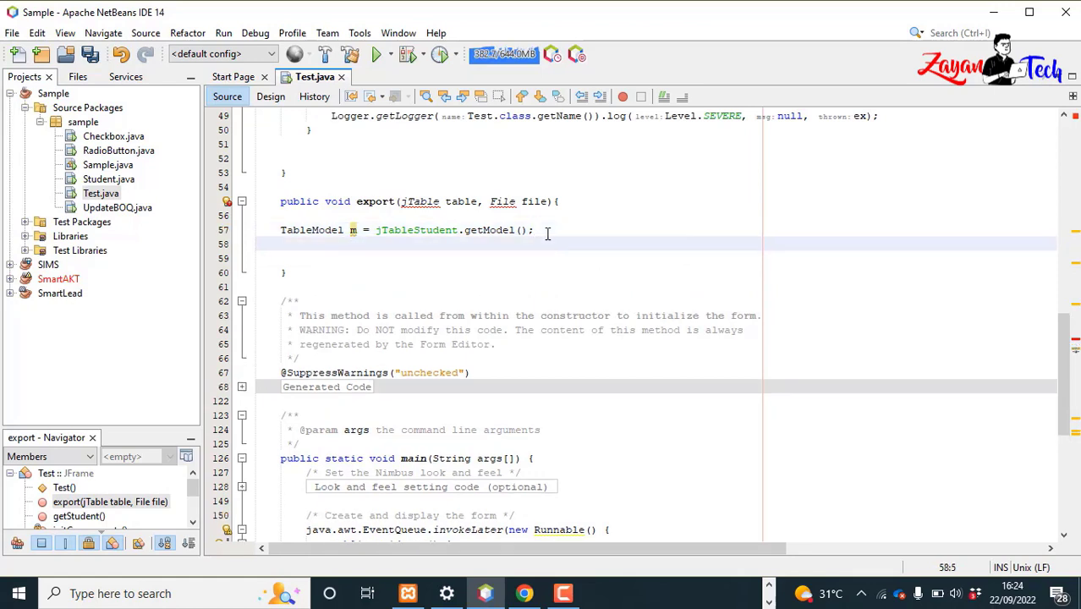
Step: Create a FileWriter named fw for the export file
type("FileWr")
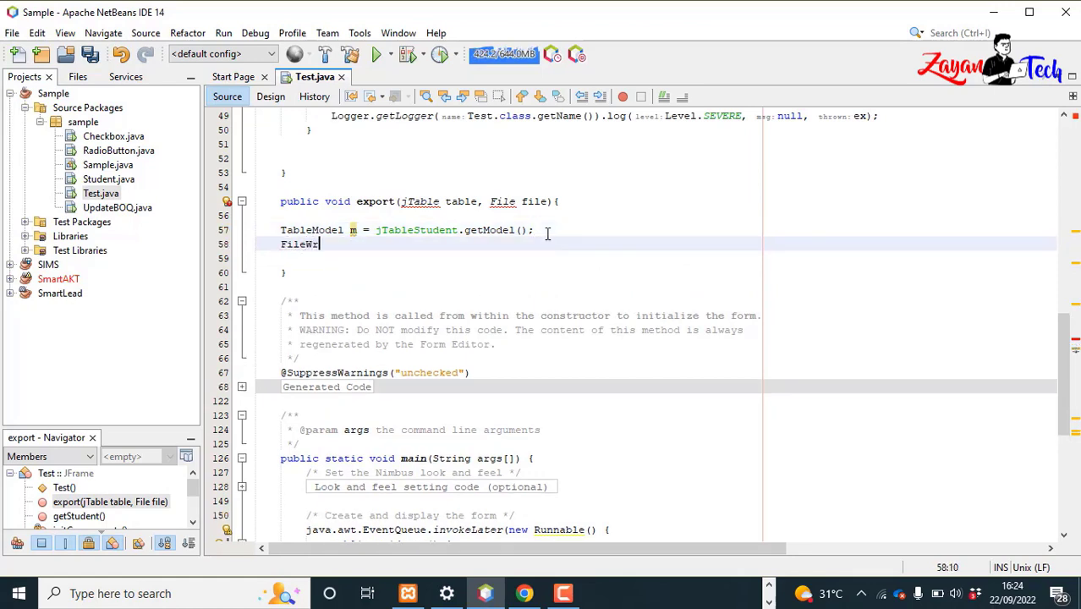
type("ter")
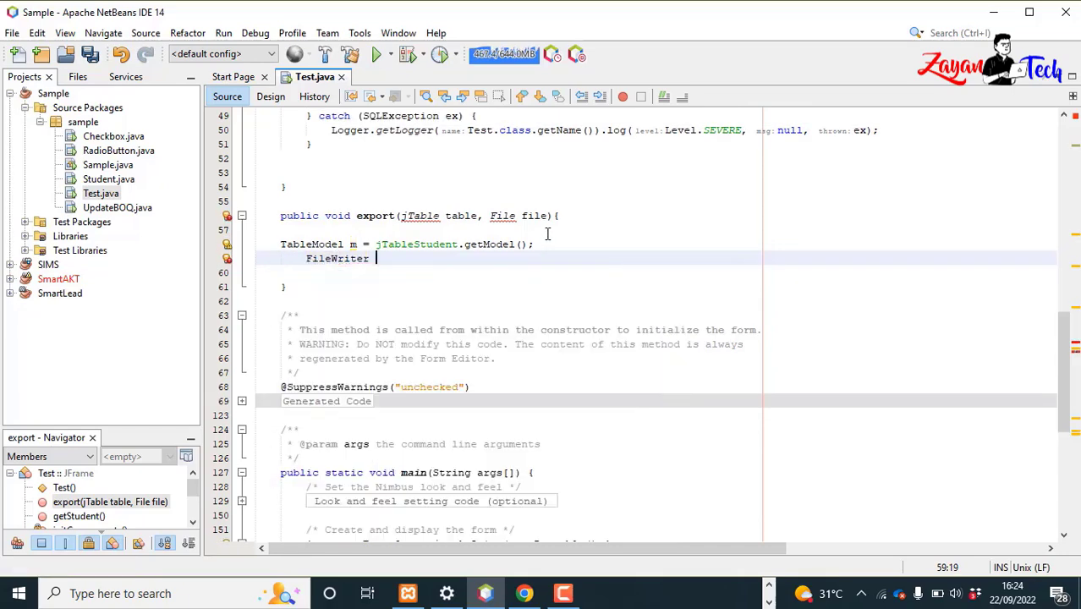
type("fw = new F")
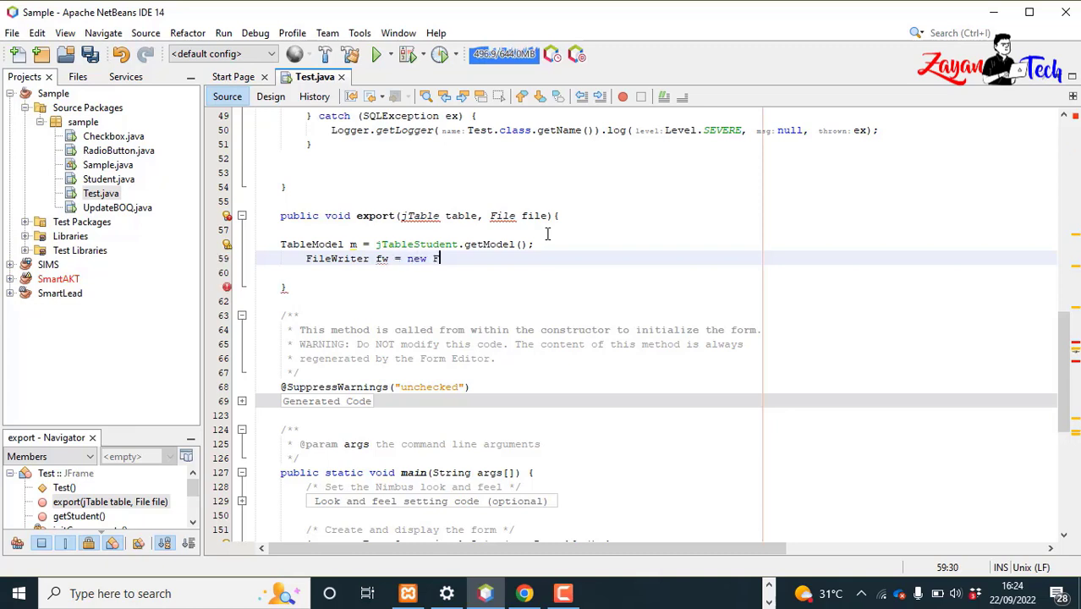
type("ileWriter(file);")
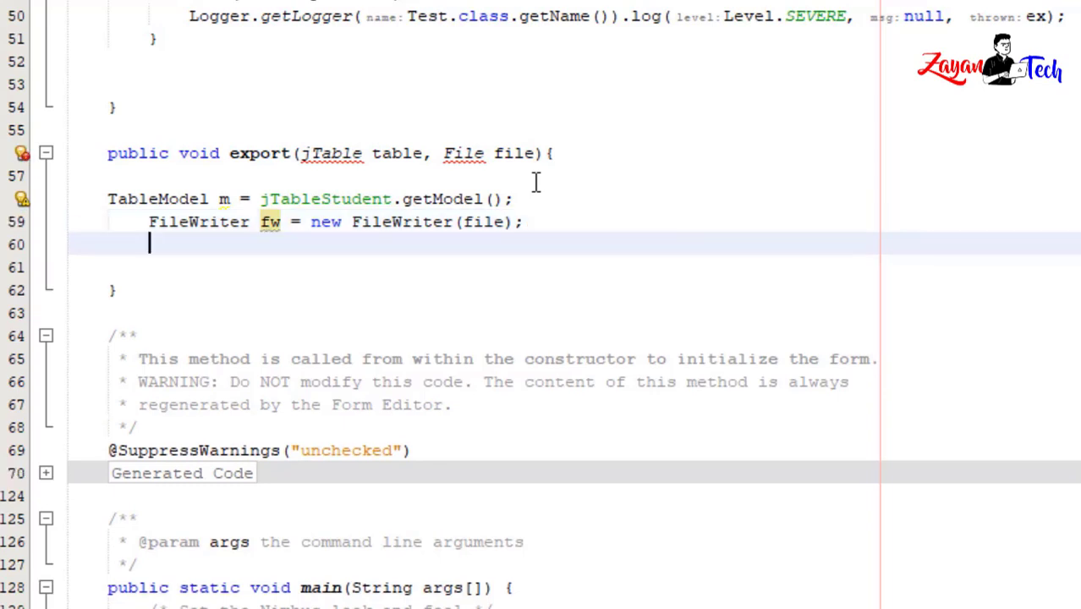
Step: Add a for loop with i from 0 to the model's column count
type("for int")
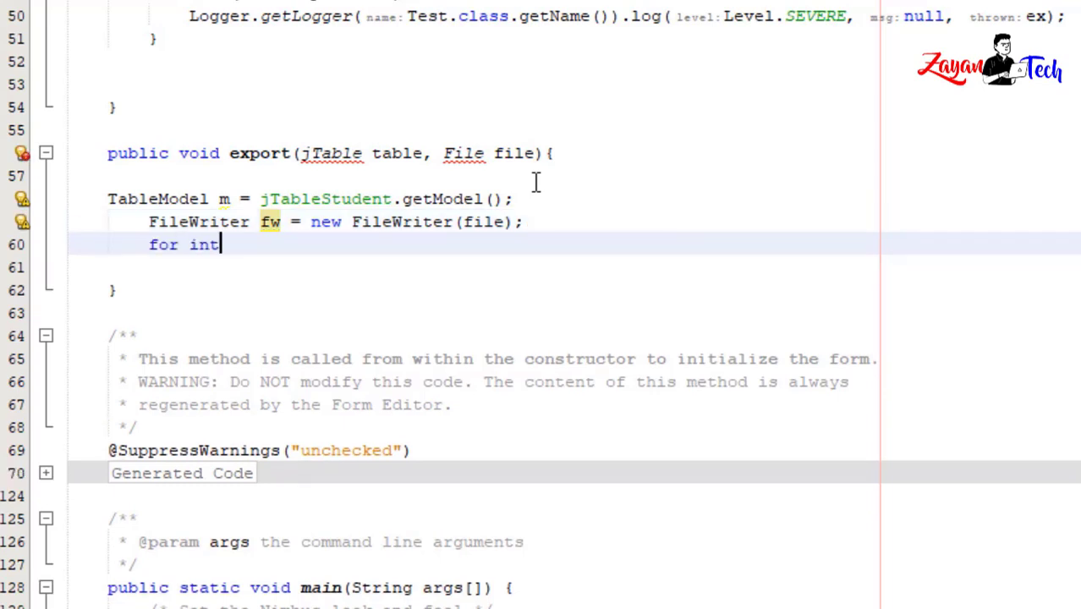
key("BackSpace")
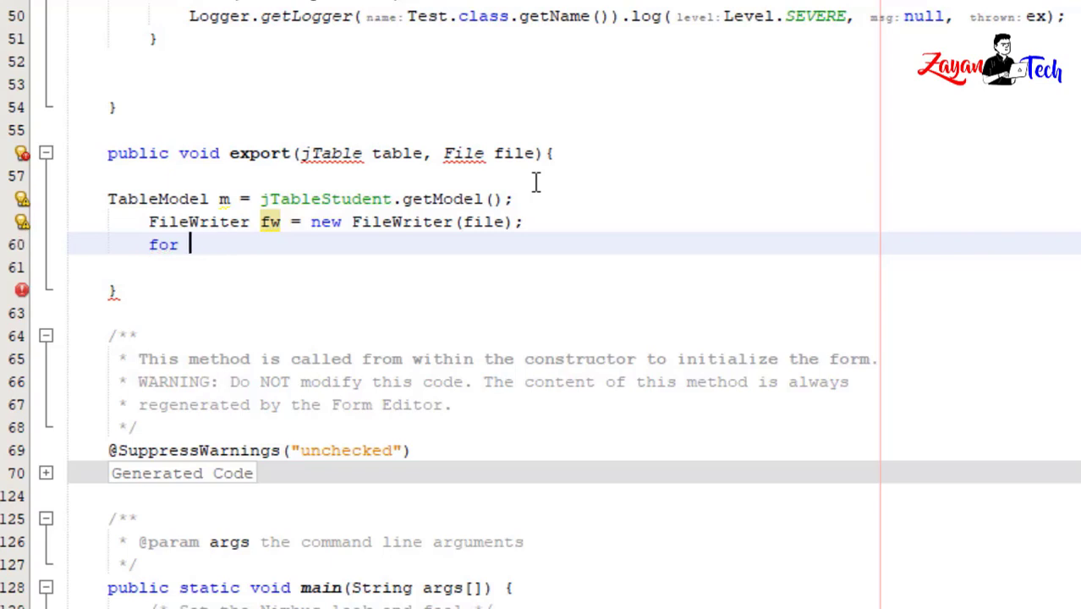
type("()")
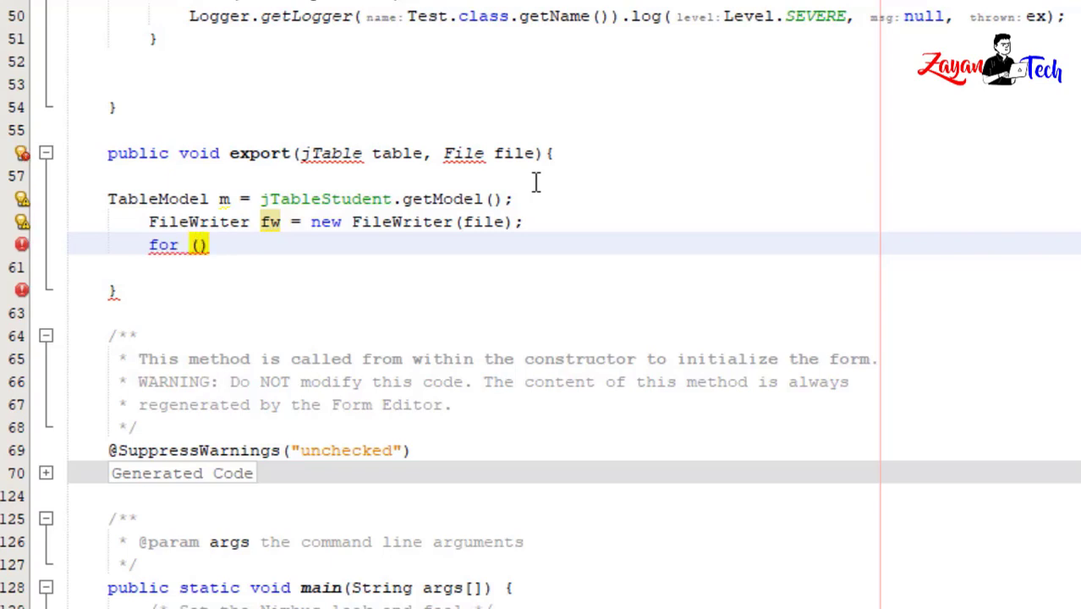
type("int")
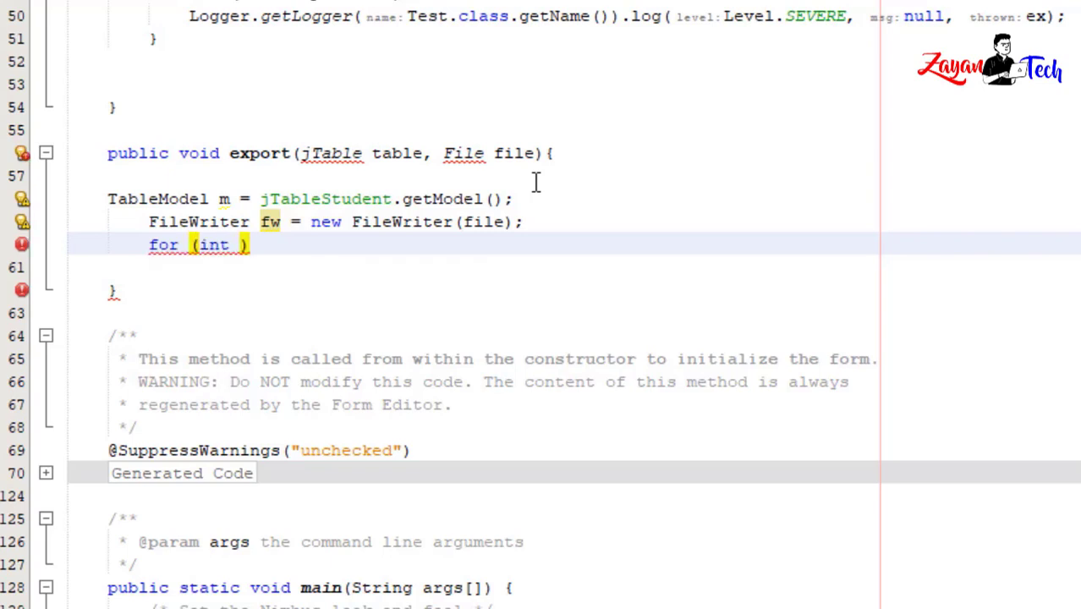
type("i=0)")
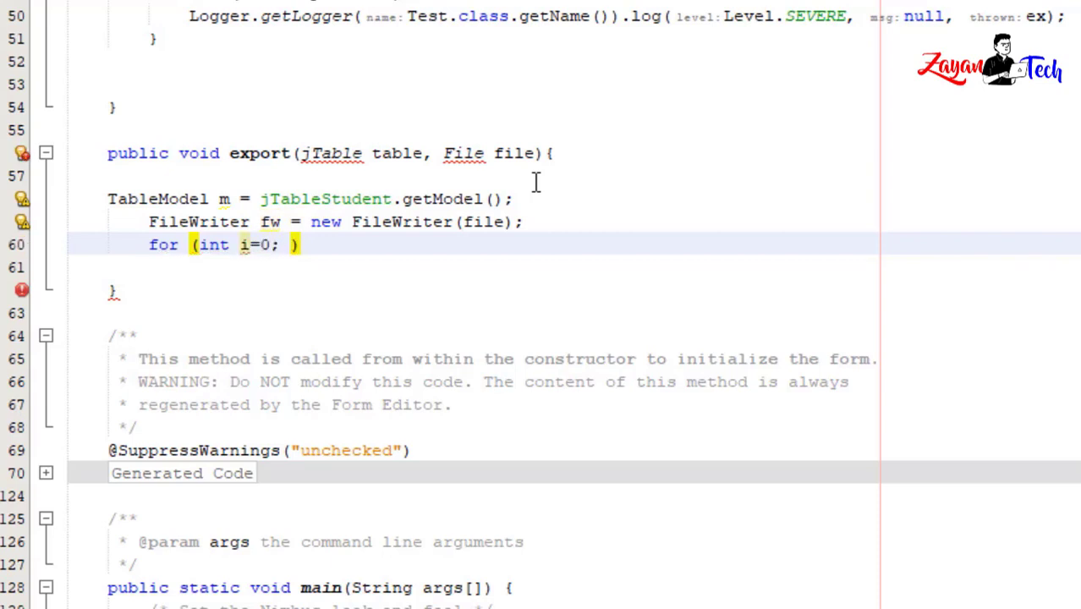
type("i<")
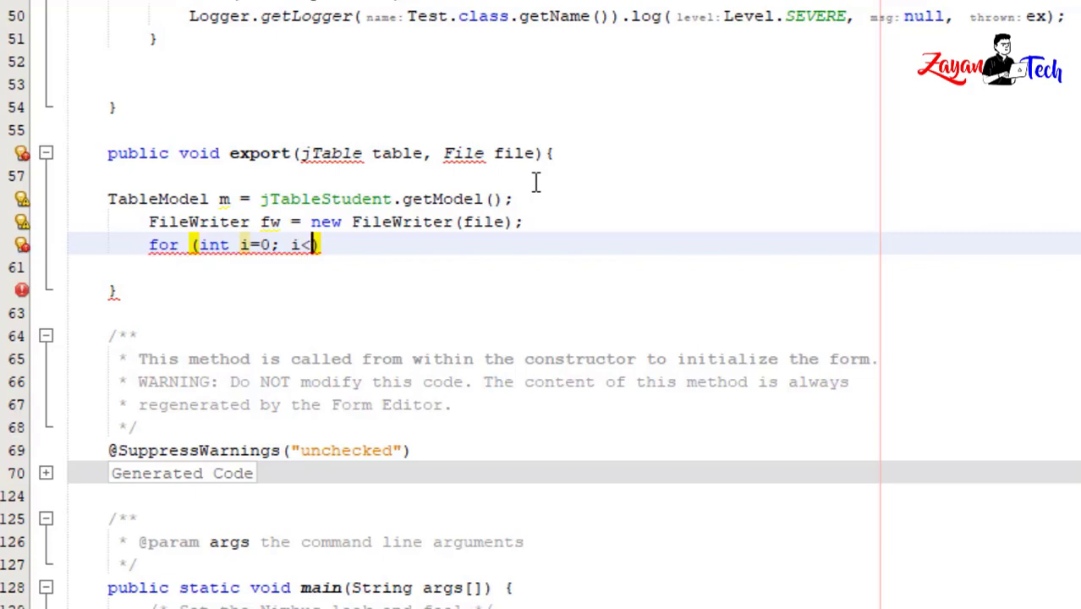
type("m")
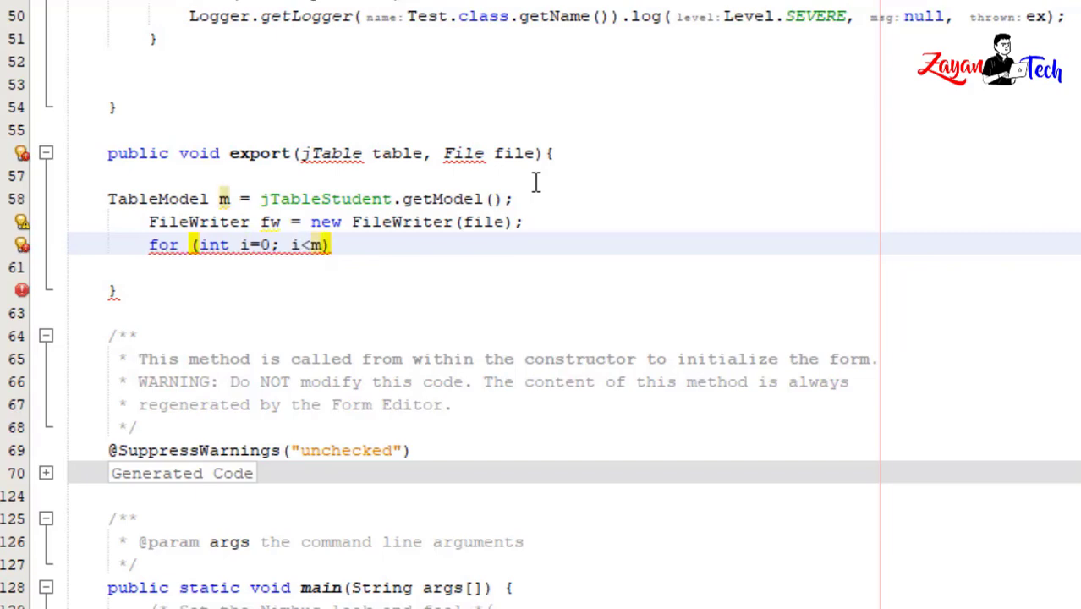
type("getColumnCount(")
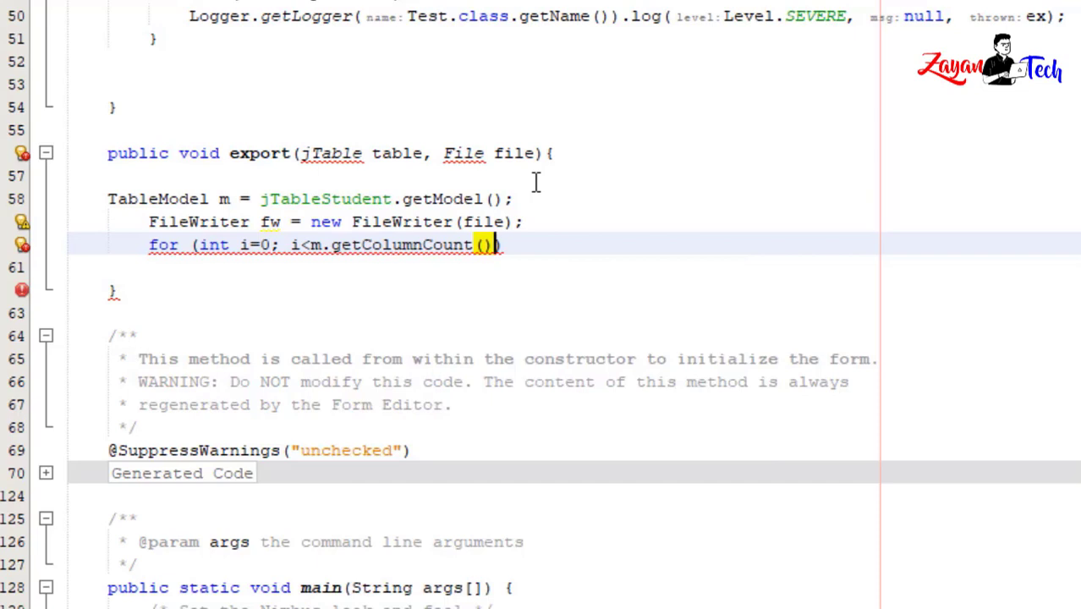
type(";i")
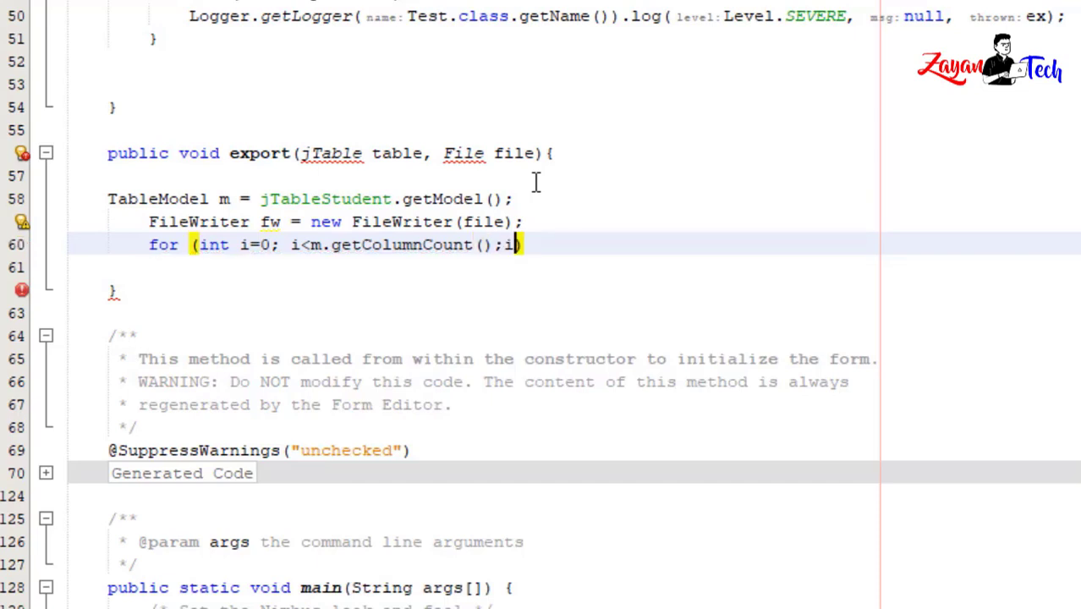
type("++")
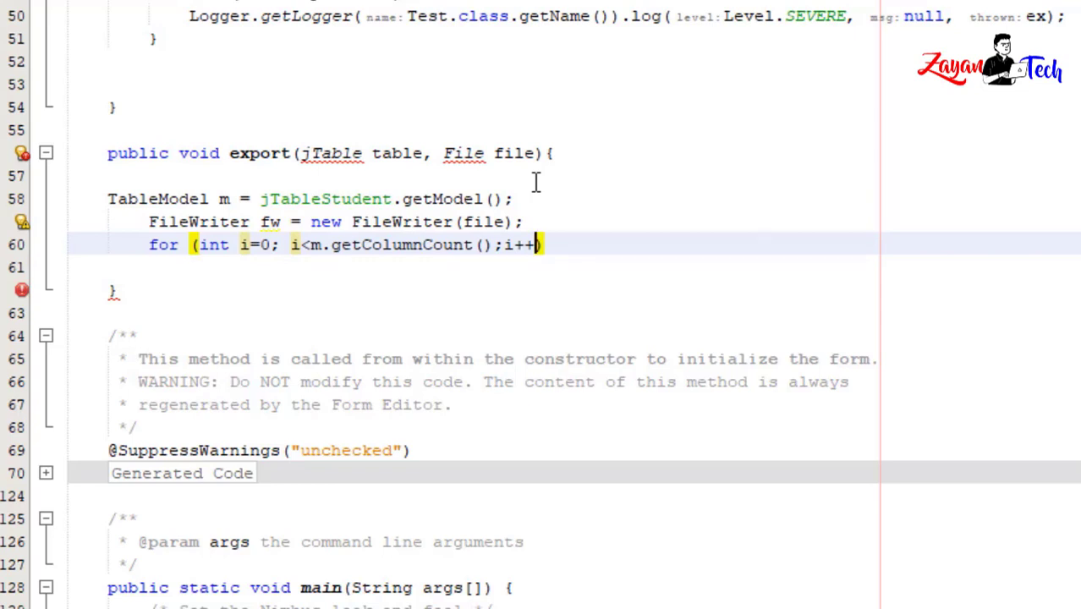
type("{")
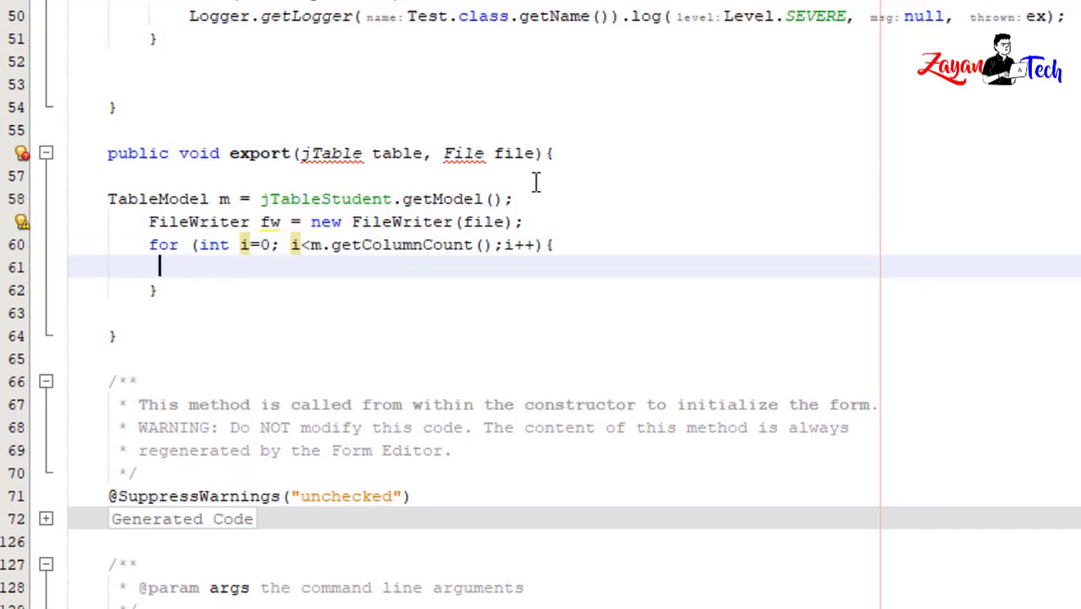
Step: Inside the loop, write fw.write(m.getColumnName(i) + "\t")
type("f")
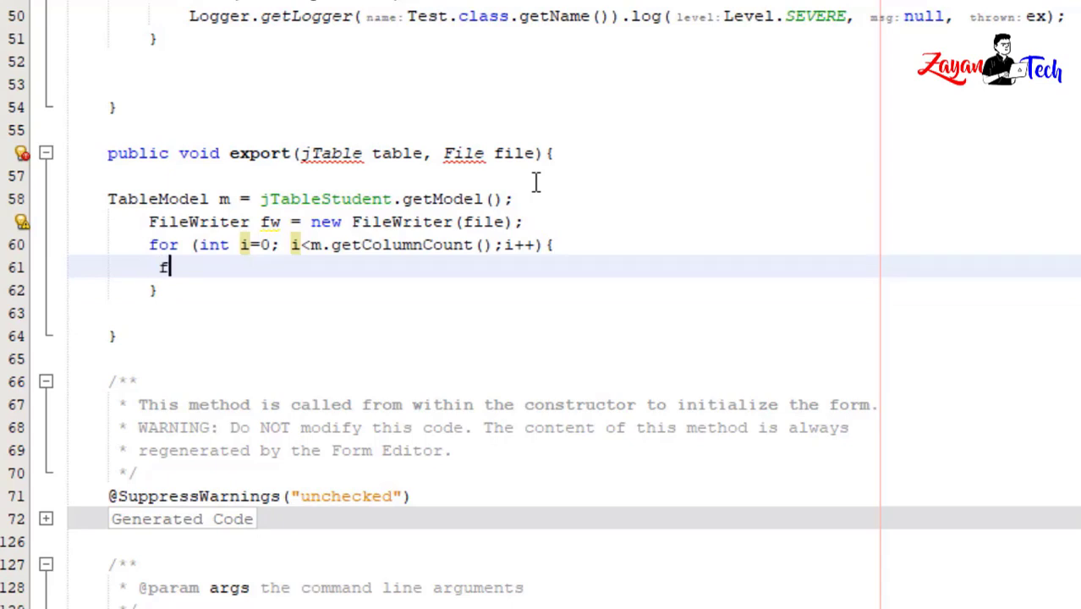
type("w")
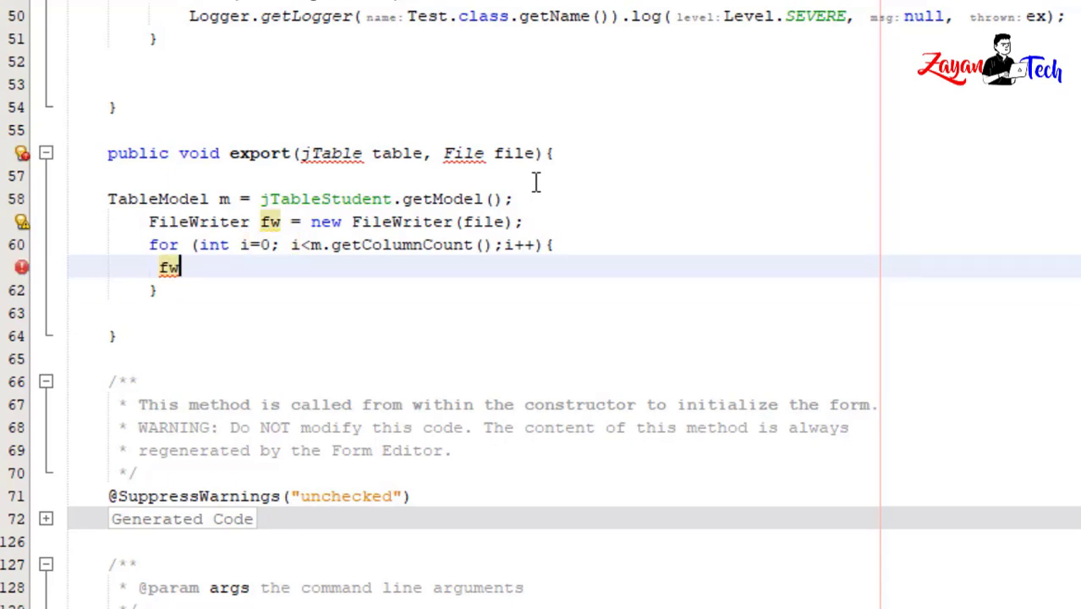
type(".")
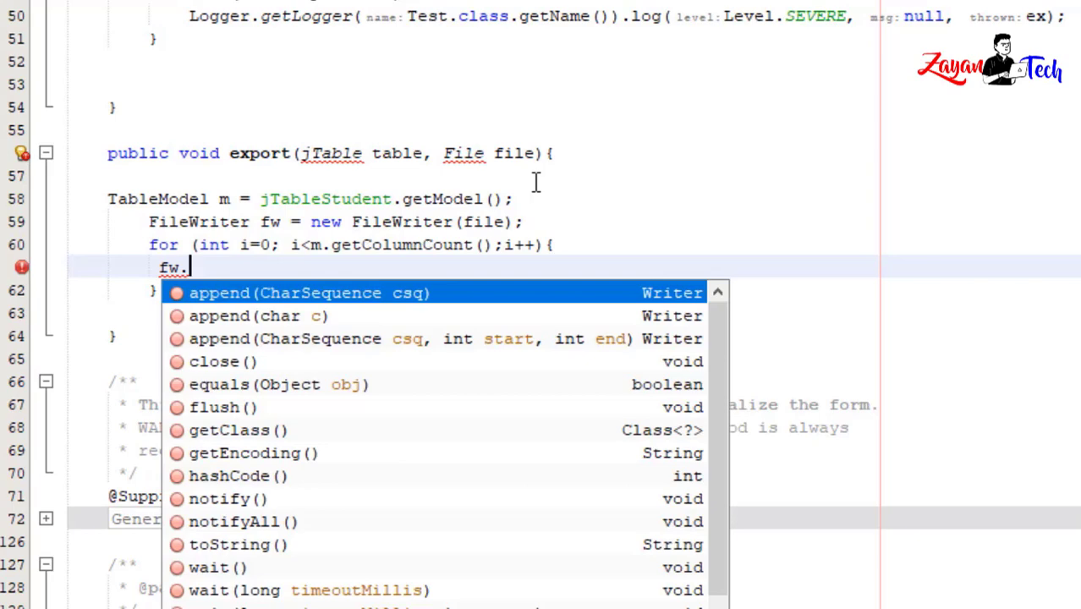
type("w")
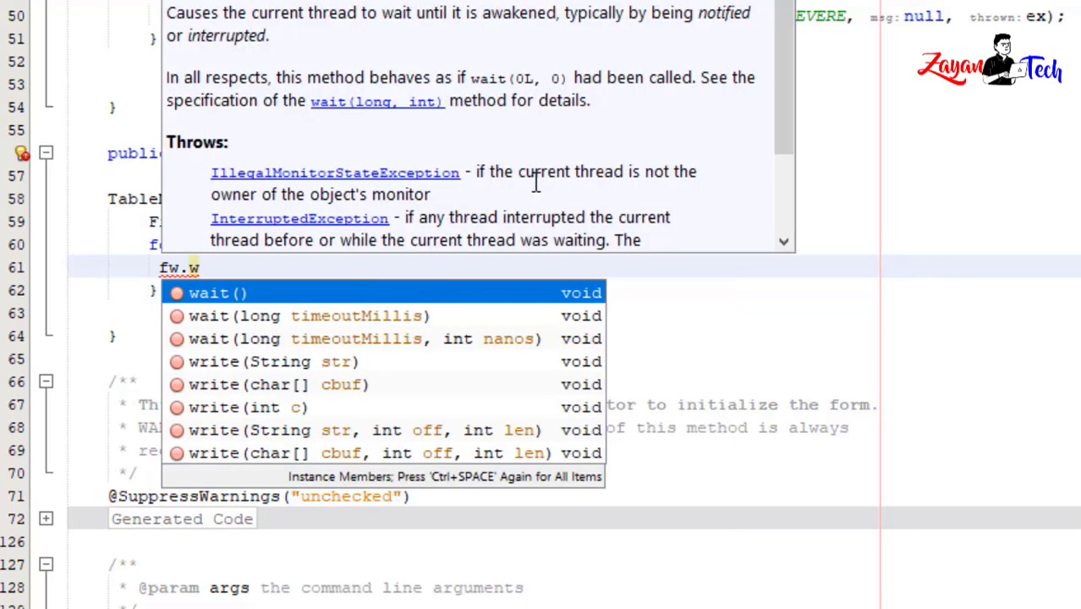
type("rite")
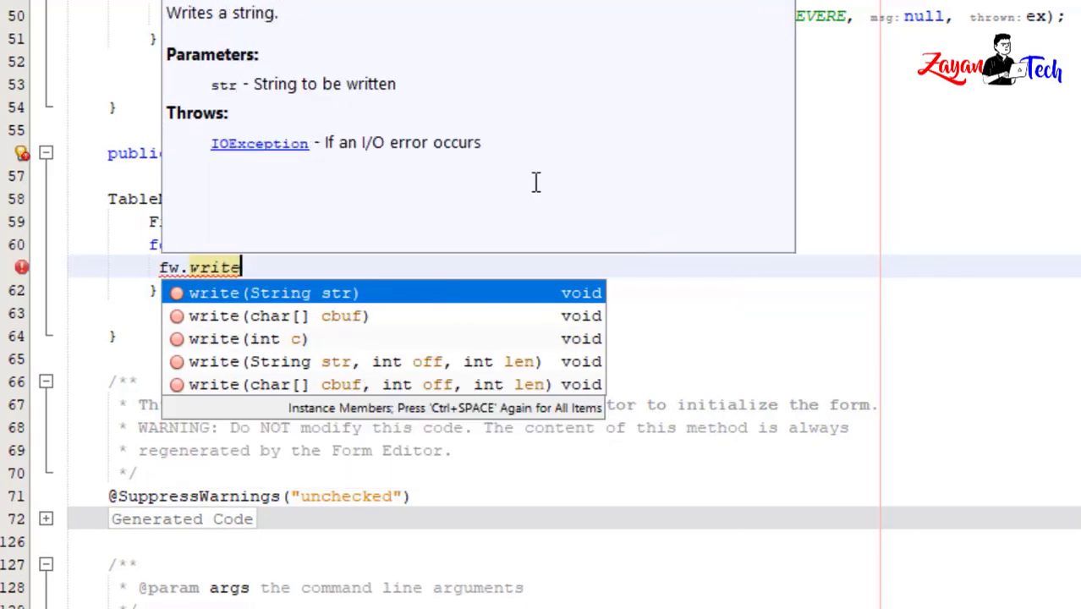
left_click(266, 292)
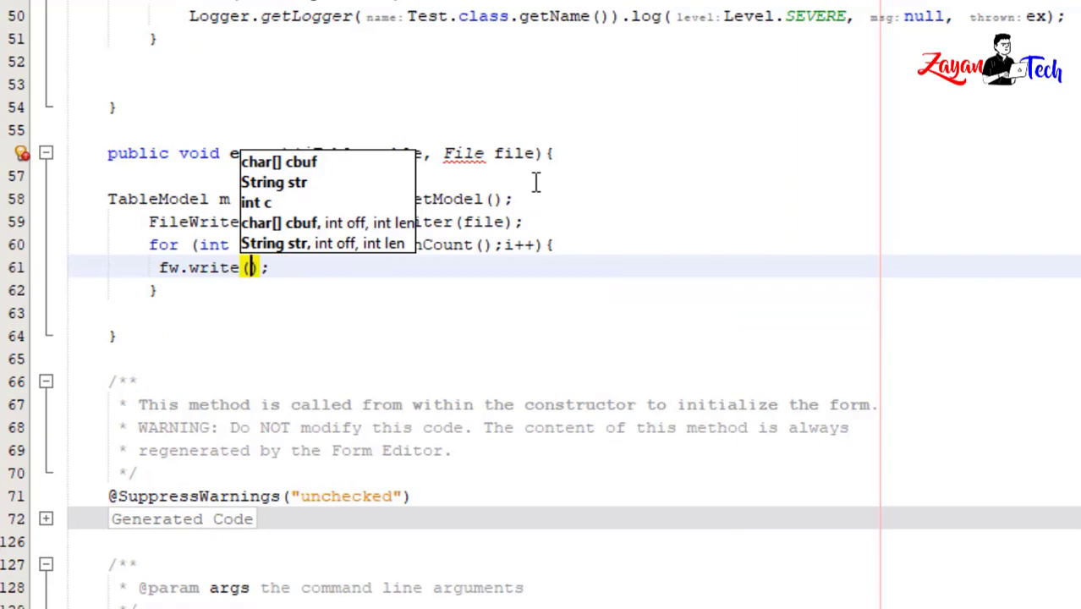
type("m.get")
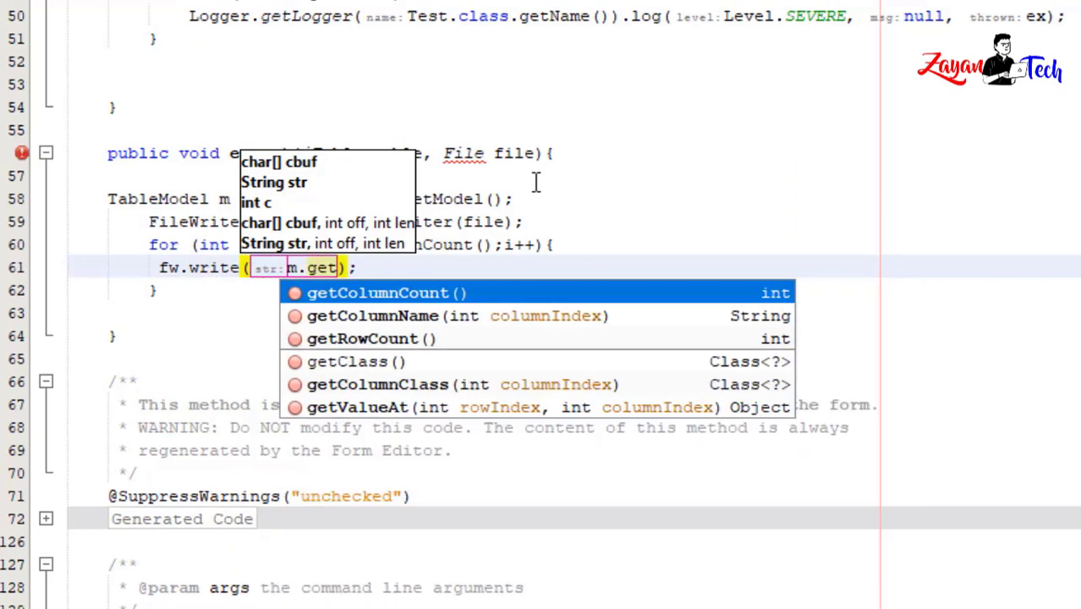
type("Co")
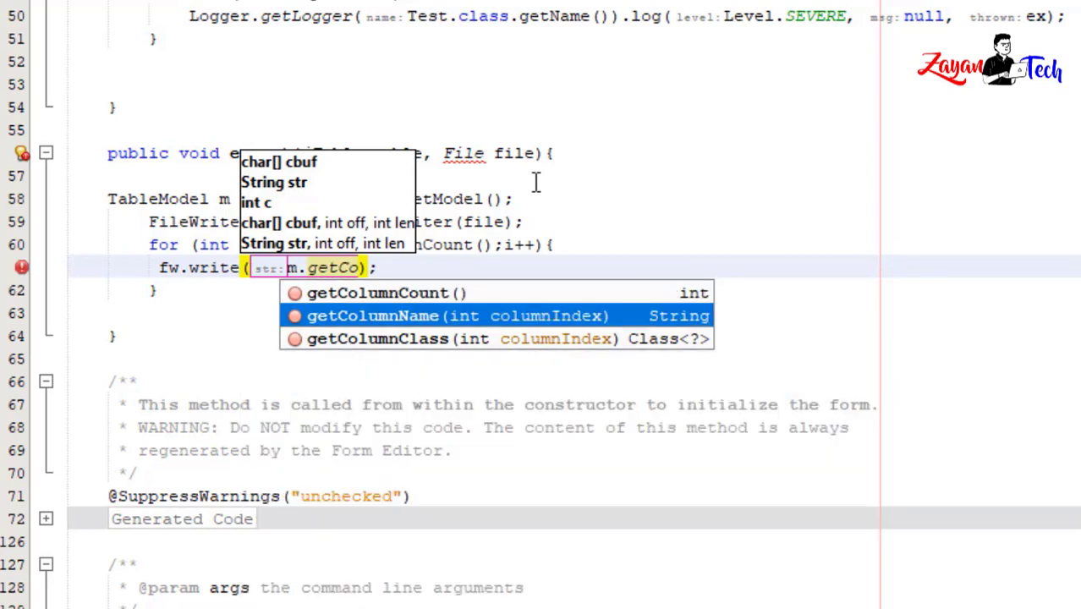
left_click(372, 315)
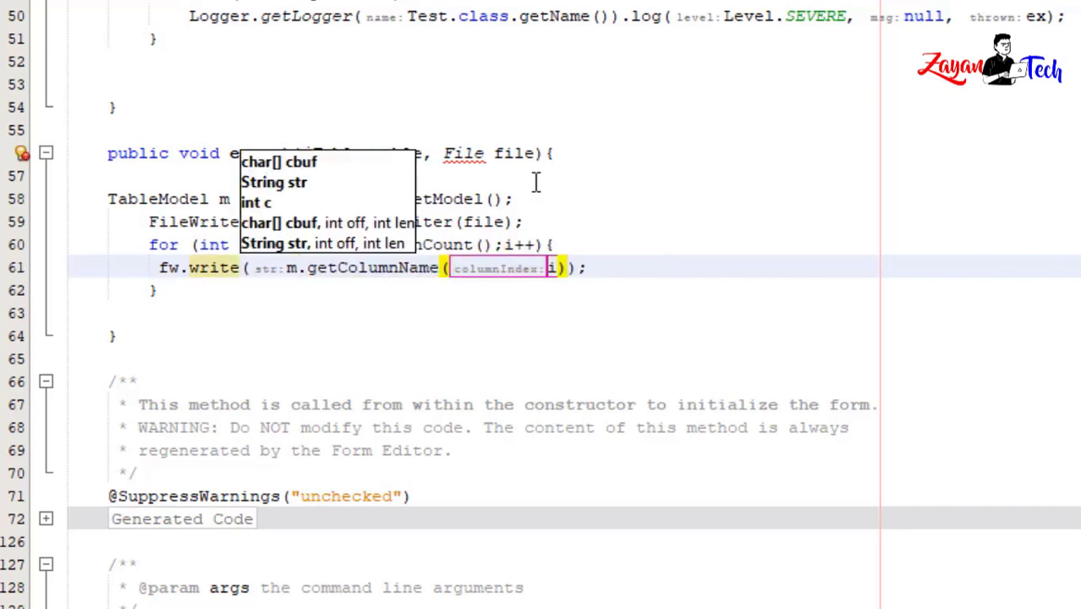
type("+")
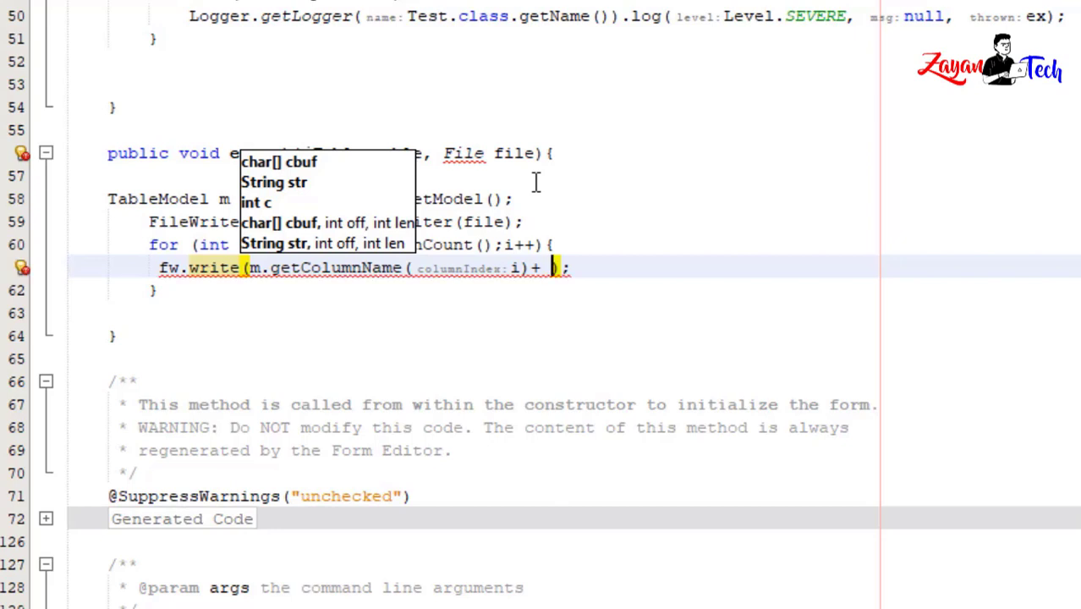
type("\"")
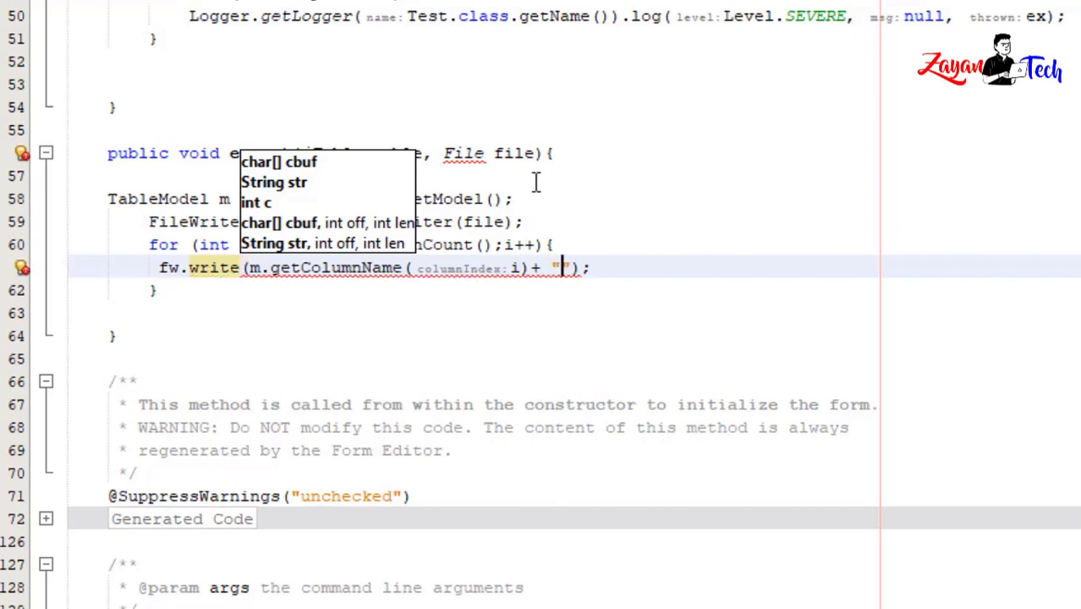
type("t")
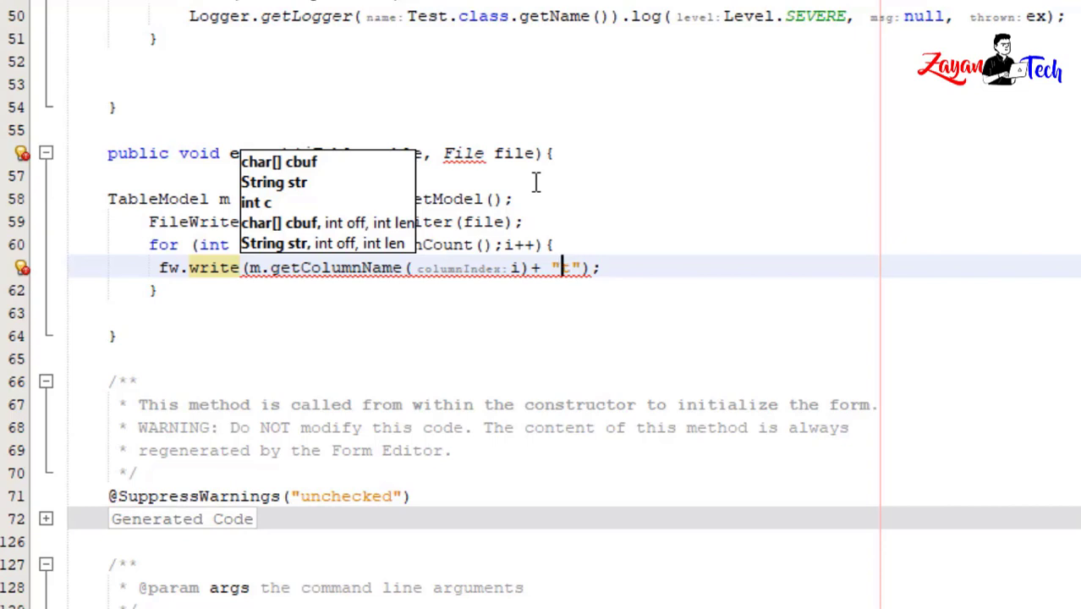
type("\\t")
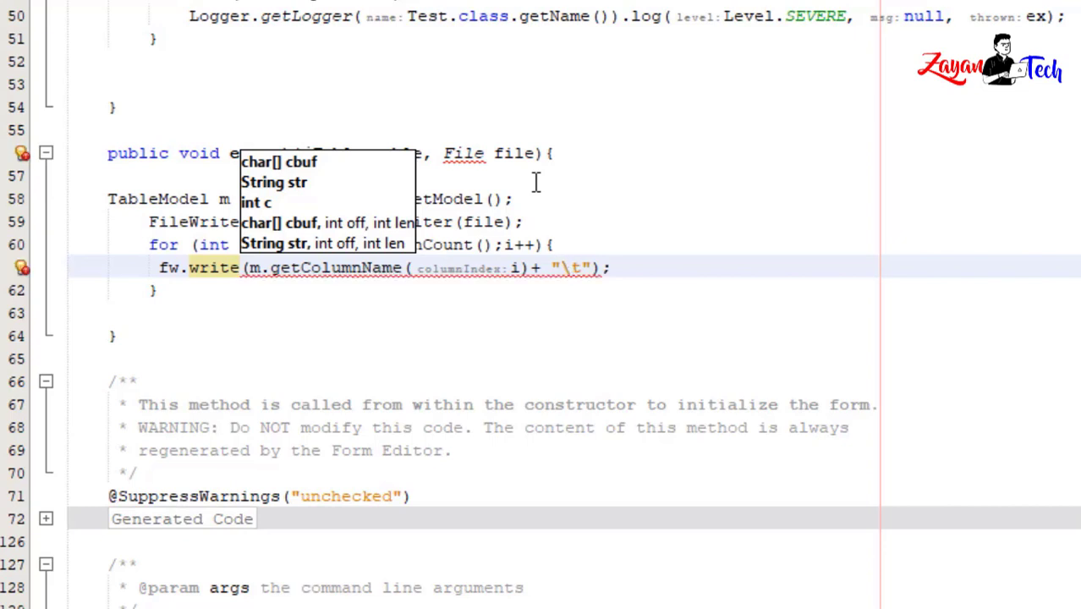
key("Escape")
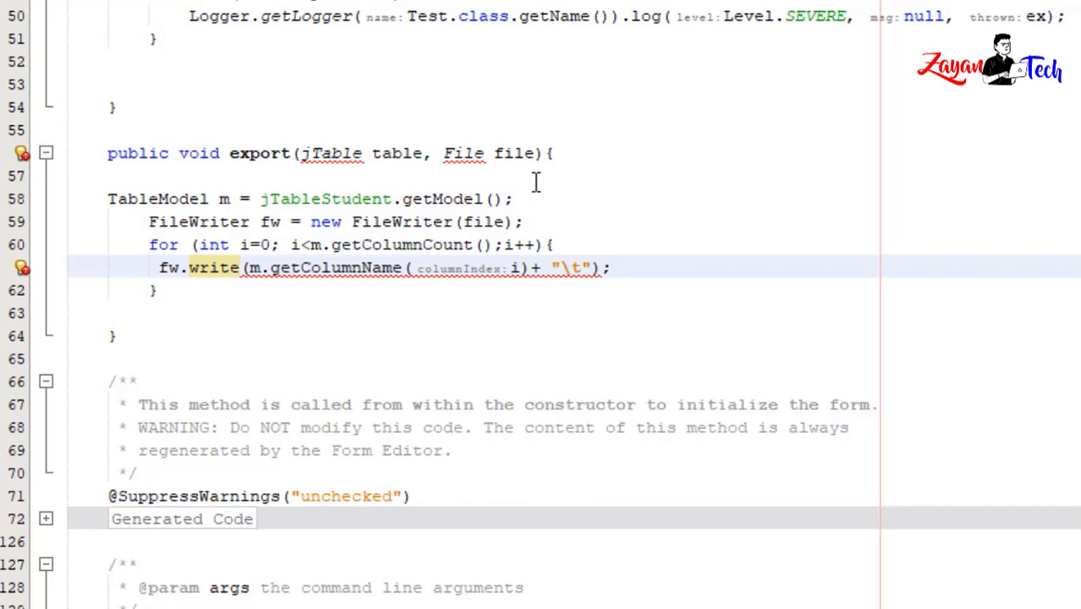
left_click(615, 268)
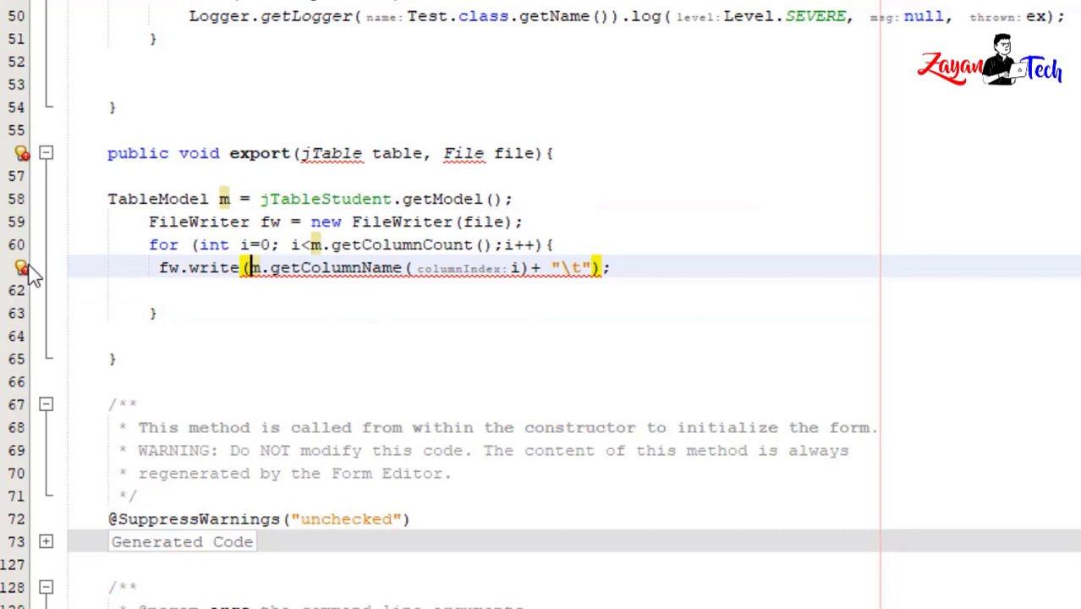
Step: Surround the writing code with try-catch for IOException and add fw.write("\n") after the loop
left_click(19, 269)
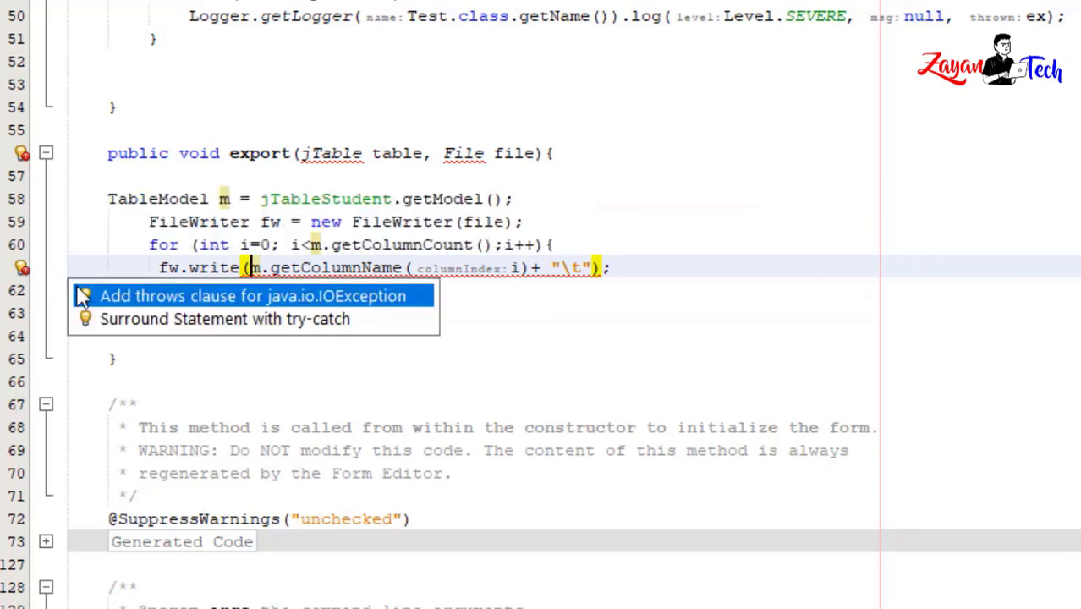
mouse_move(142, 329)
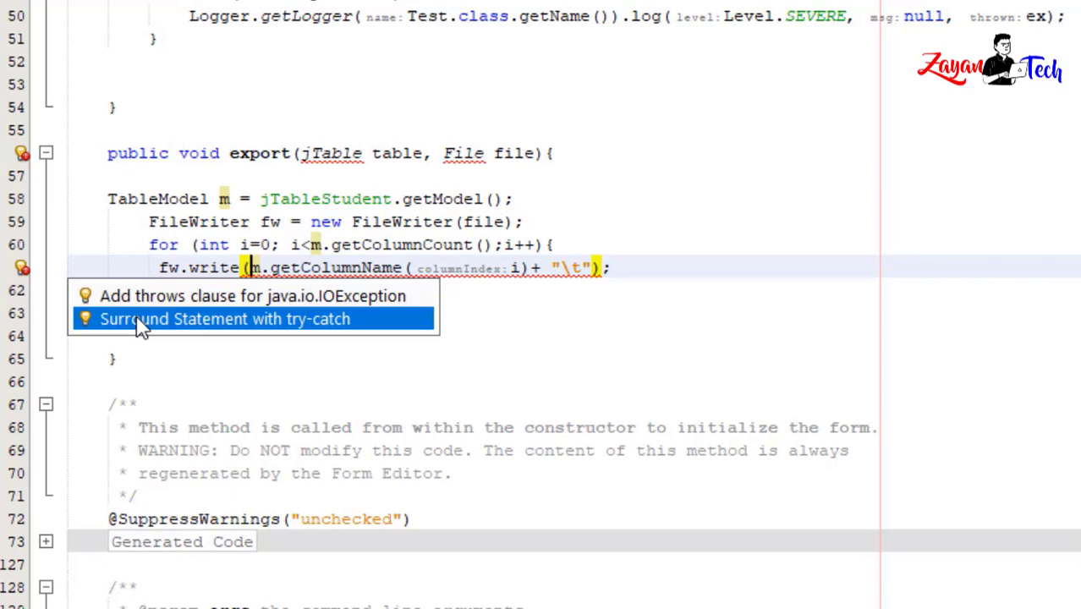
left_click(223, 319)
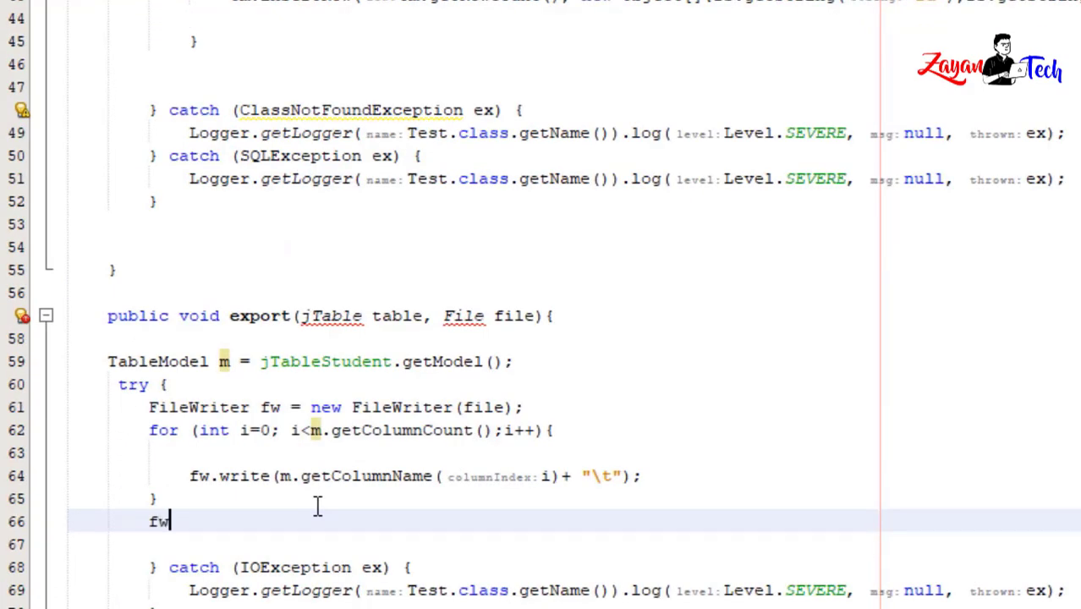
type(".wri")
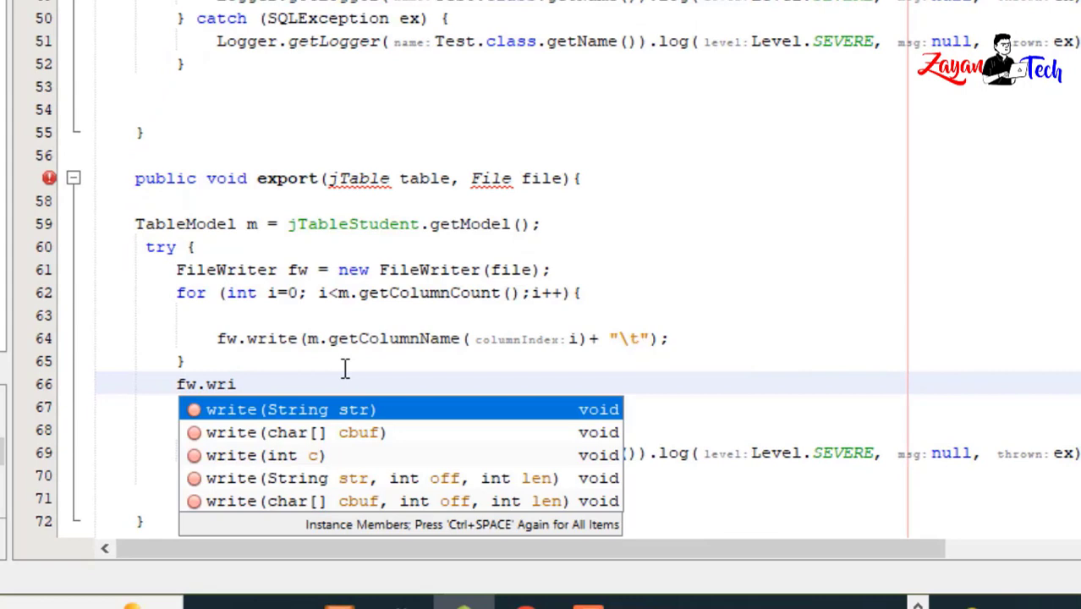
left_click(288, 410)
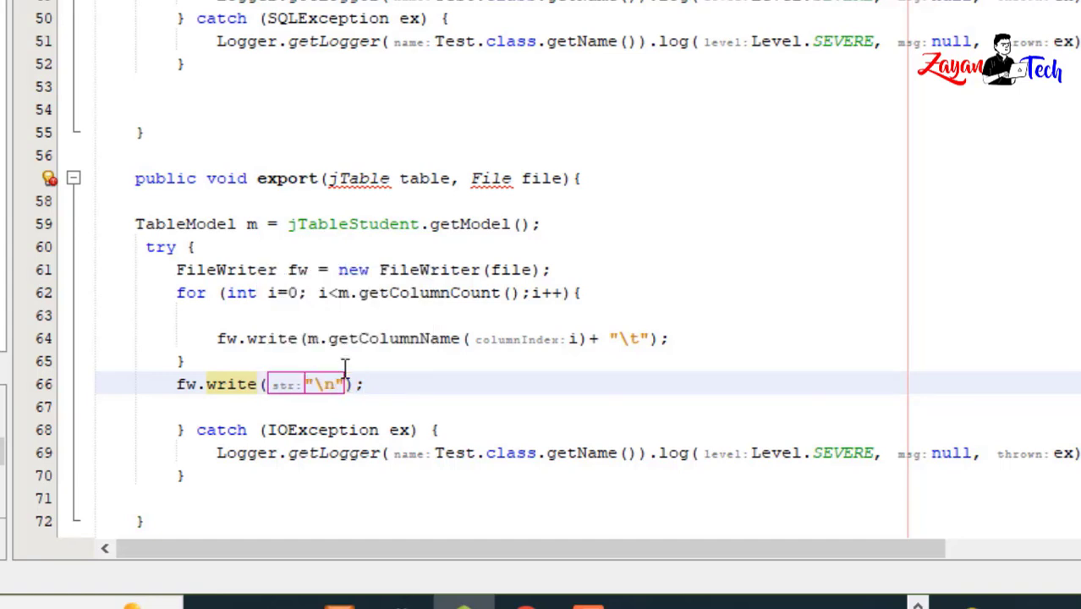
Step: Add an empty for loop with i from 0 to m.getRowCount() below the newline write
type("for(")
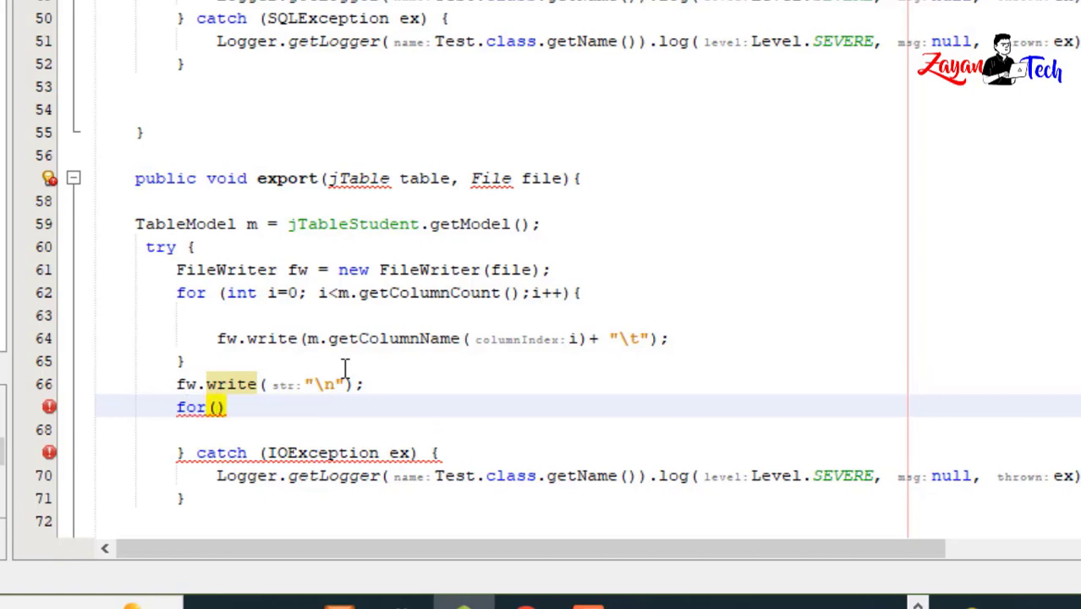
type("int")
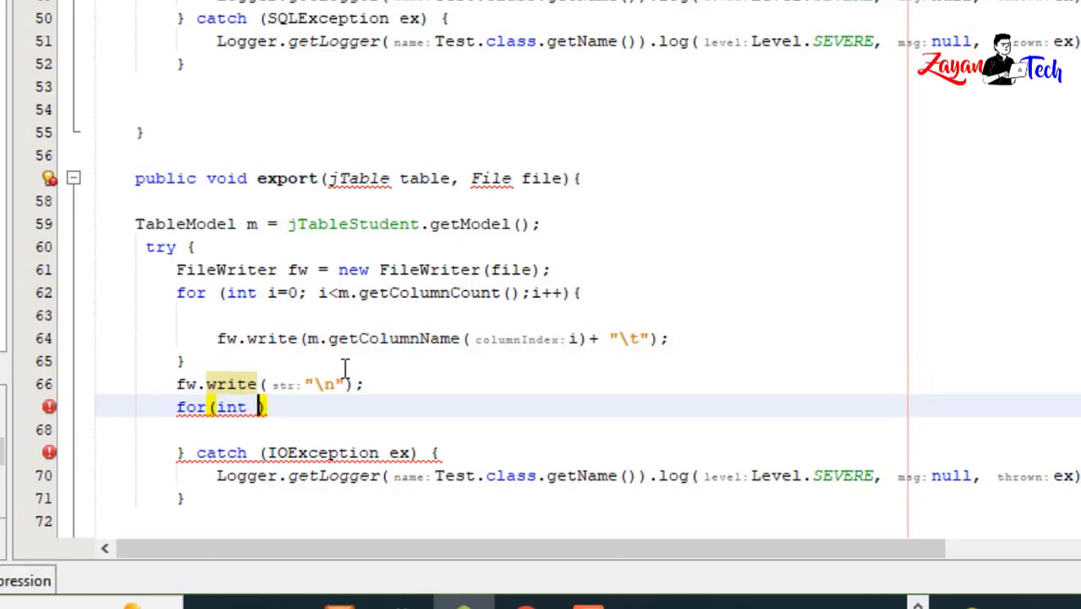
type("i=")
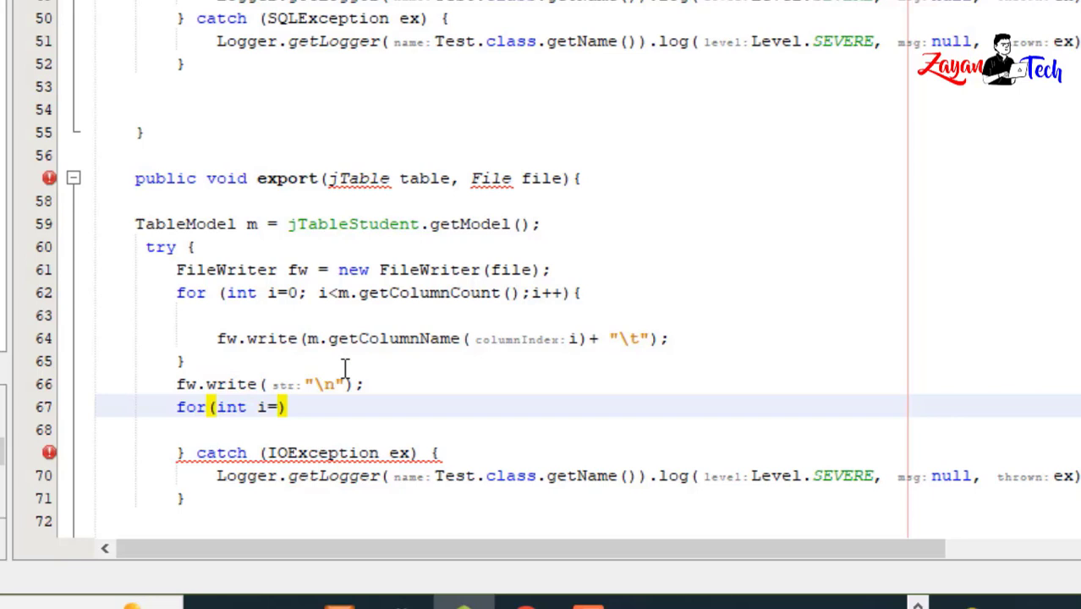
type("0; i")
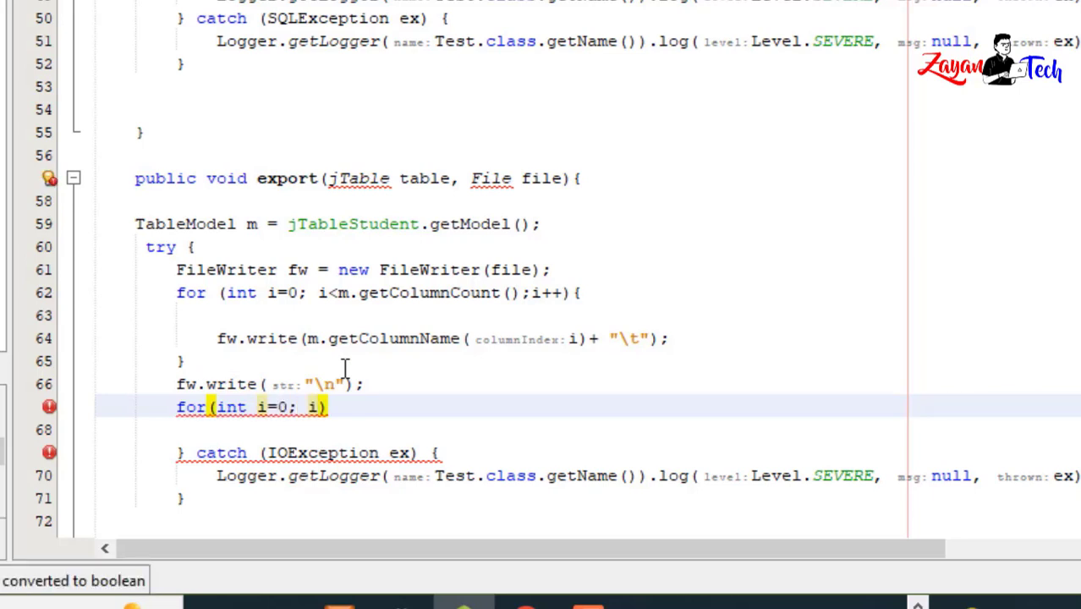
type("<m.getRowCount(")
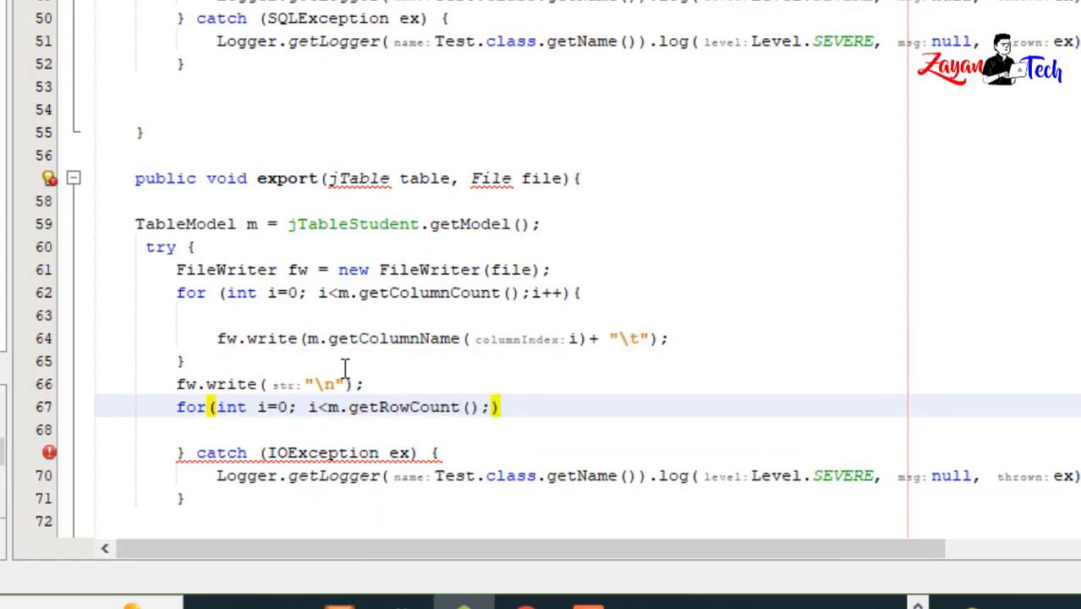
type("i++")
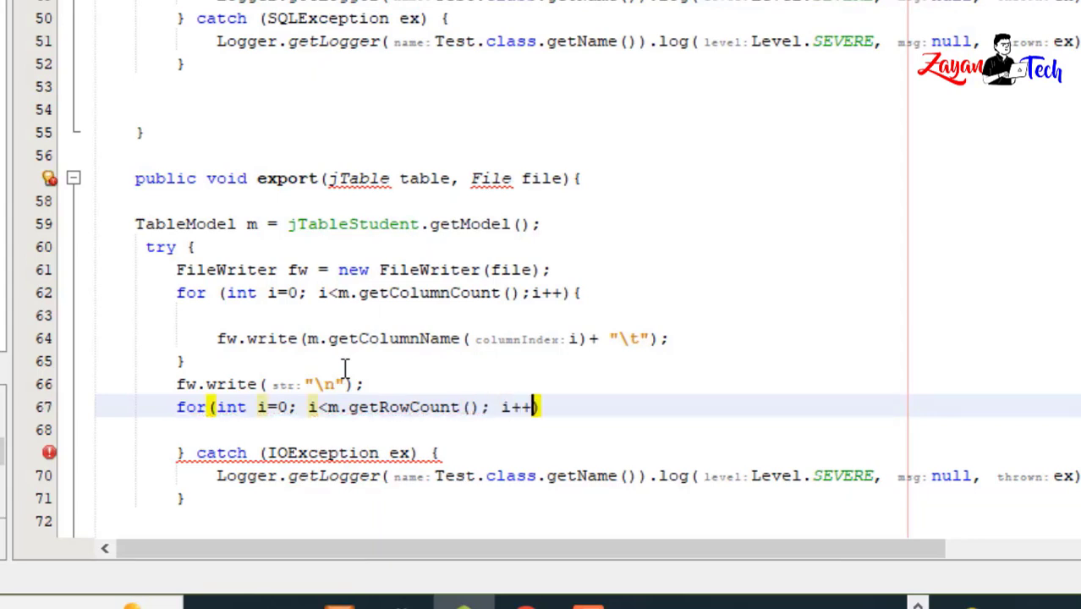
type("{")
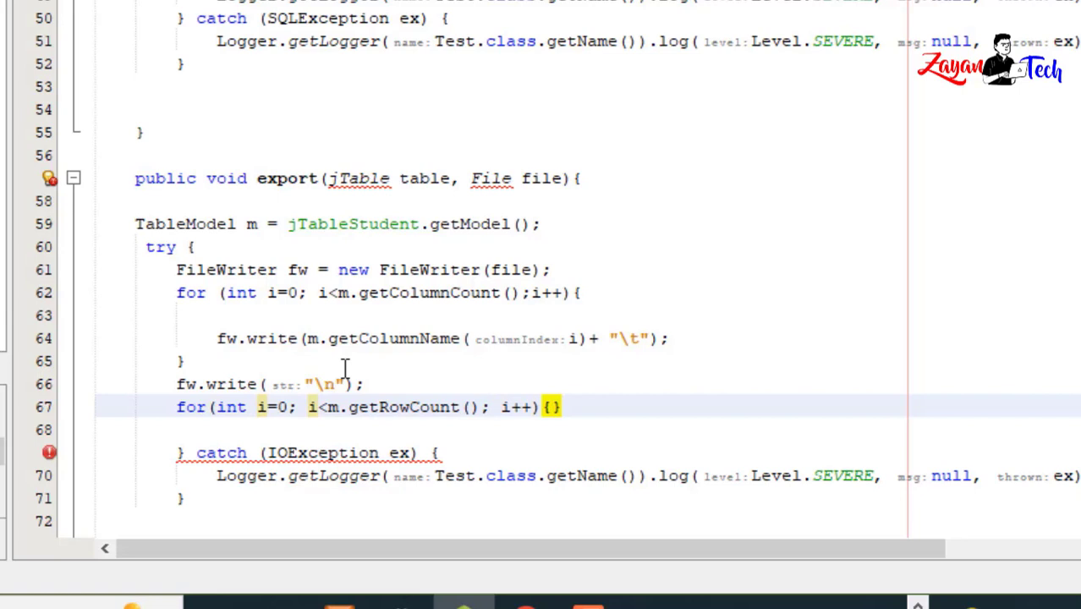
key("Enter")
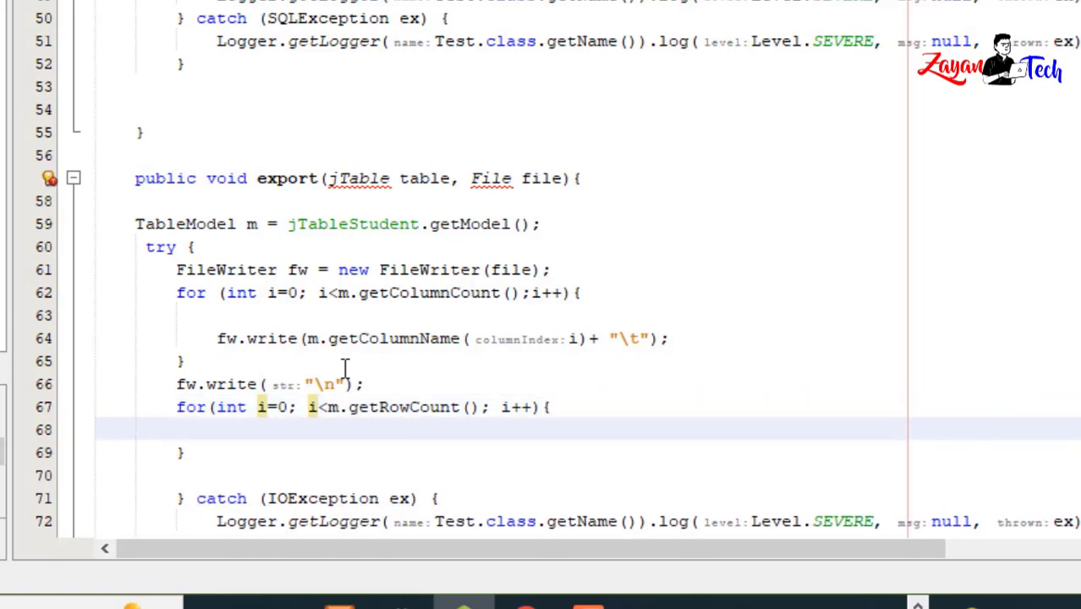
Step: Add a nested for loop over columns j inside the row loop
type("for (in")
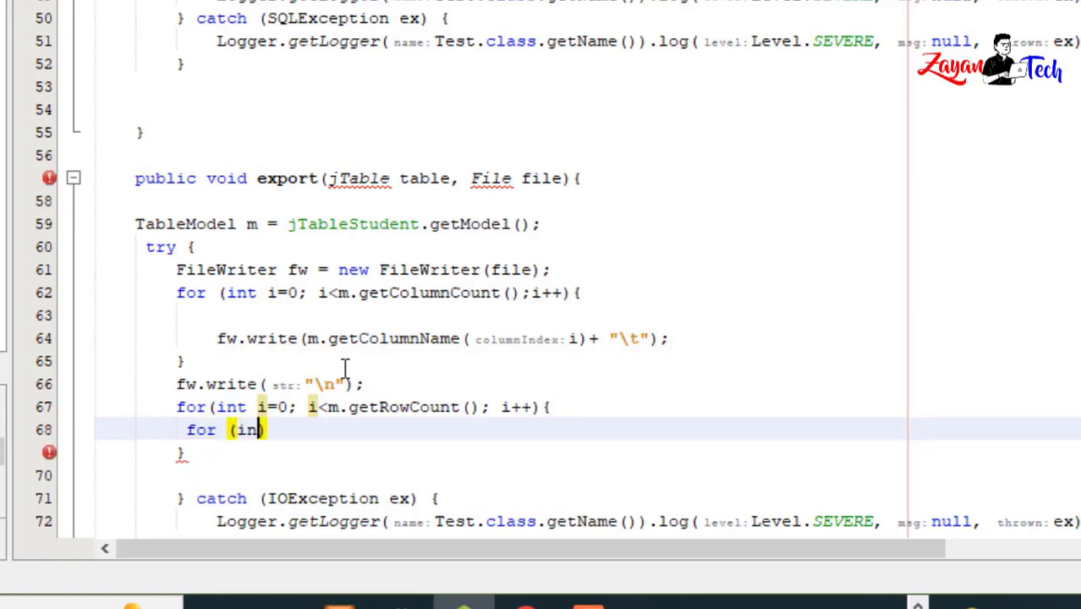
type("t j")
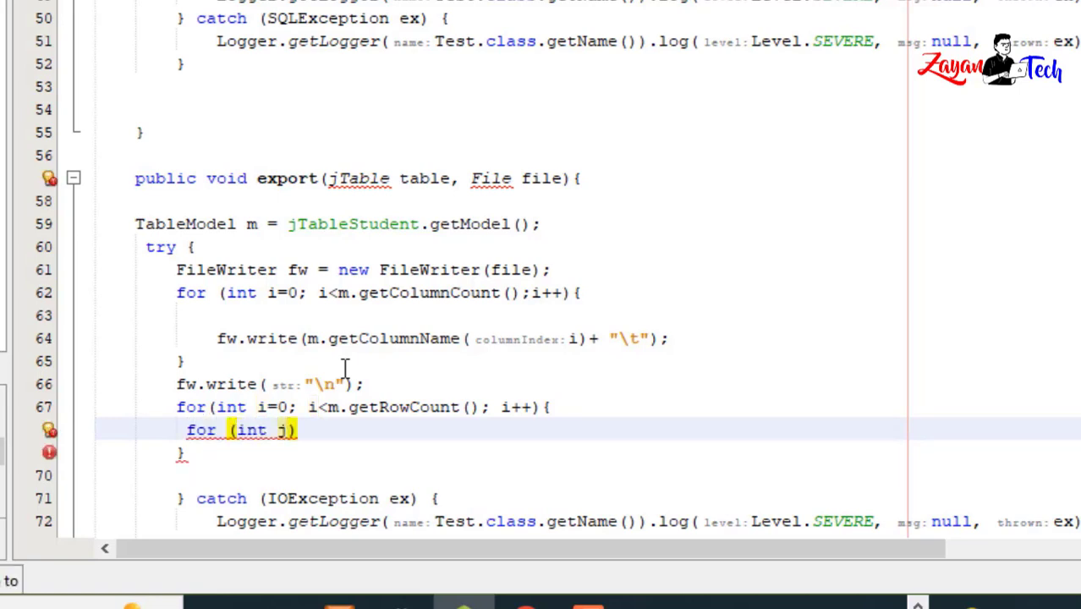
type("=0)")
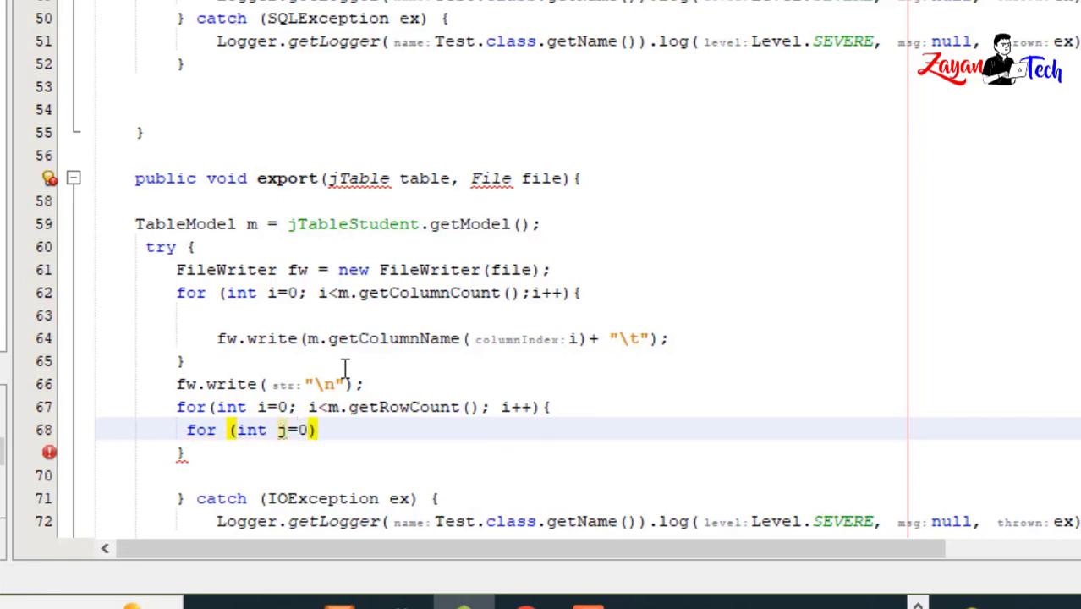
type(";")
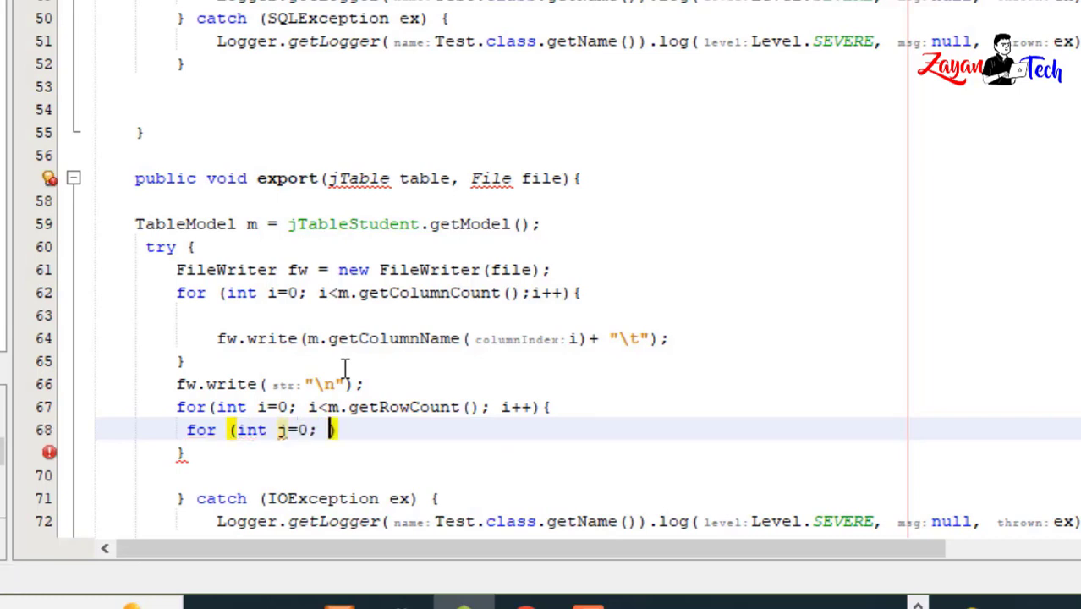
type("j<")
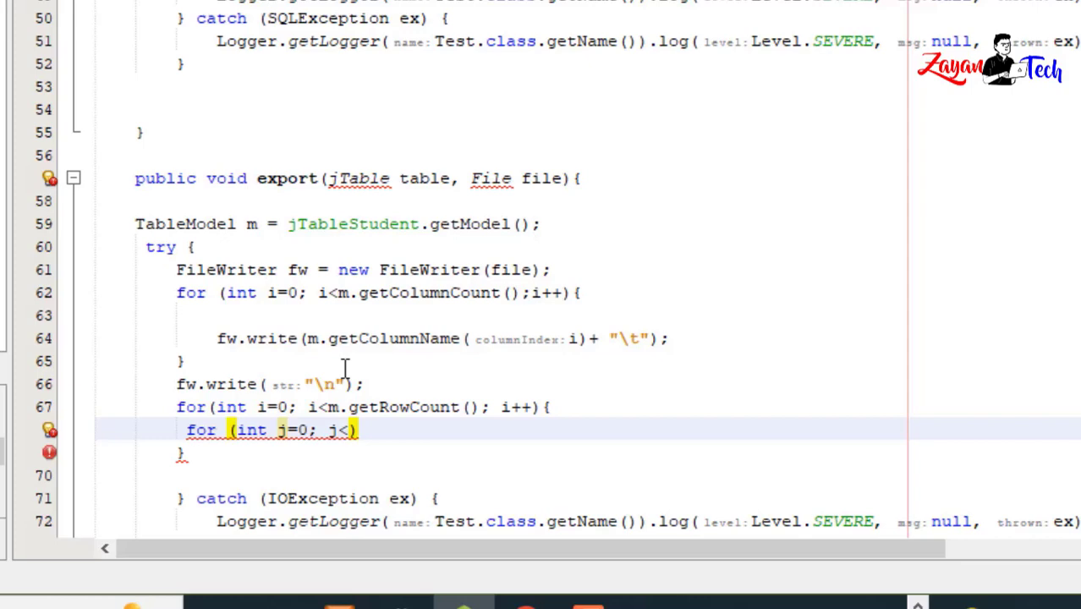
type("m.getColumnCount(")
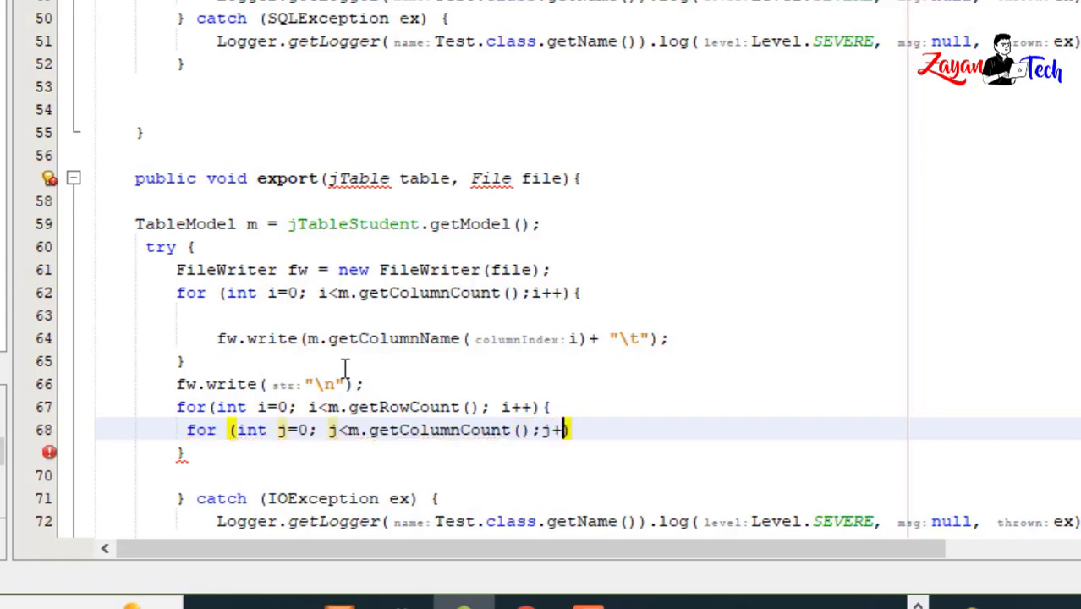
type("){}")
type("f")
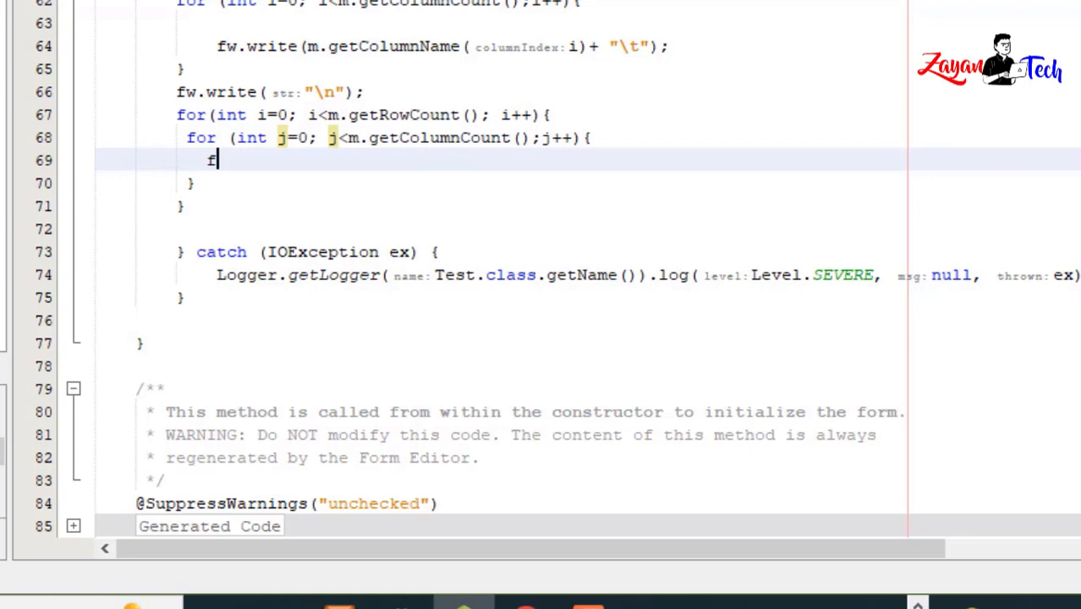
Step: Write each cell as m.getValueAt(i,j).toString() + "\t"
type("w.write(str);")
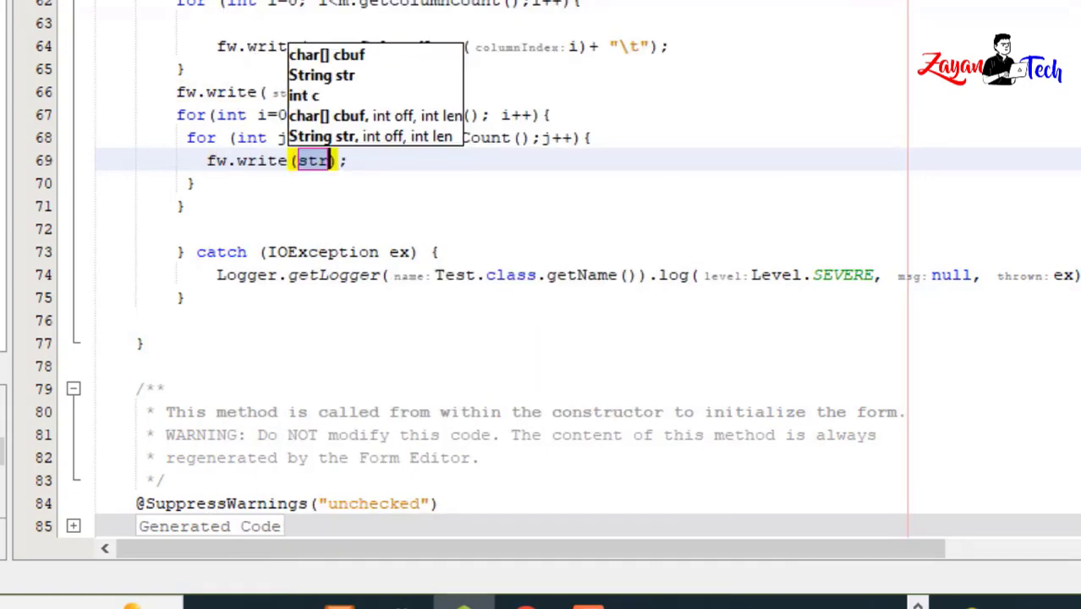
key("Delete")
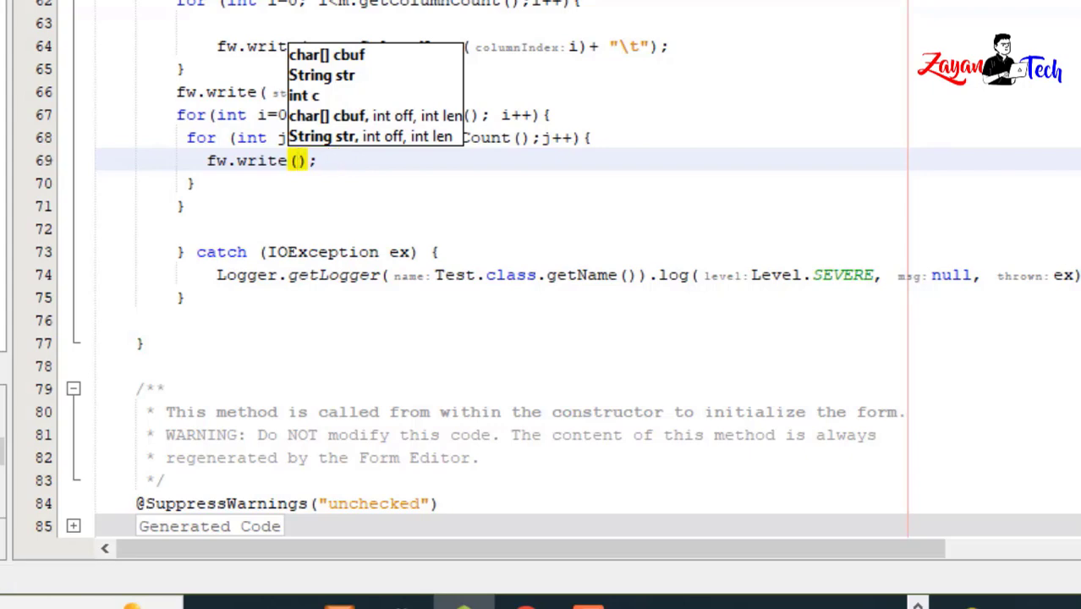
type("m.getValueAt(, ICONIFIED")
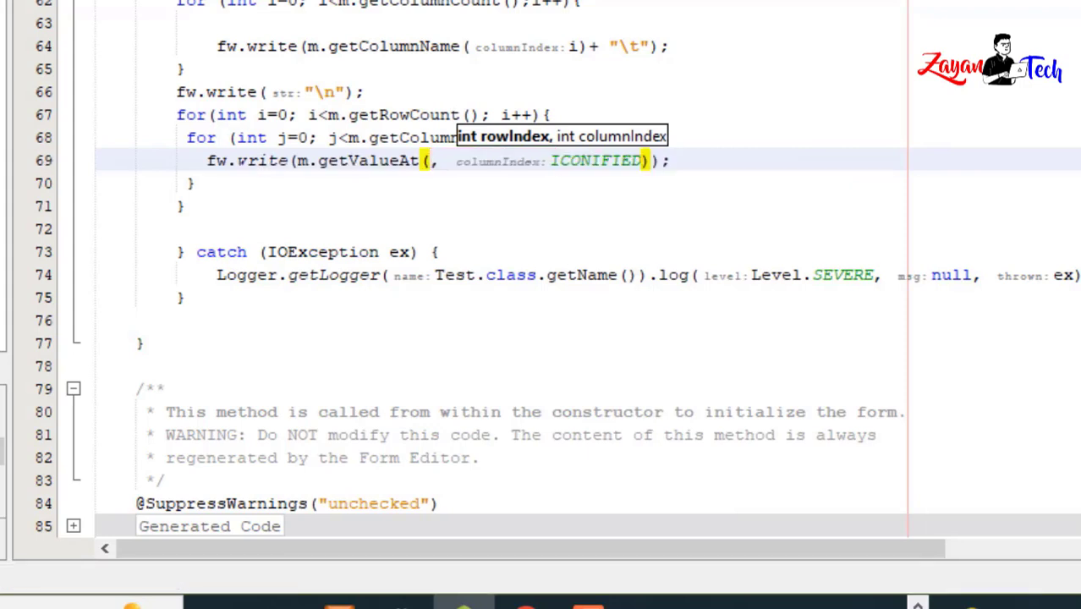
type("i")
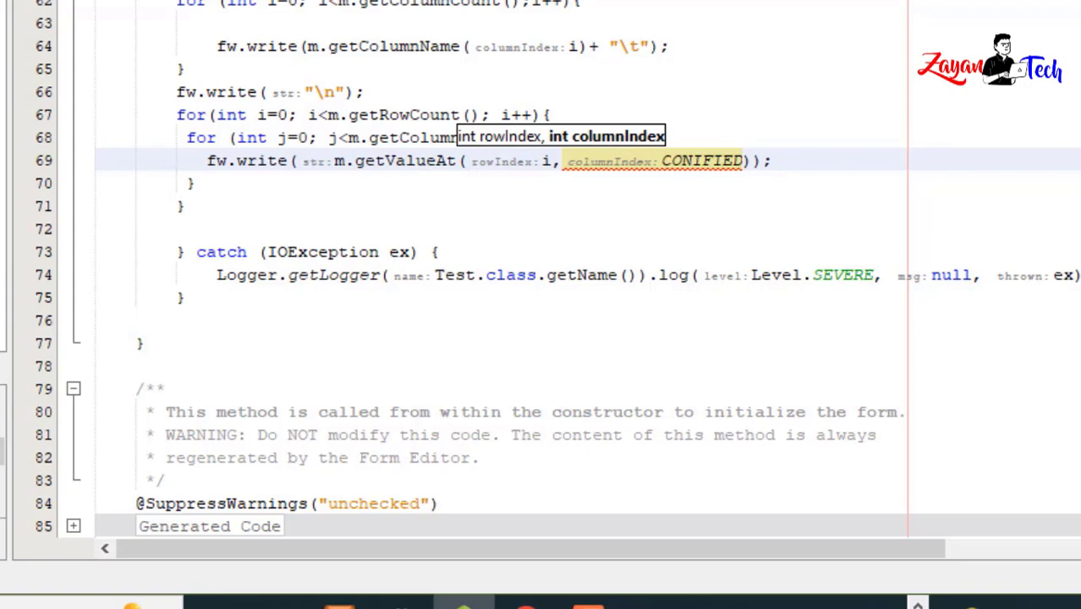
key("Backspace")
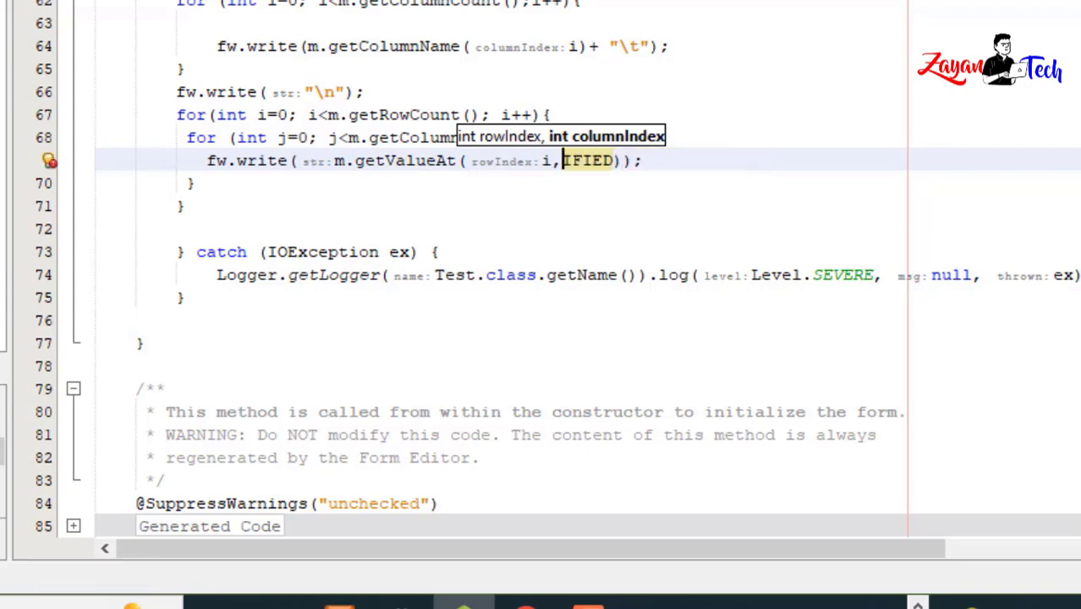
key("Delete")
type("j")
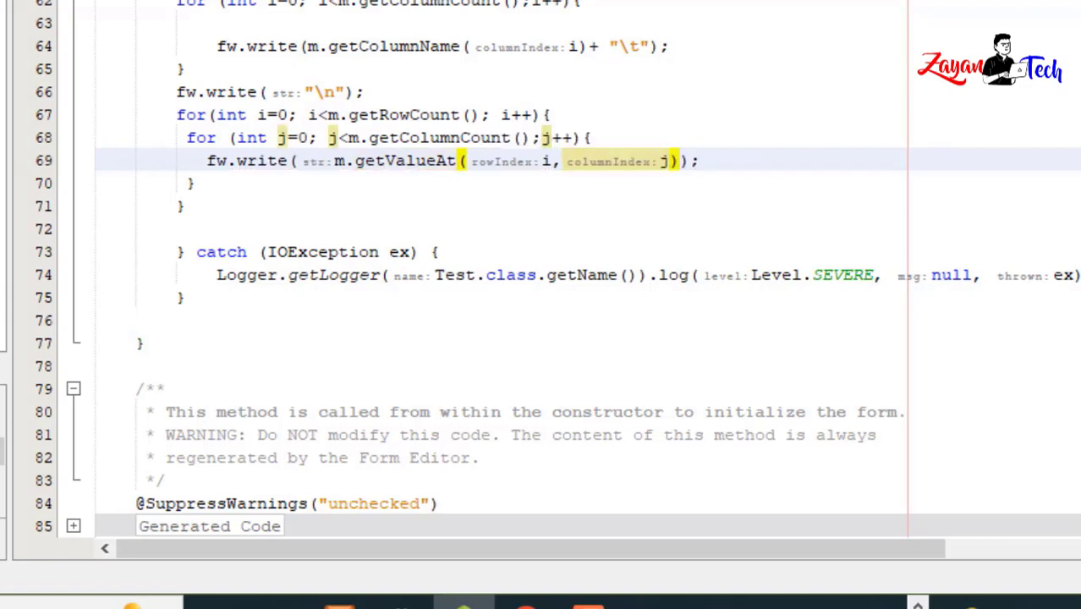
type(".to")
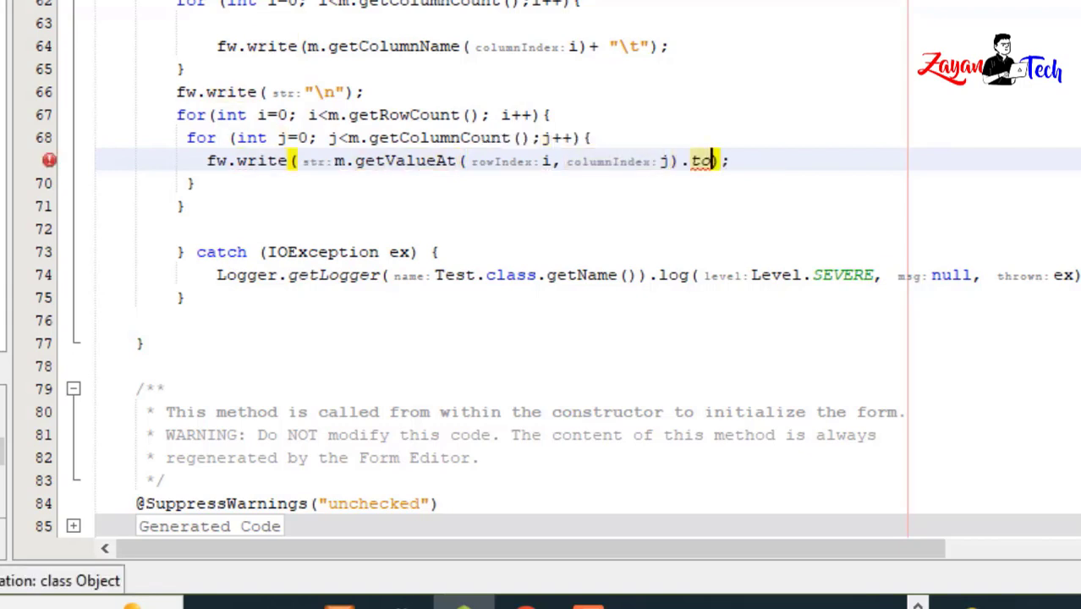
type("String()")
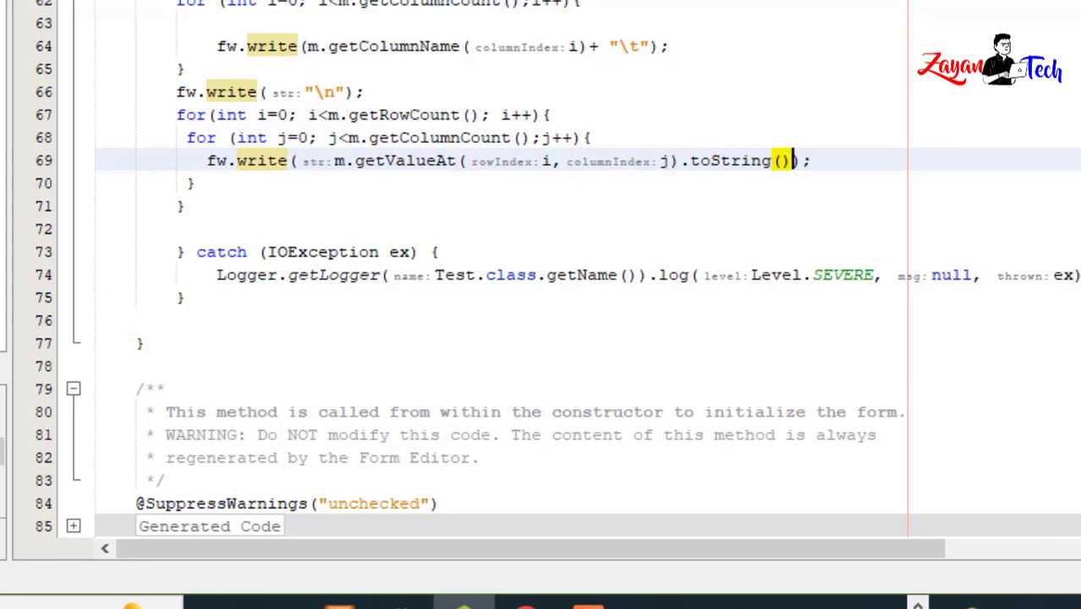
type("+")
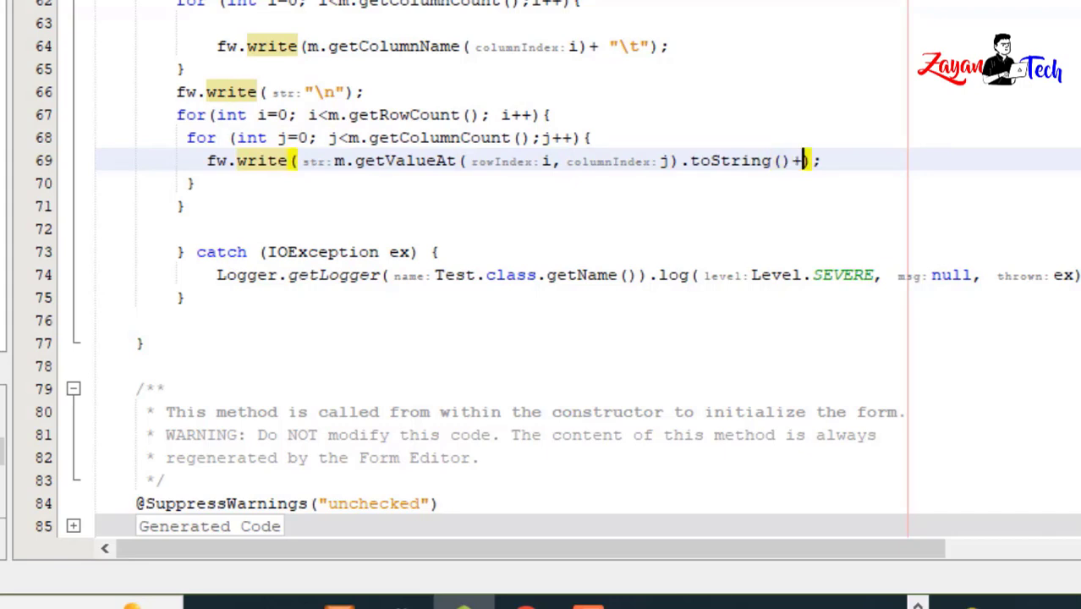
type("\"\\\"")
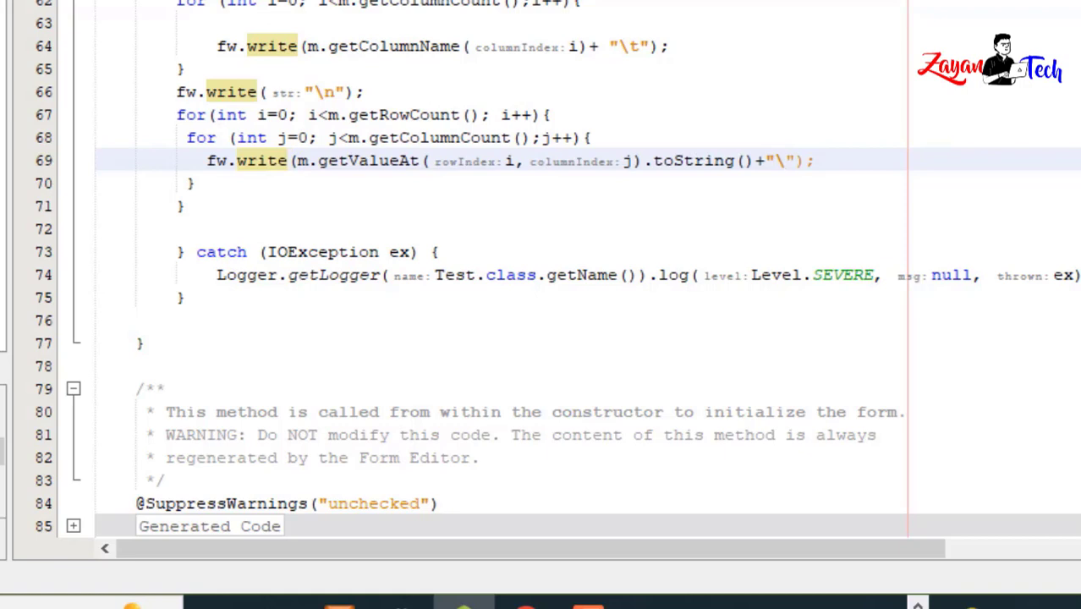
type("t")
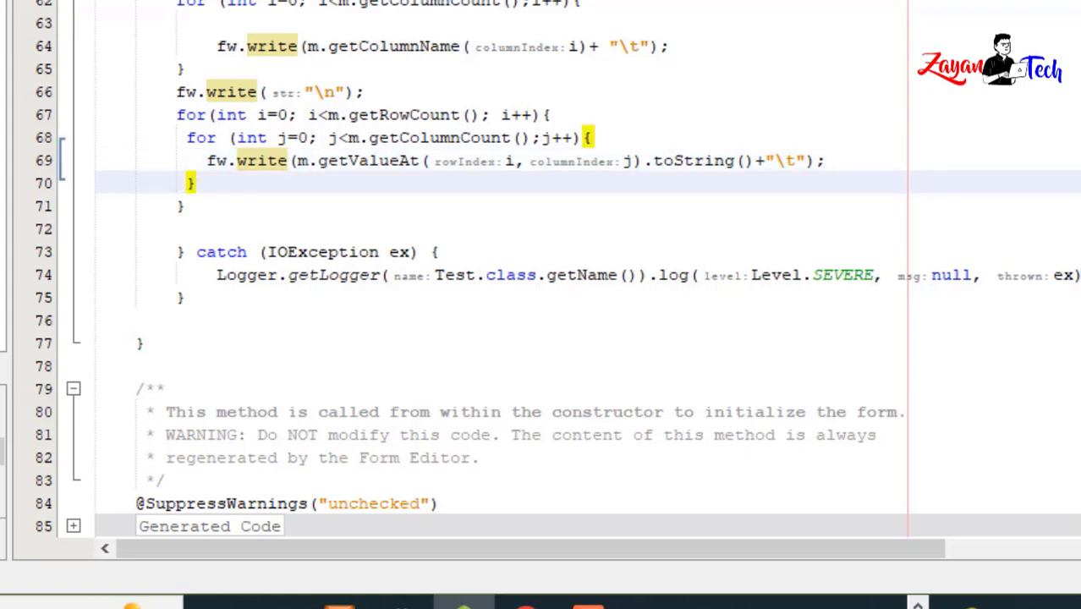
Step: Write "\n" after each row and close the writer with fw.close()
type("fw")
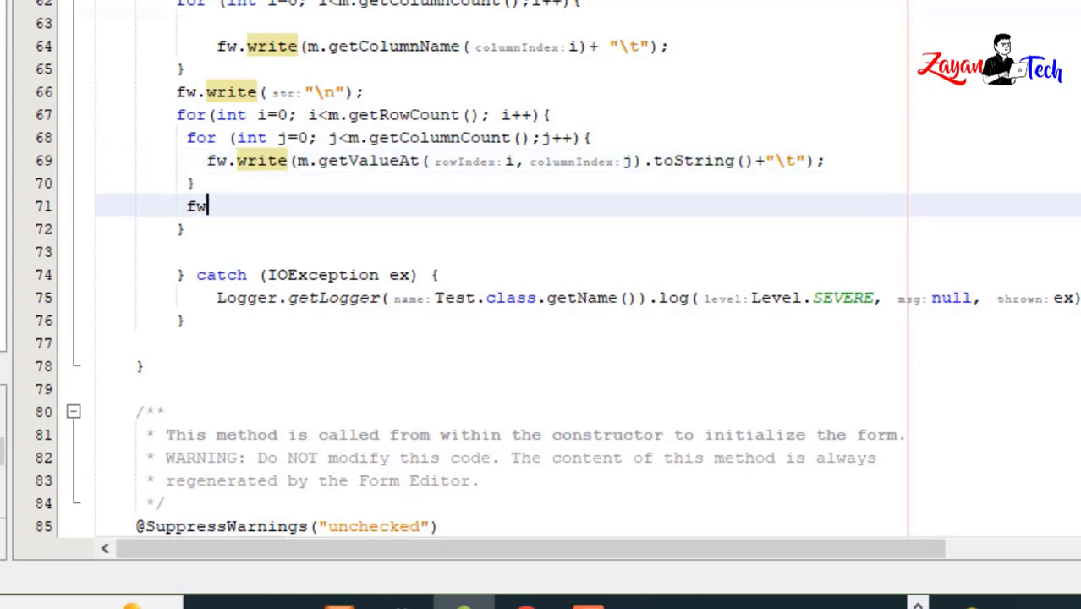
type(".write(str);")
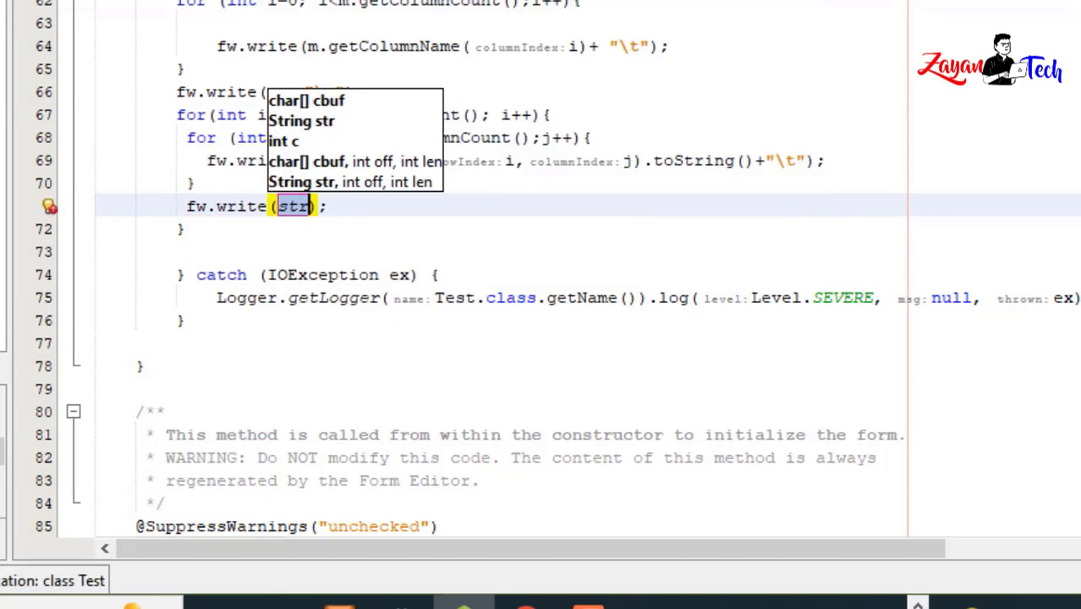
type("\"\\n\"")
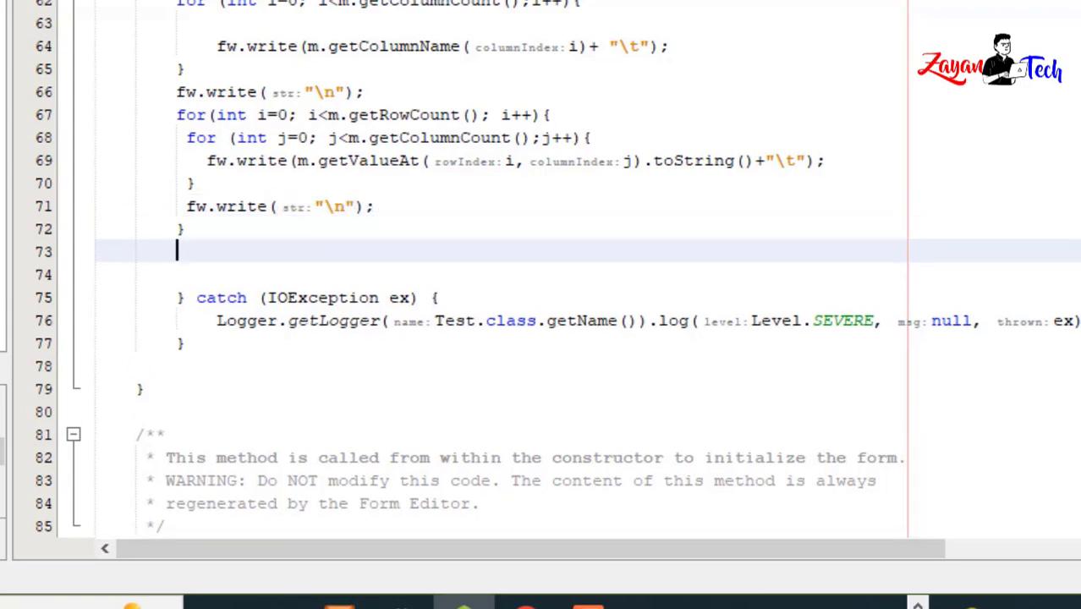
type("fw.cl")
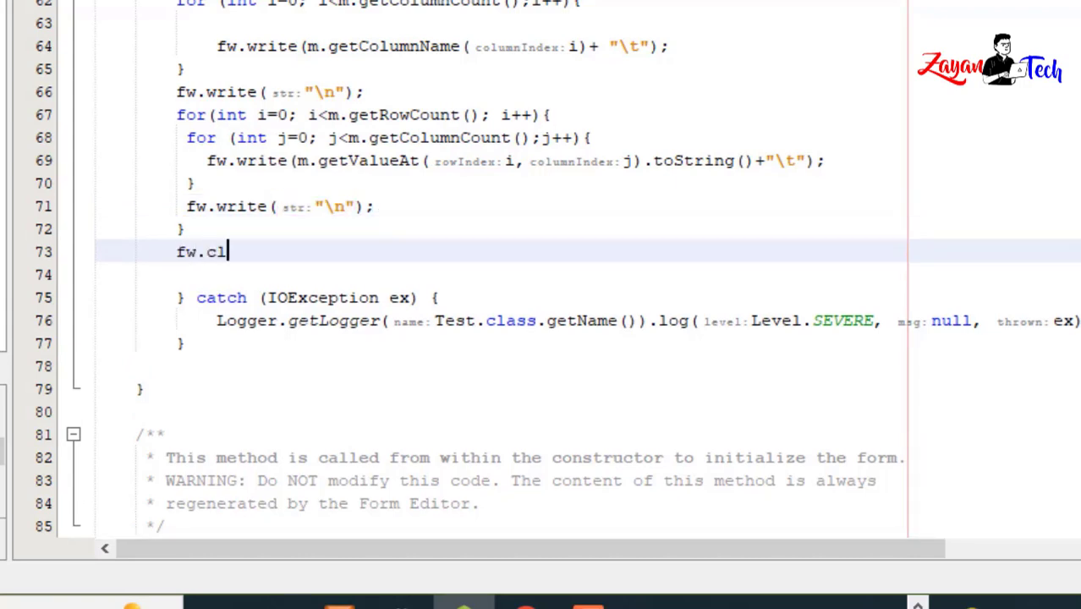
type("ose();")
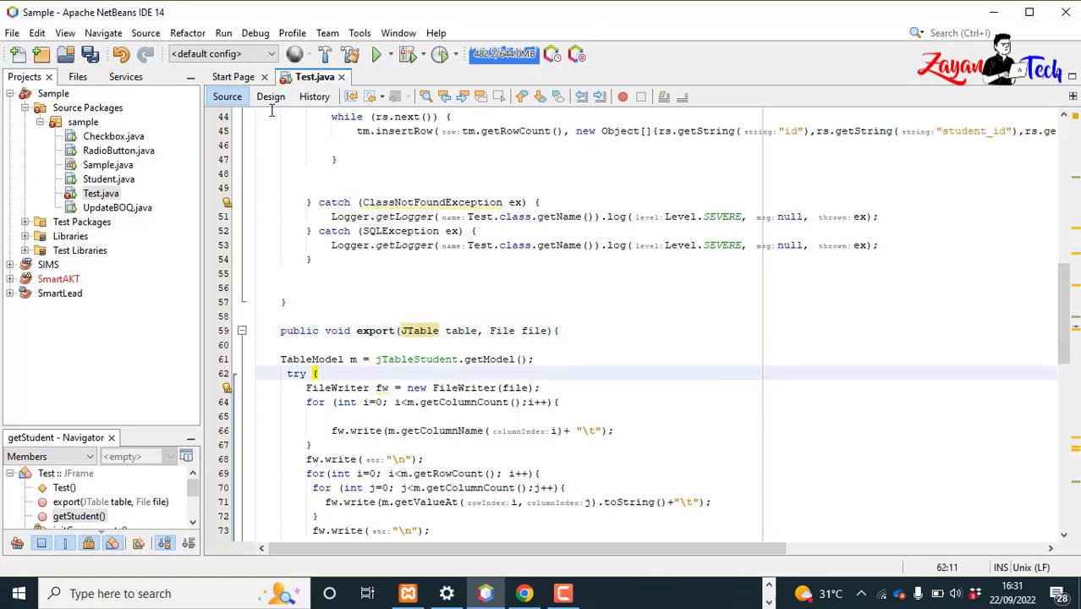
Step: Switch back to the Design view of the Test.java form
left_click(271, 95)
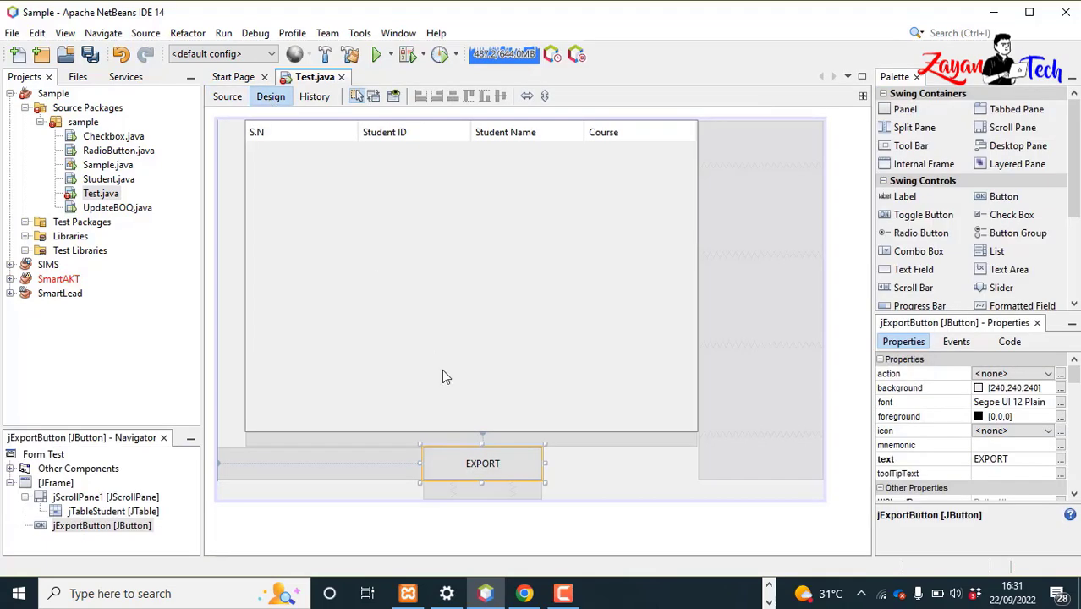
mouse_move(499, 475)
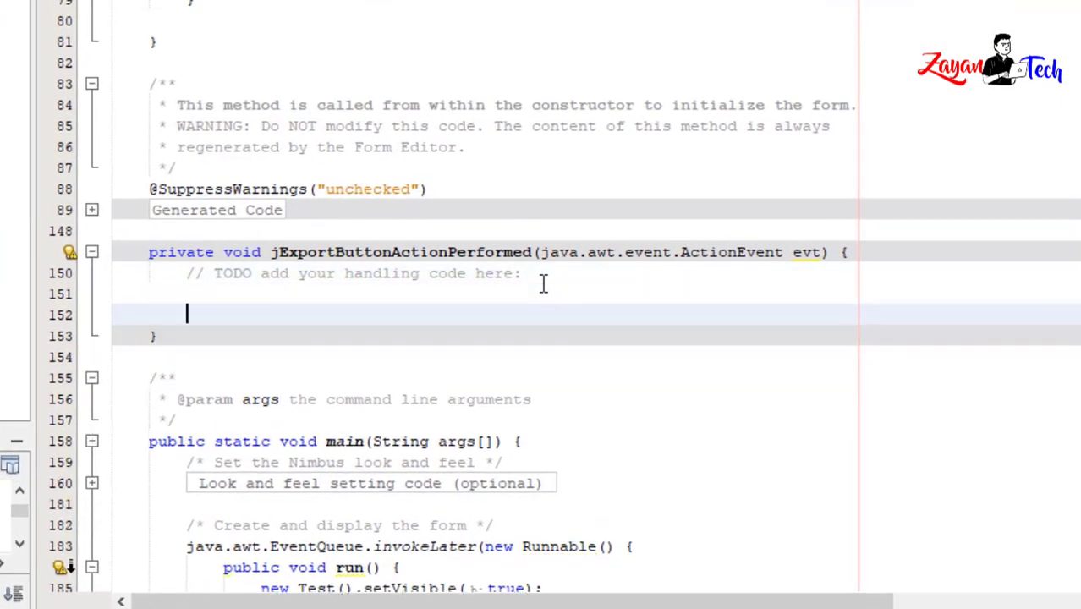
Step: Create a new JFileChooser named jChoose
type("J")
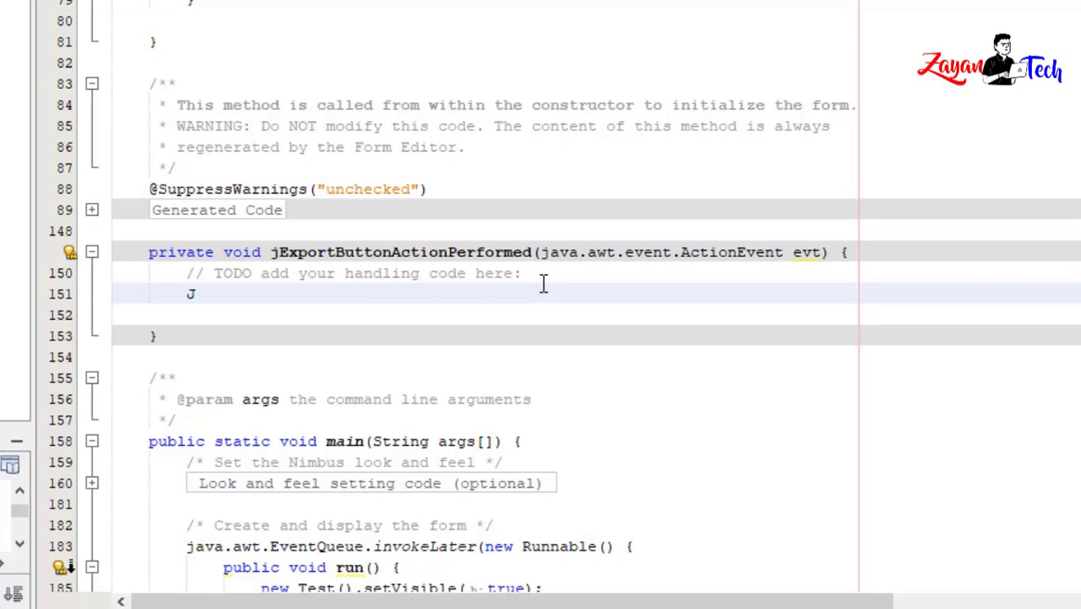
type("File")
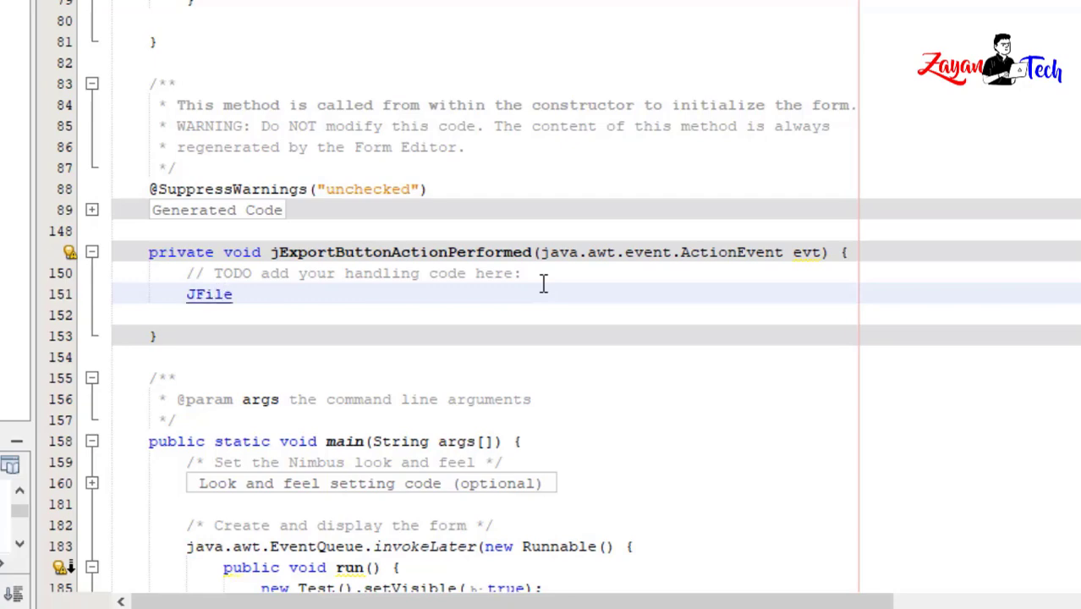
type("Chooser")
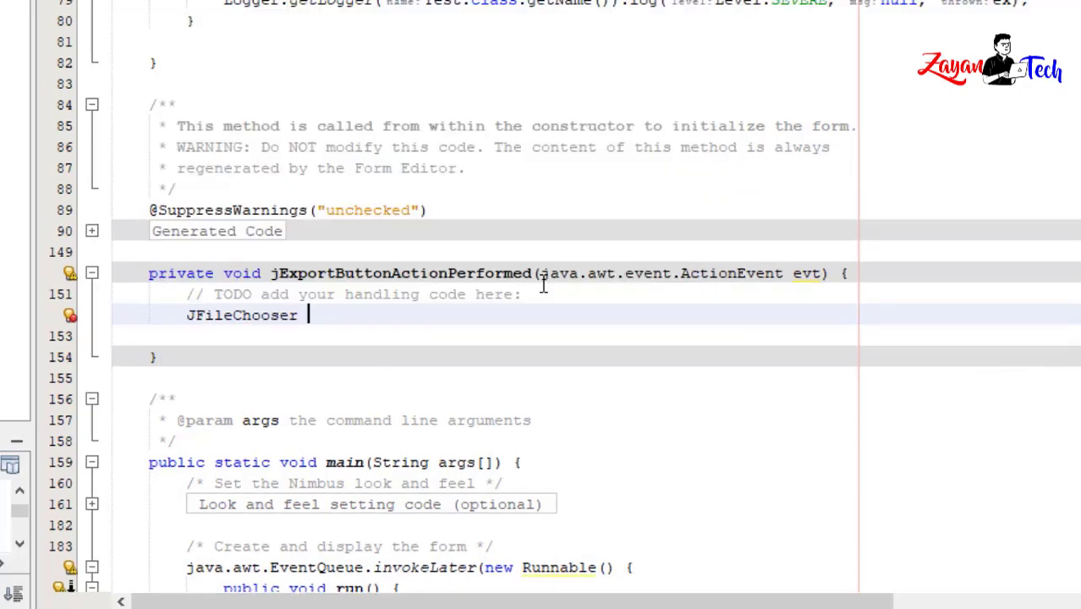
type("j")
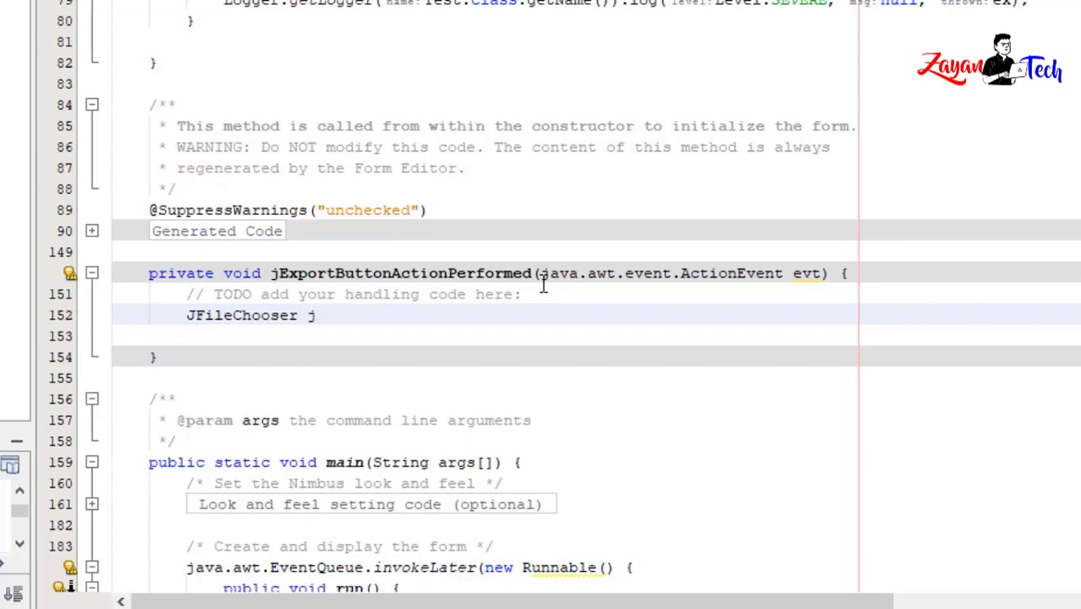
type("Choose")
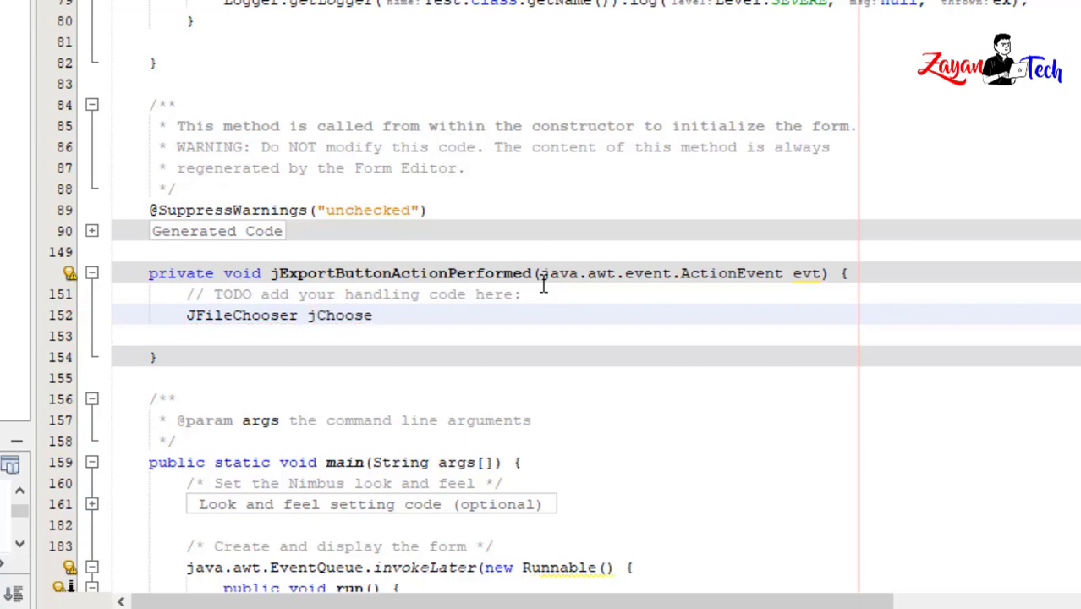
type("= new")
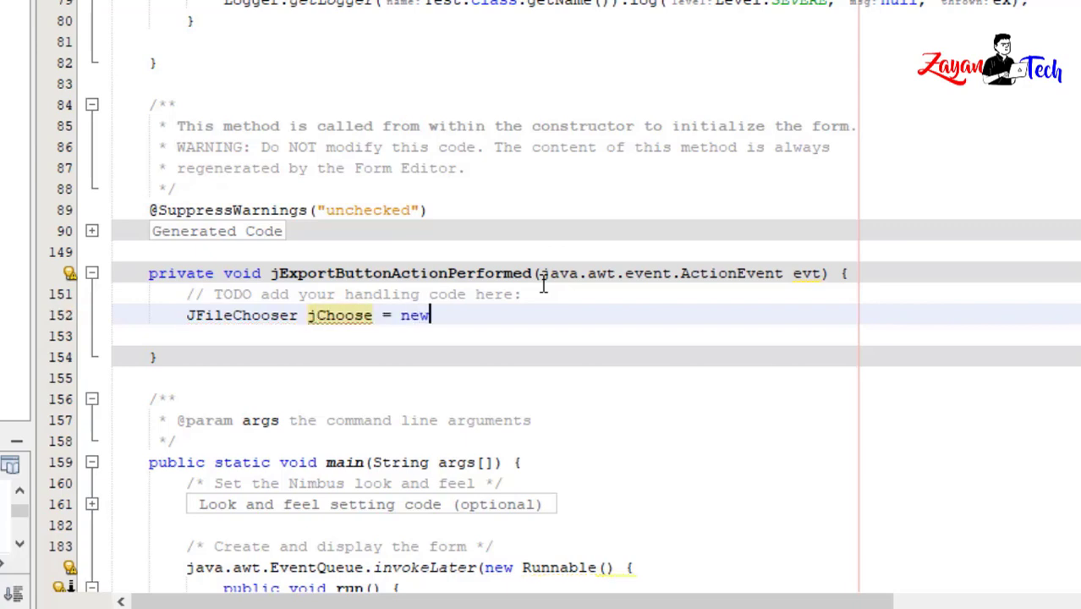
type("JF")
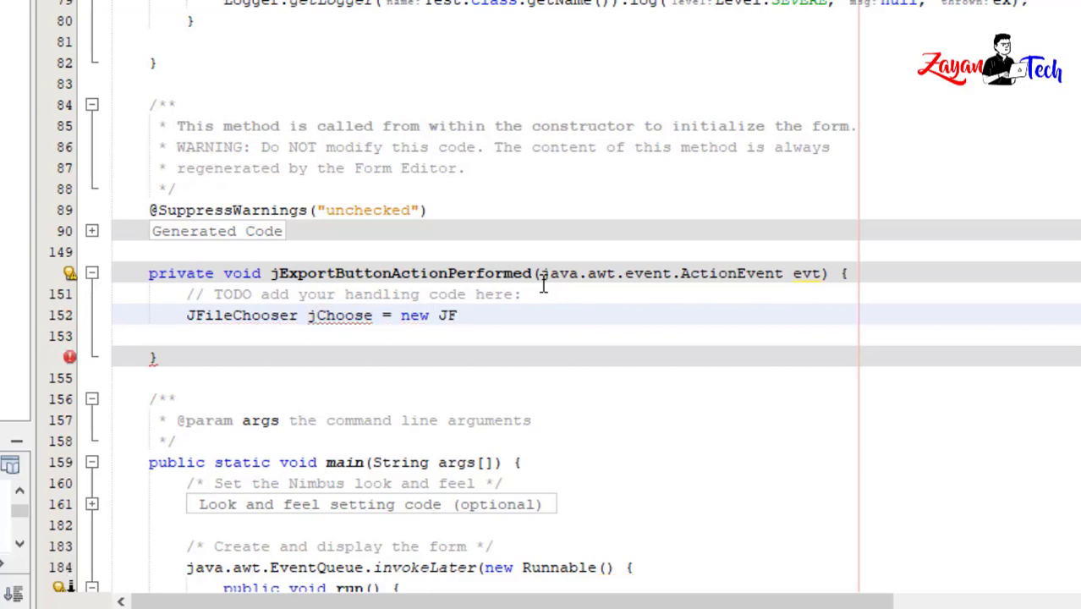
type("ileChooser();")
type("int")
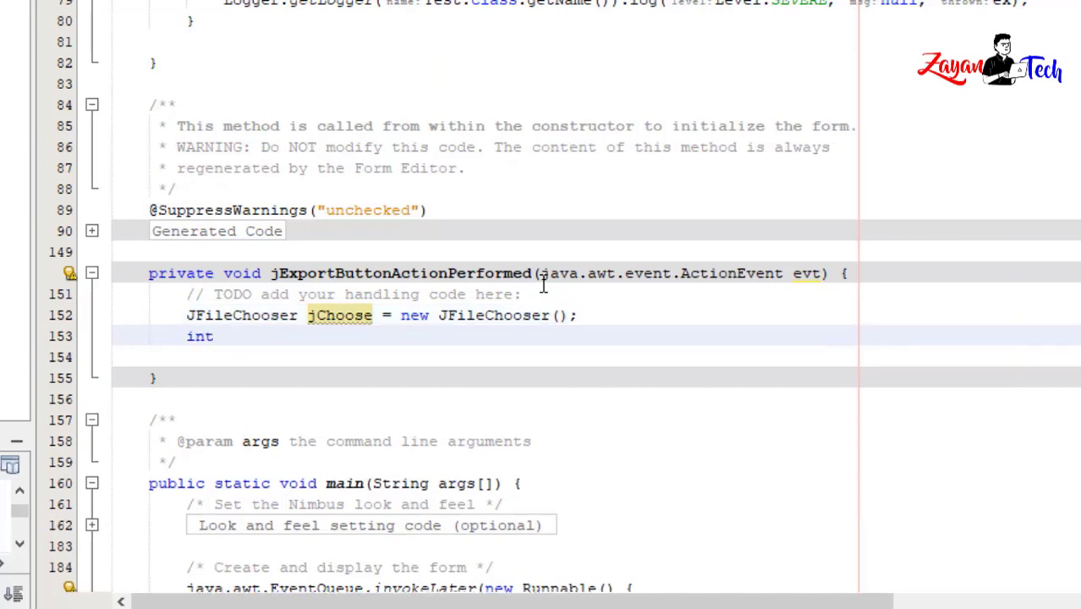
Step: Store jChoose.showSaveDialog(Test.this) in option and begin an if statement
type("opti")
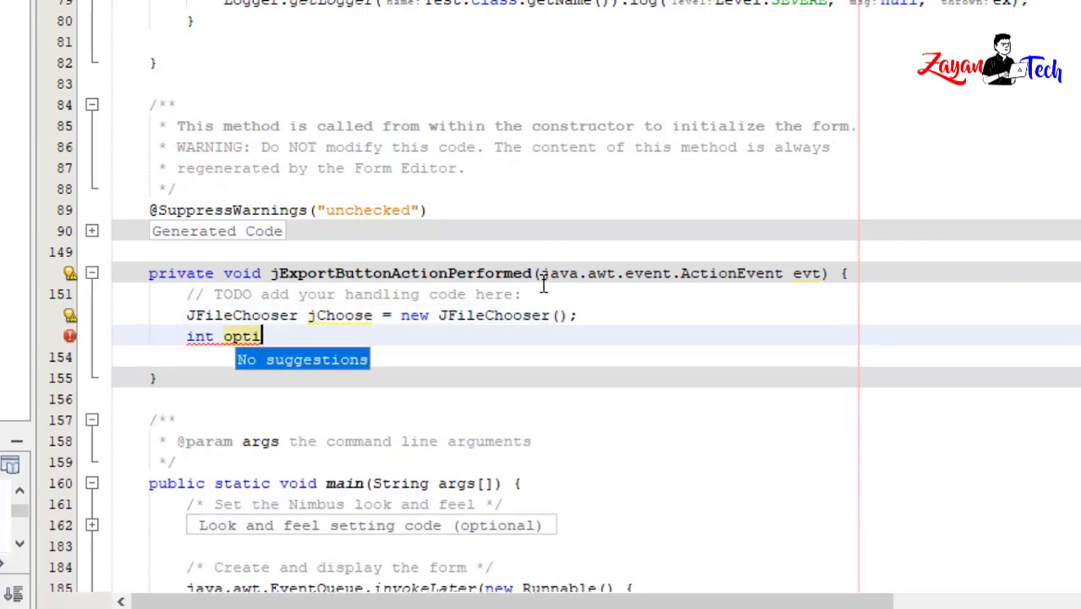
type("on")
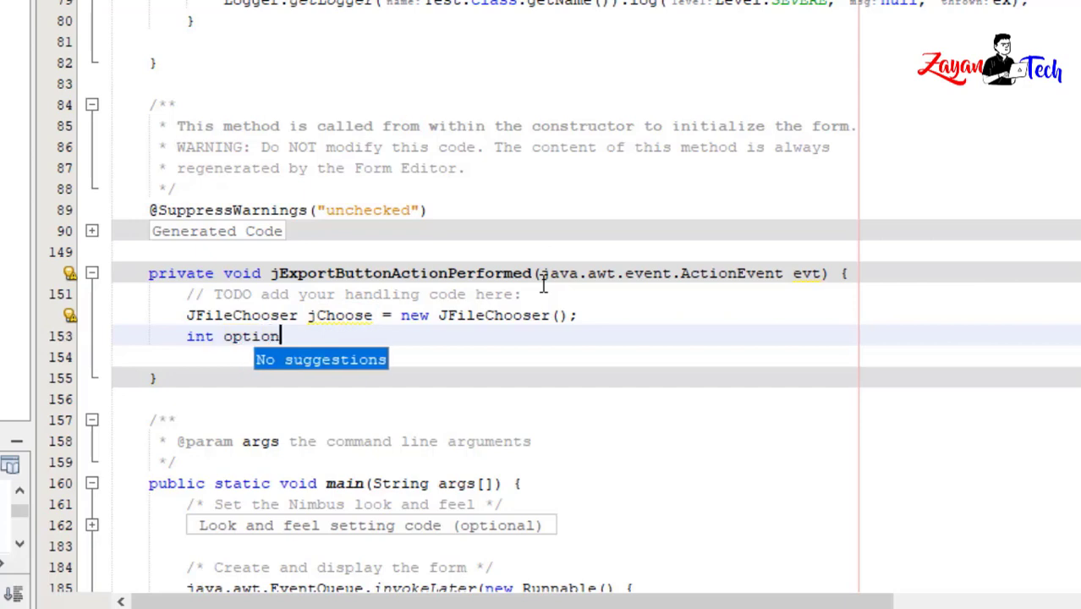
type("=")
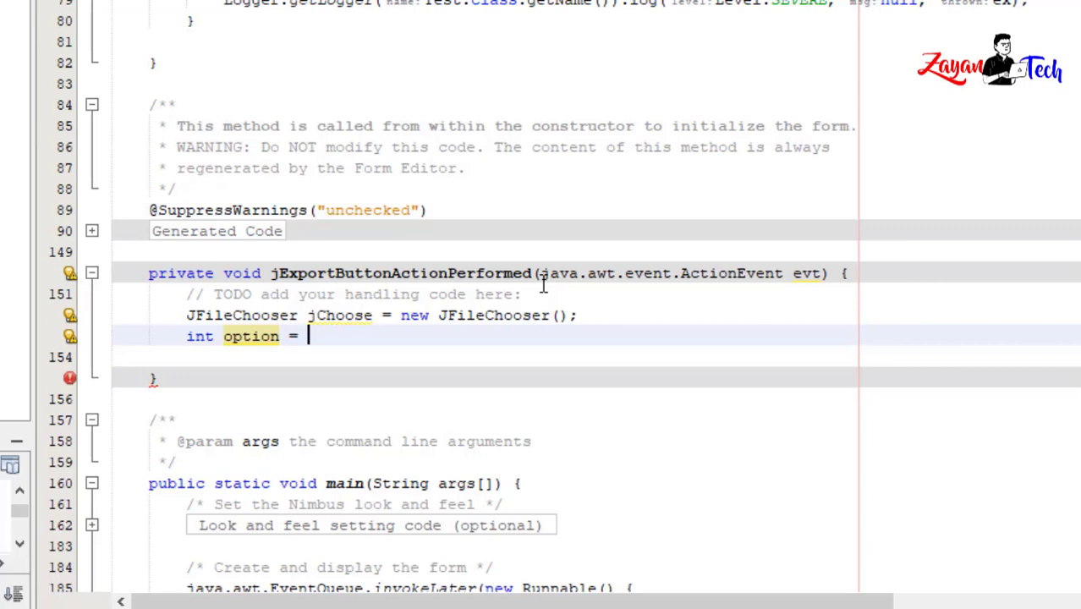
type("jChoose")
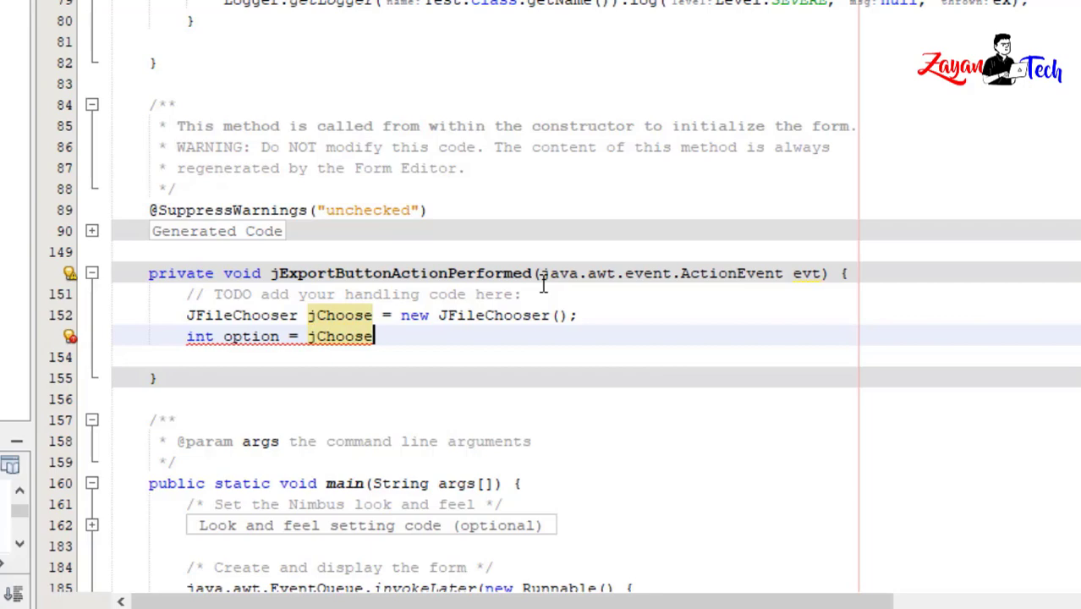
type(".s")
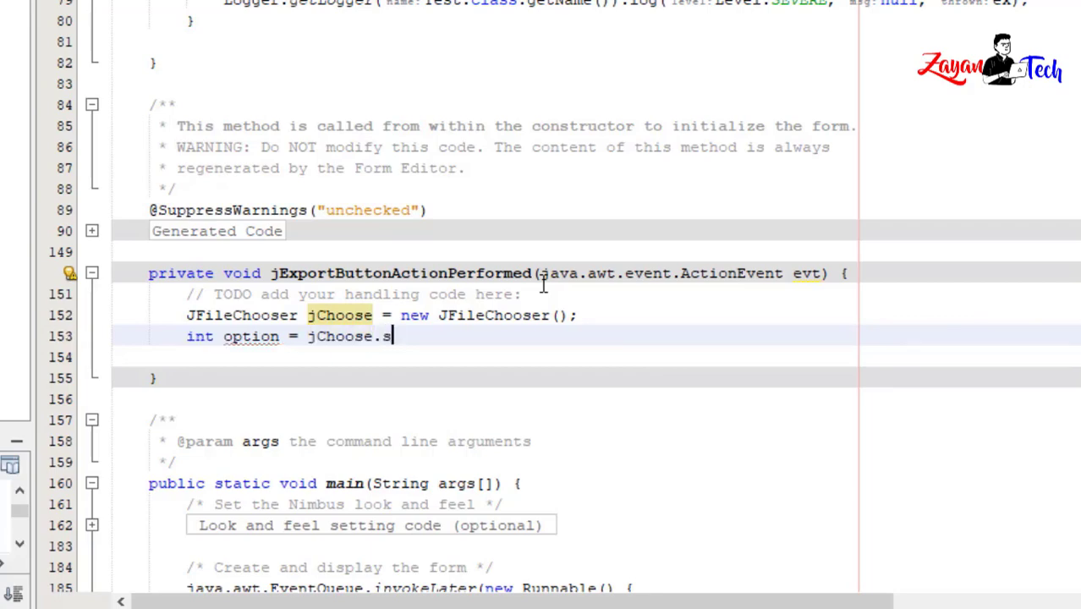
type("howSaveDialog(Test")
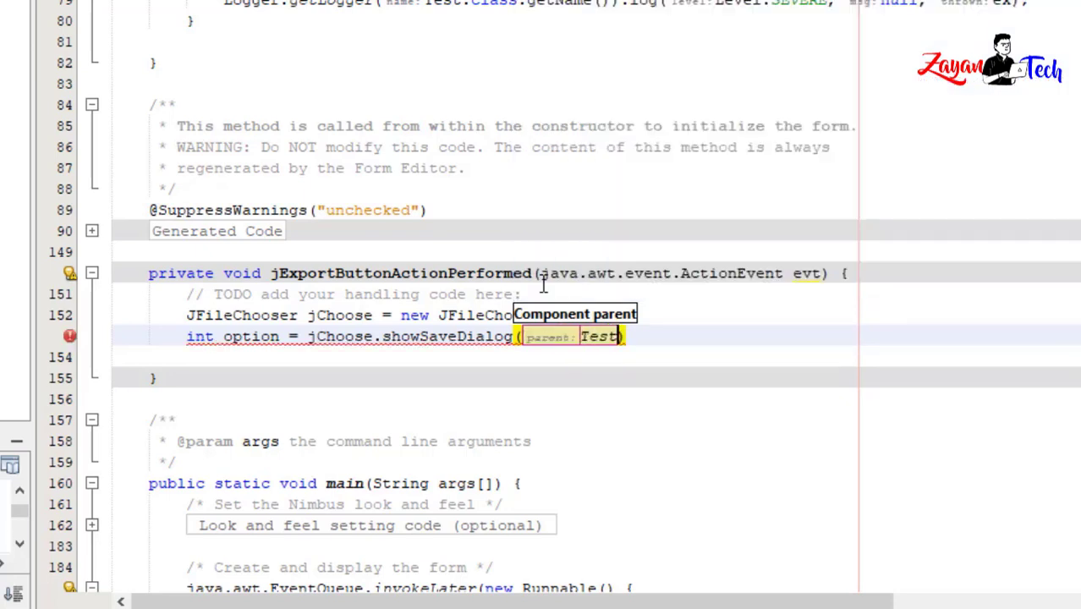
type(".this")
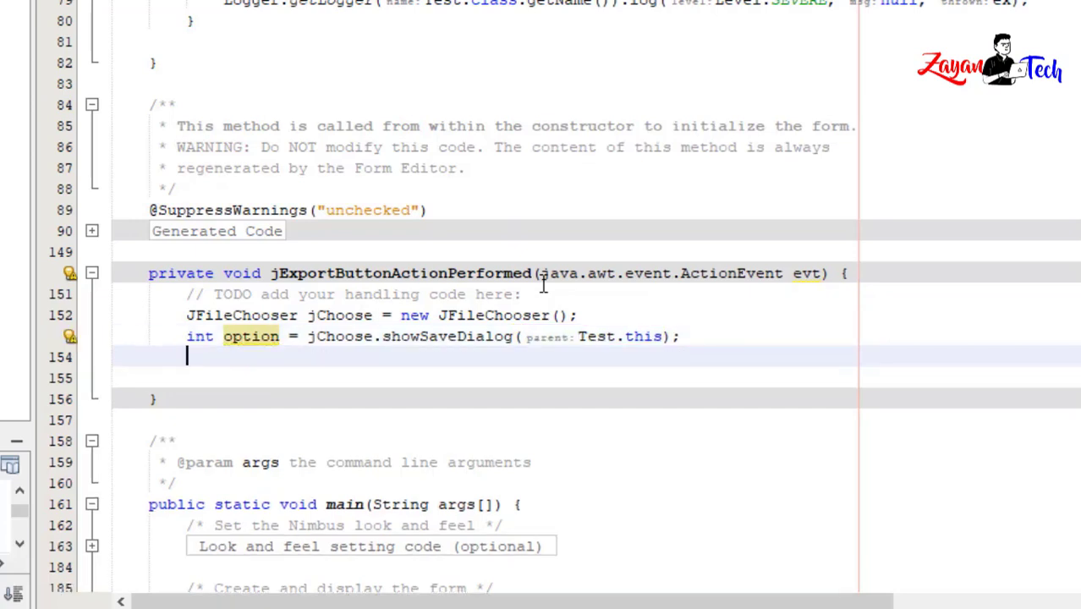
type("if(")
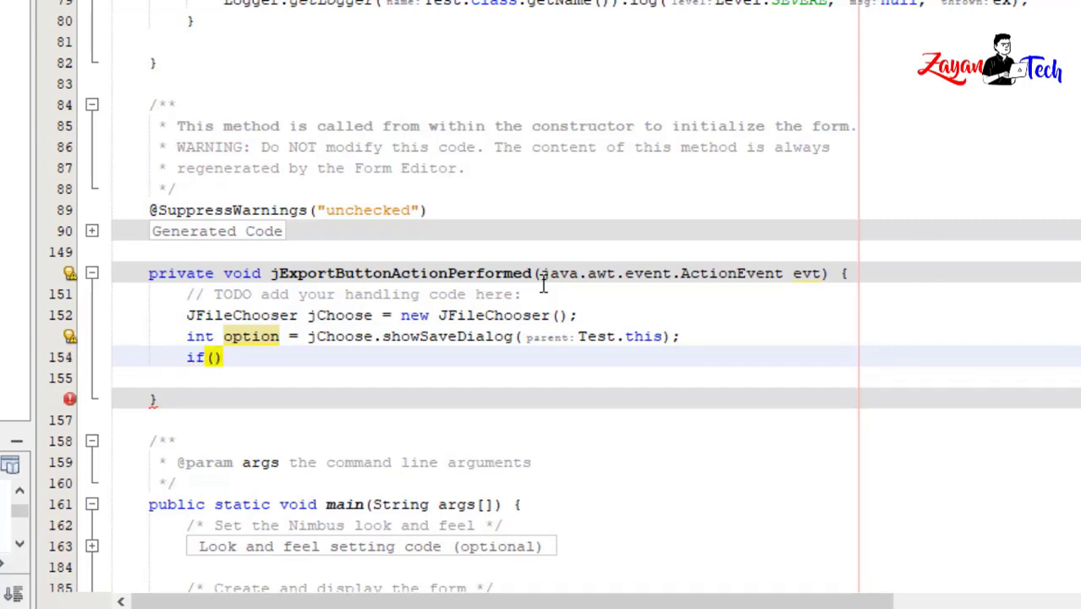
Step: Add the JFileChooser approve-option check and String name = jChoose.getSelectedFile().getName();
type("option")
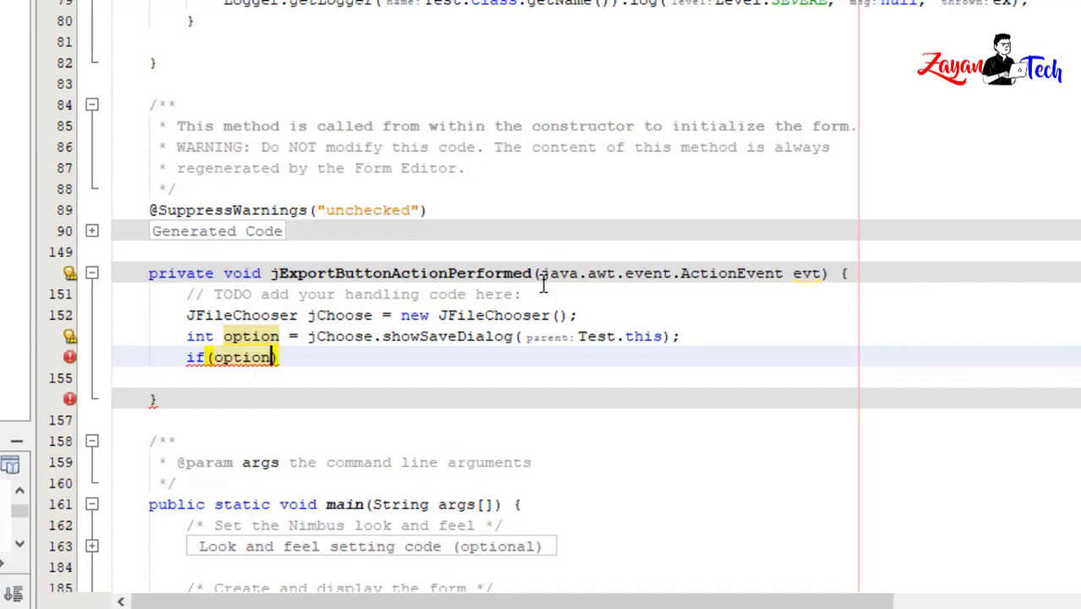
type("==)")
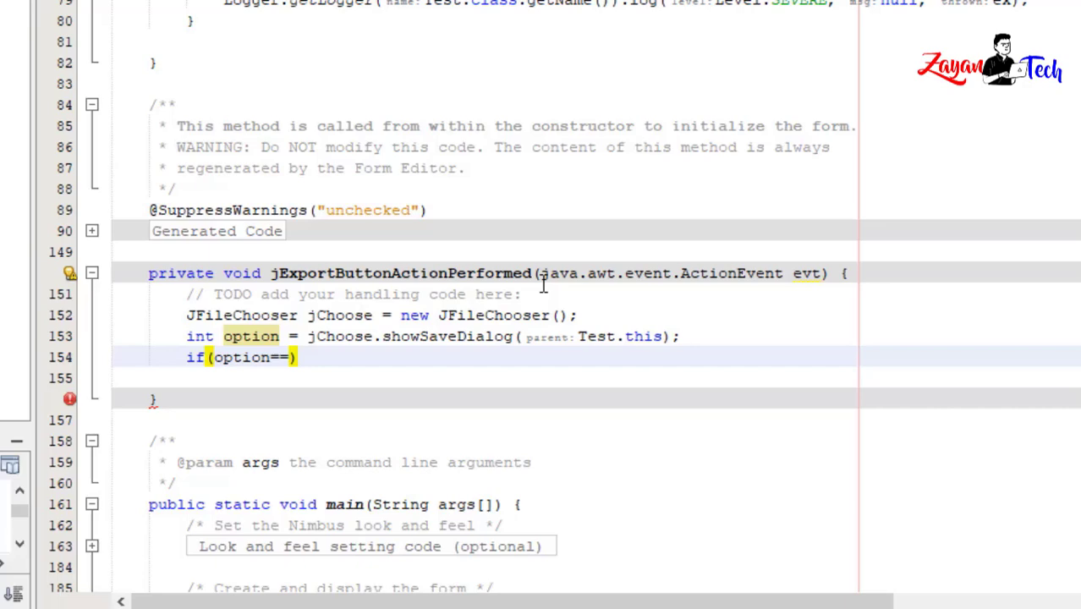
type("JFileChooser")
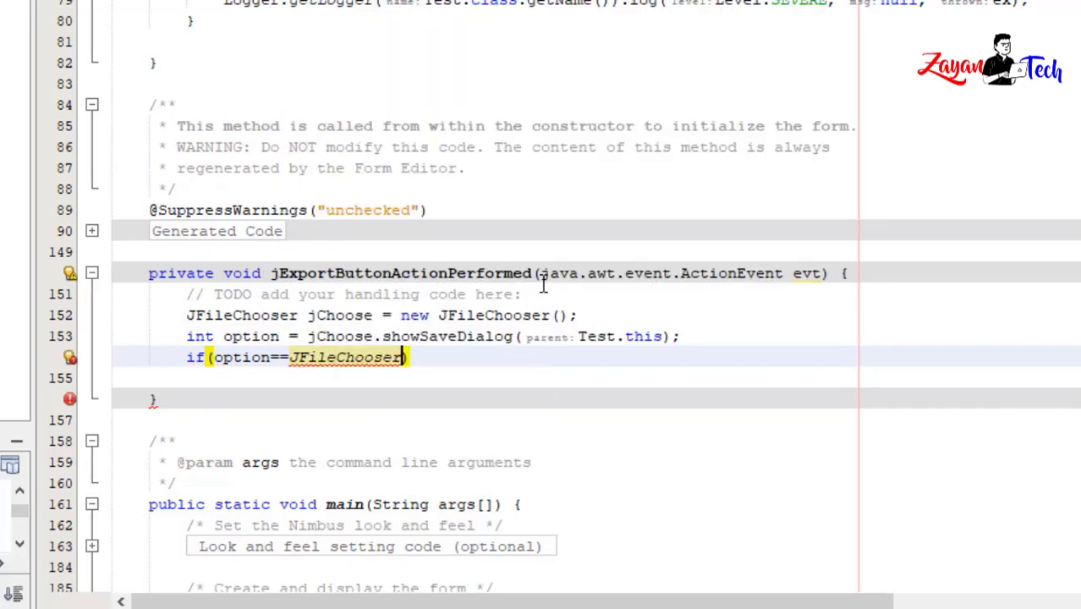
type(".APPROVE_OPTION")
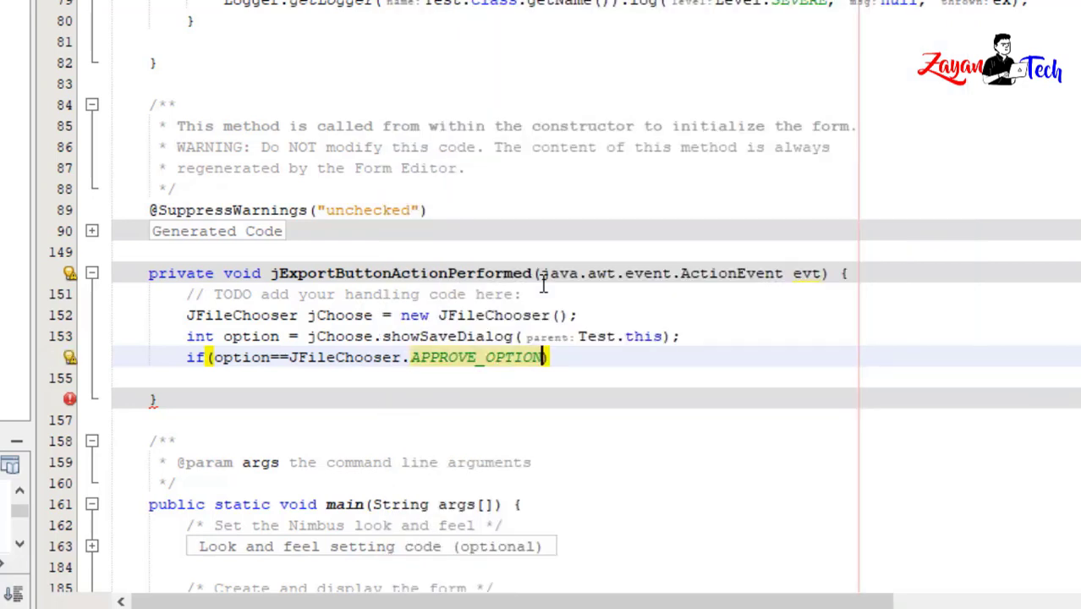
type("){}")
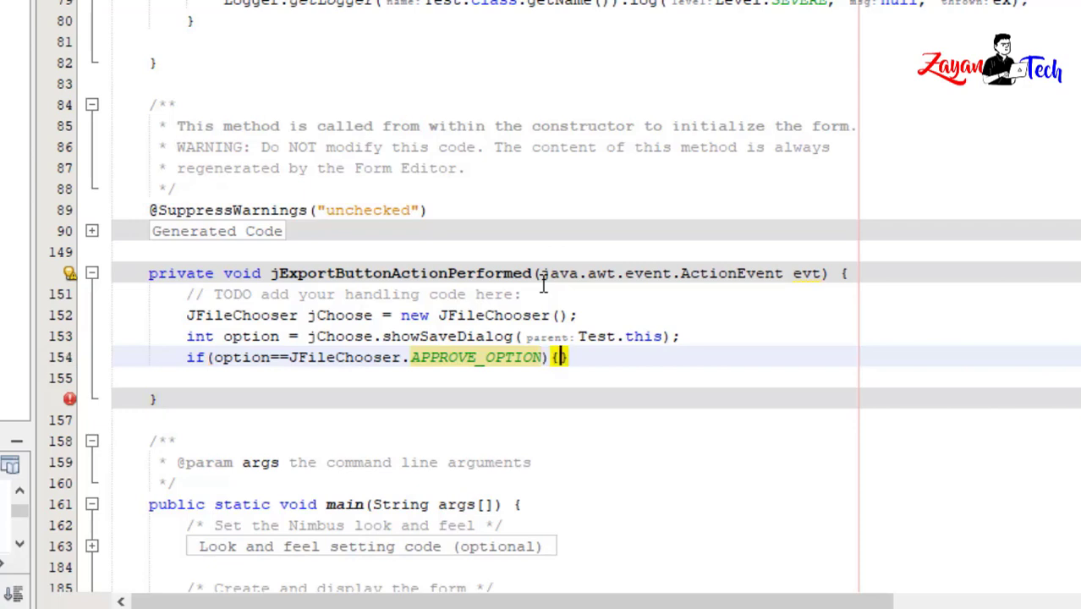
type("Sy")
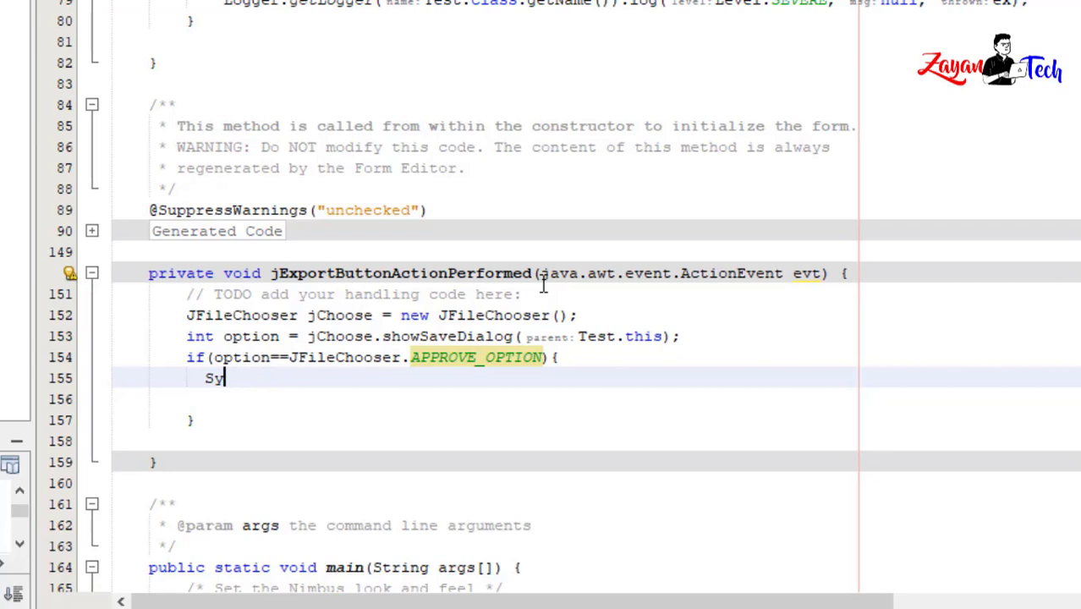
type("tring name")
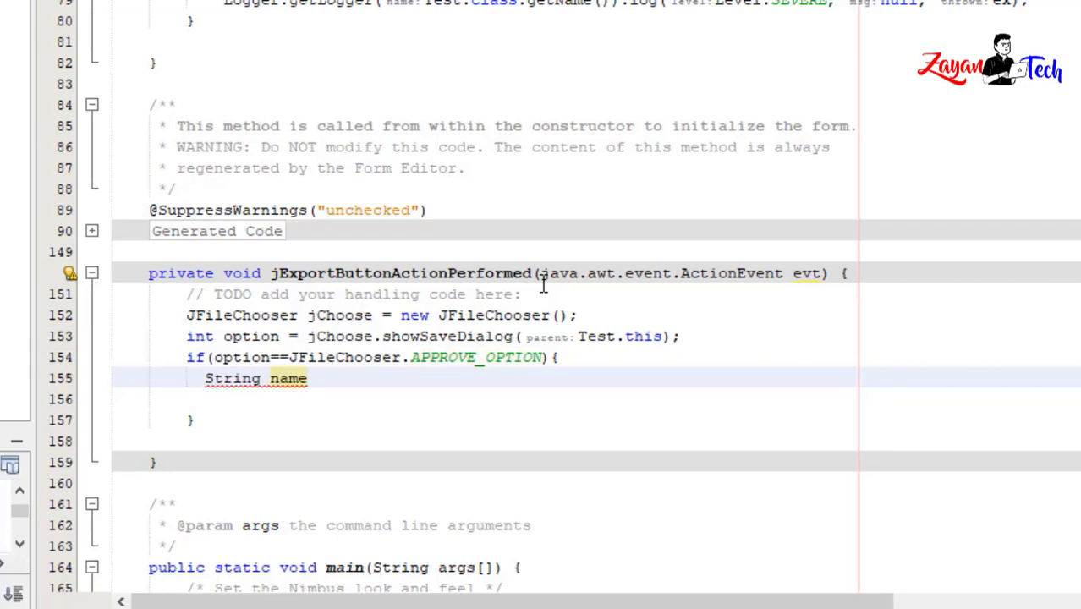
type("=")
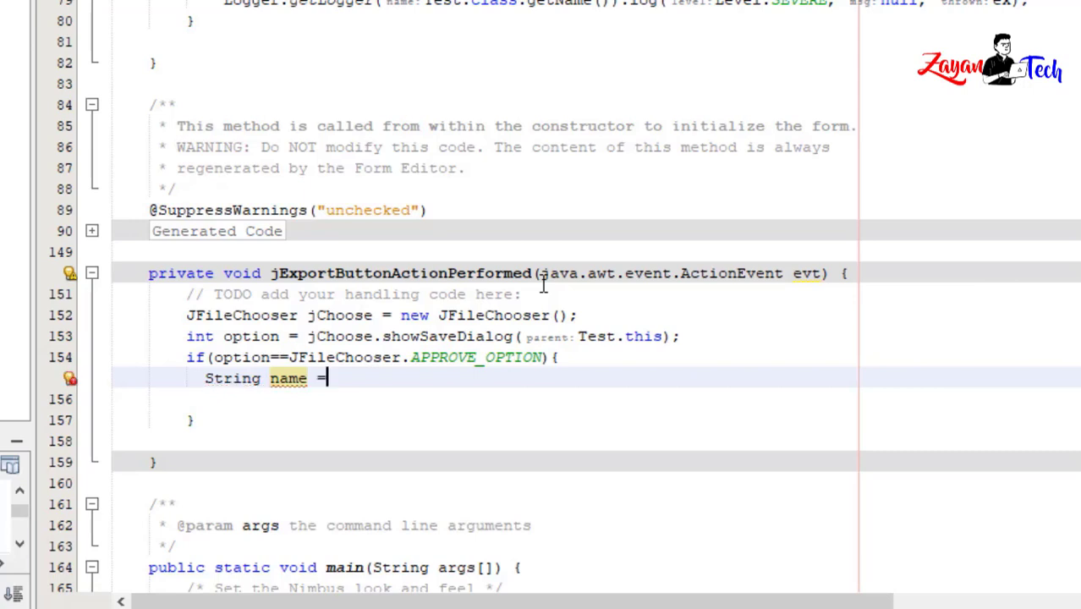
type("jC")
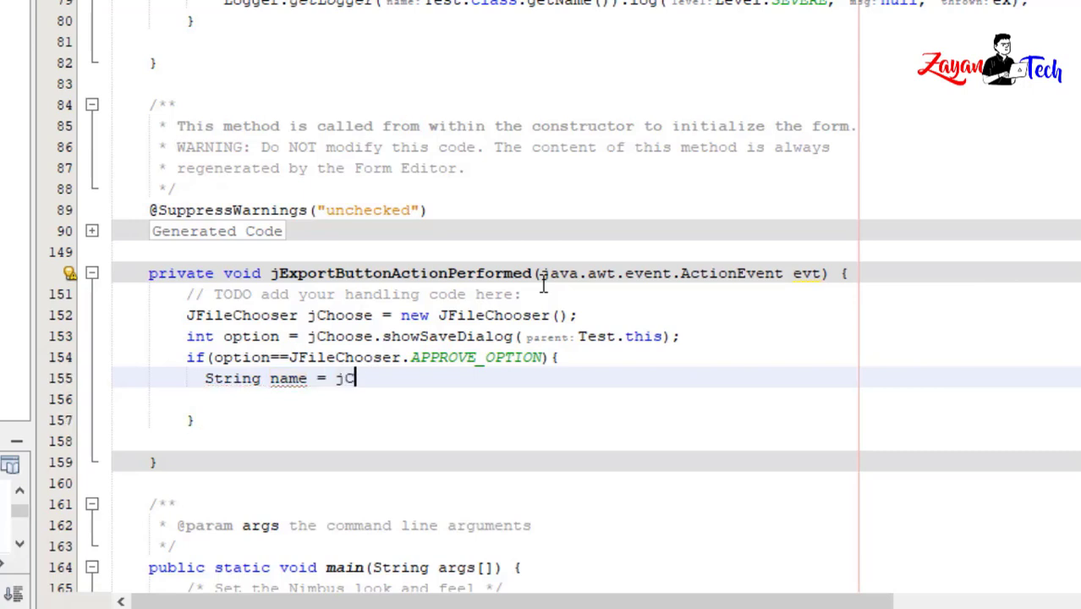
type("Choose")
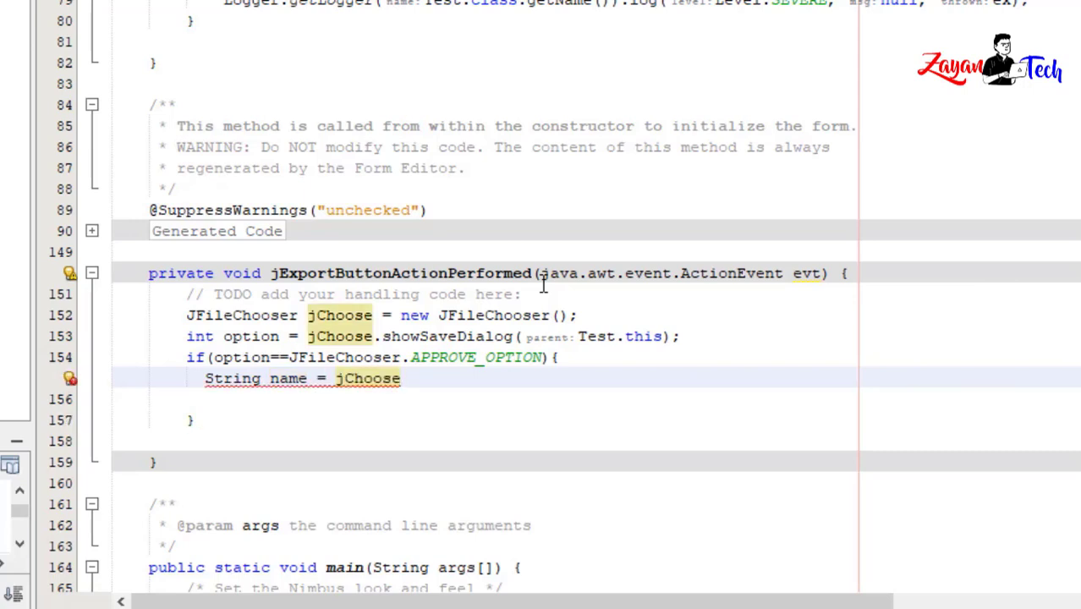
type(".getSel")
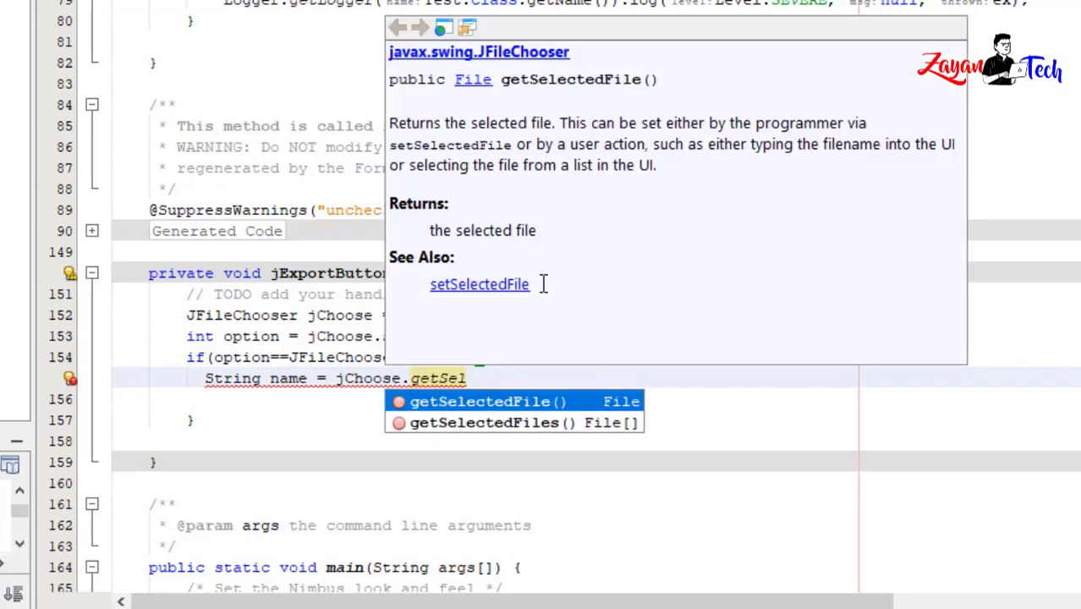
left_click(481, 401)
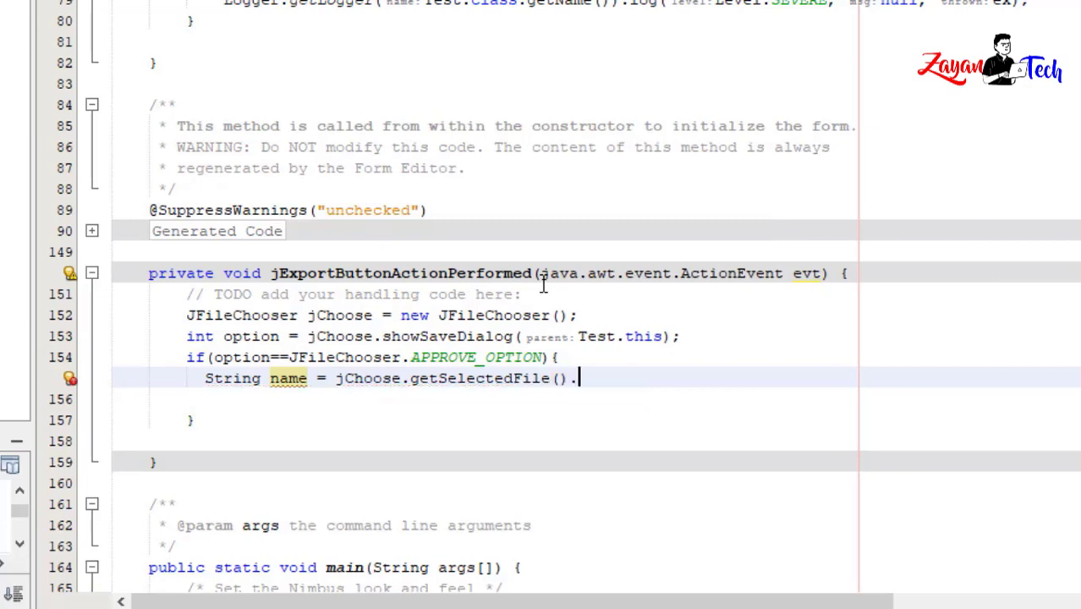
type("getName()")
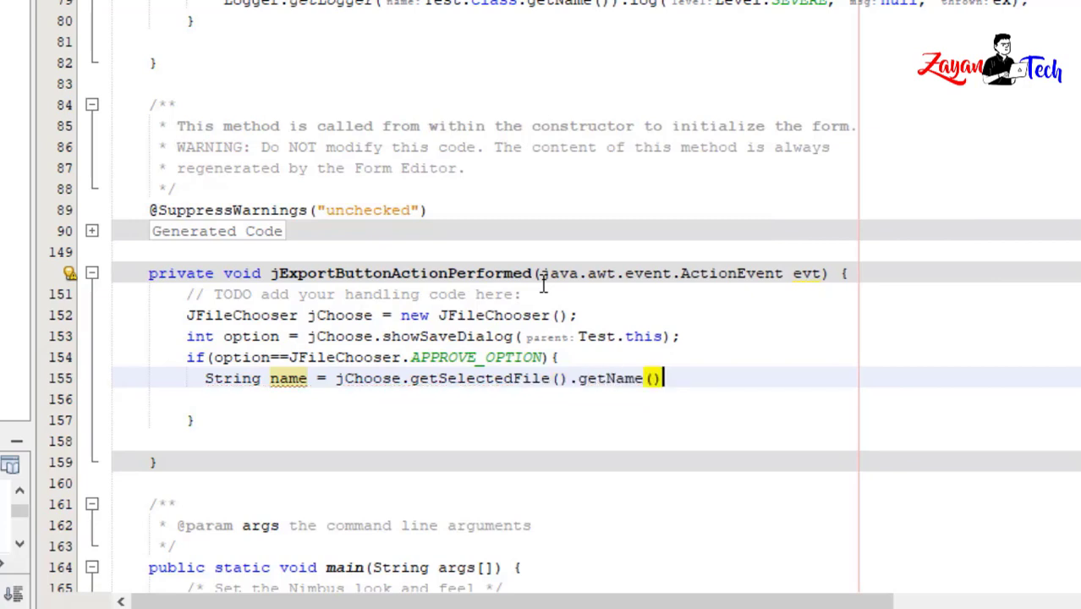
type(";")
left_click(616, 400)
type("String")
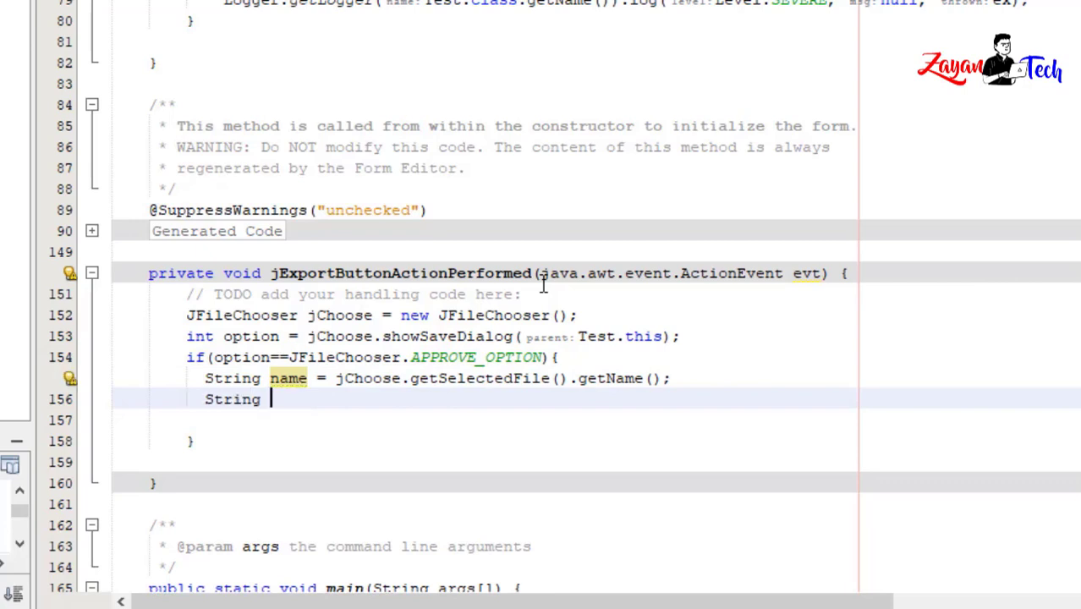
Step: Assign path from the chooser's selected file using getPath()
type("path")
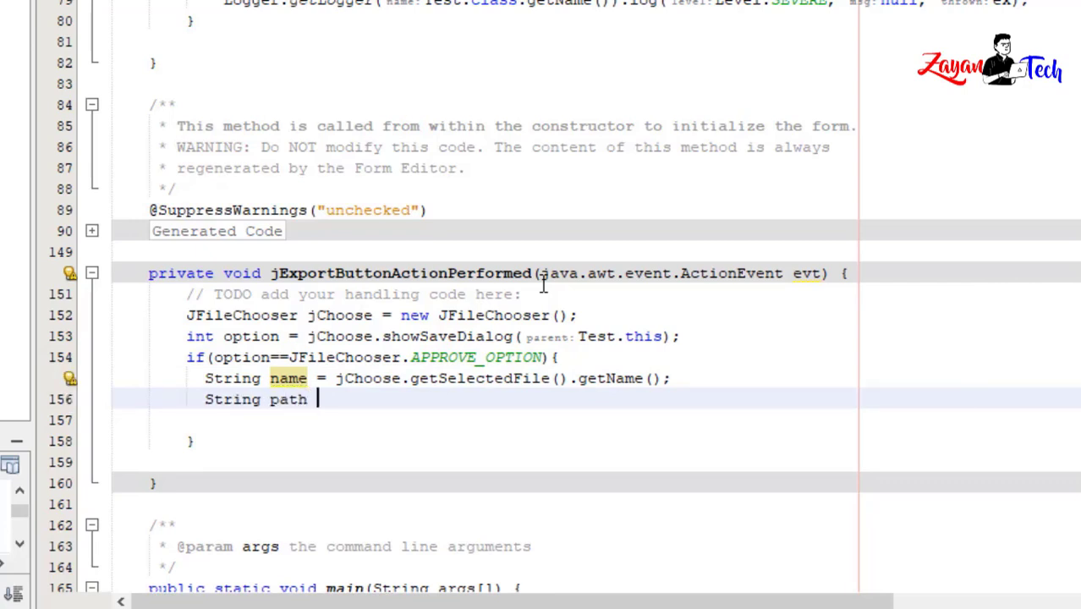
type("= jC")
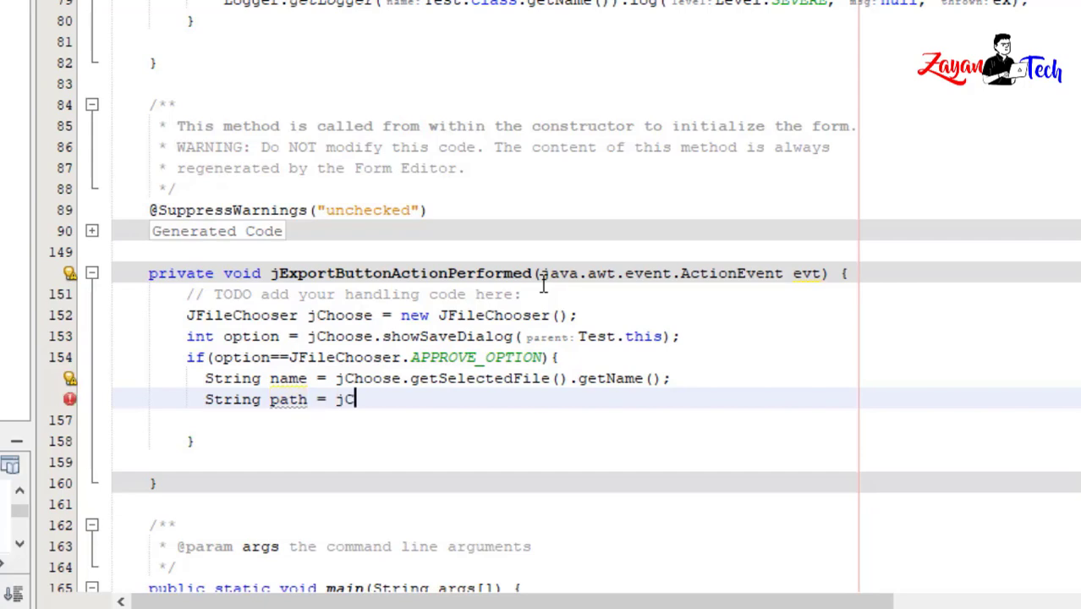
type("hoose")
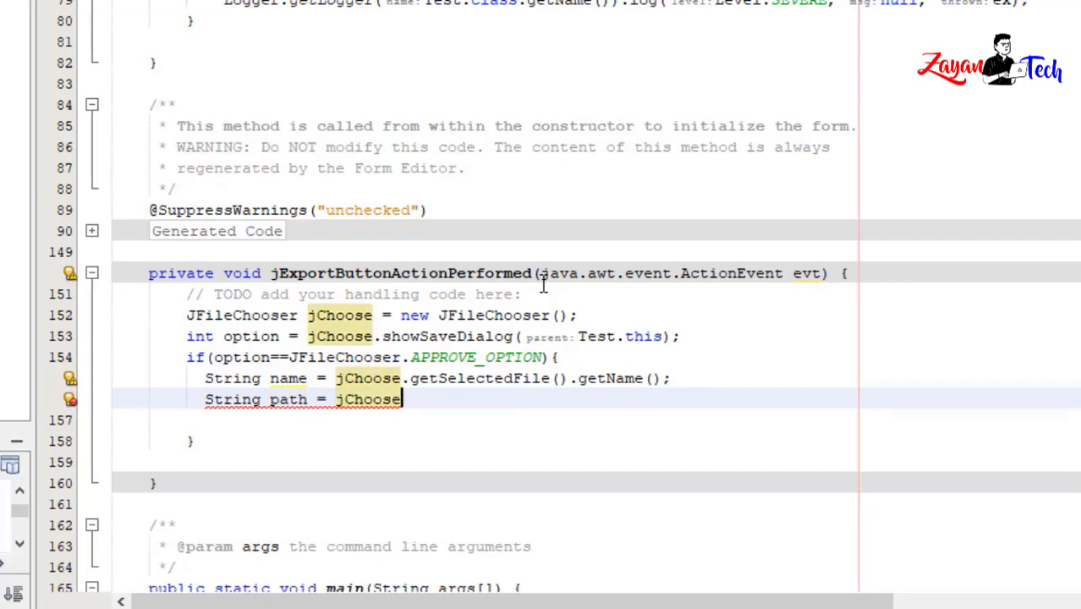
type(".g")
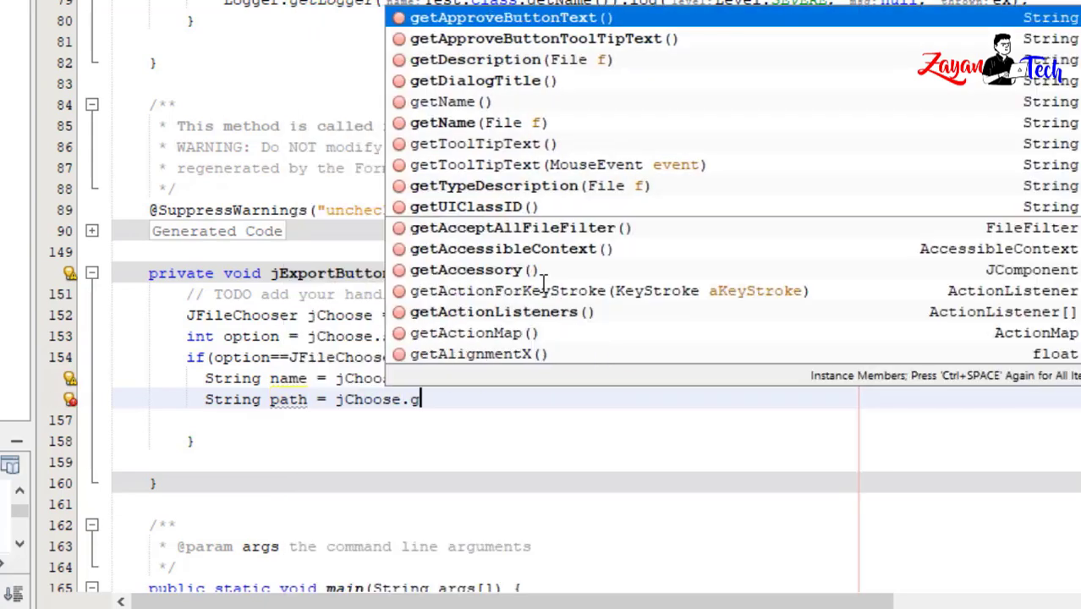
type("etSelectedFile(")
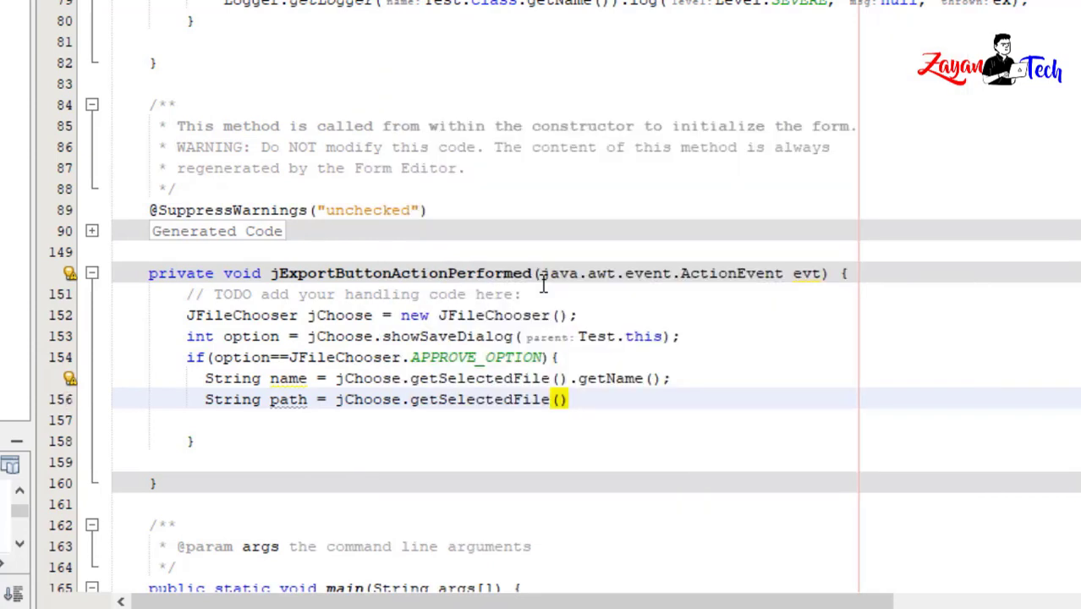
type(".get")
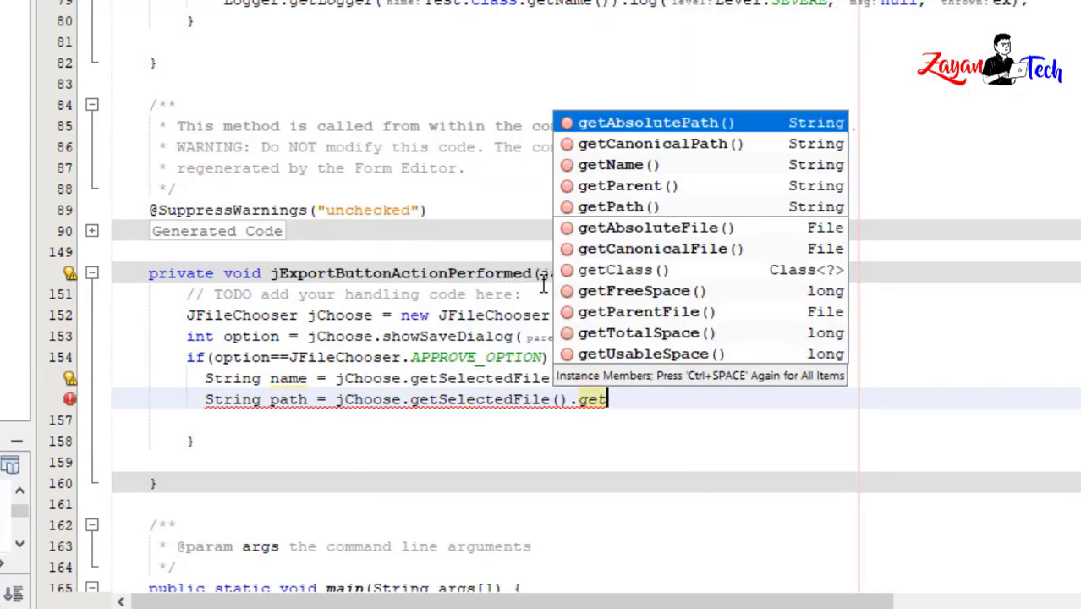
type("ParentFile(")
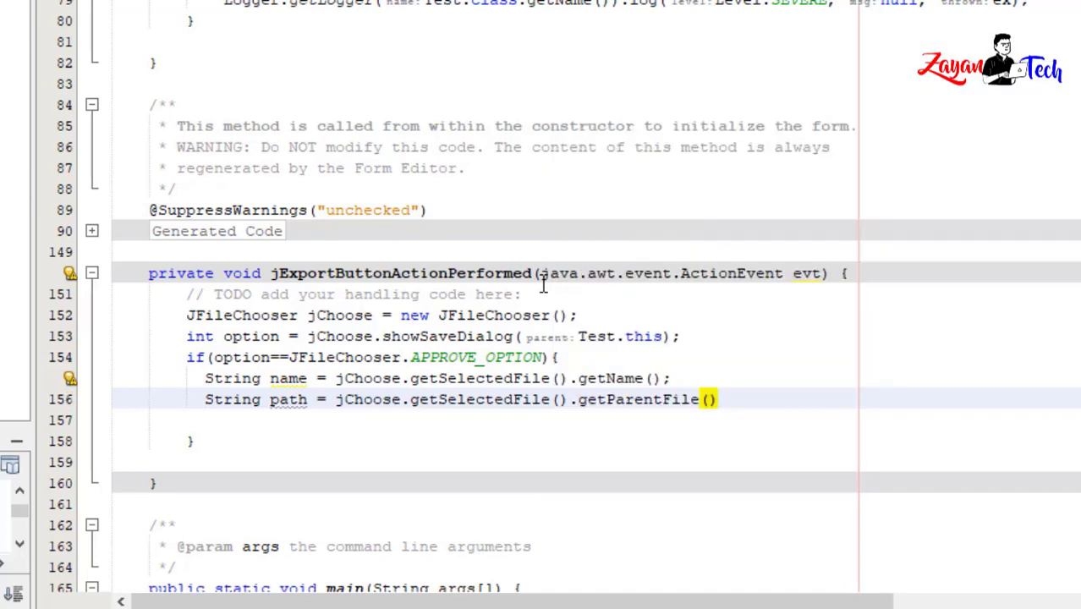
type(".get")
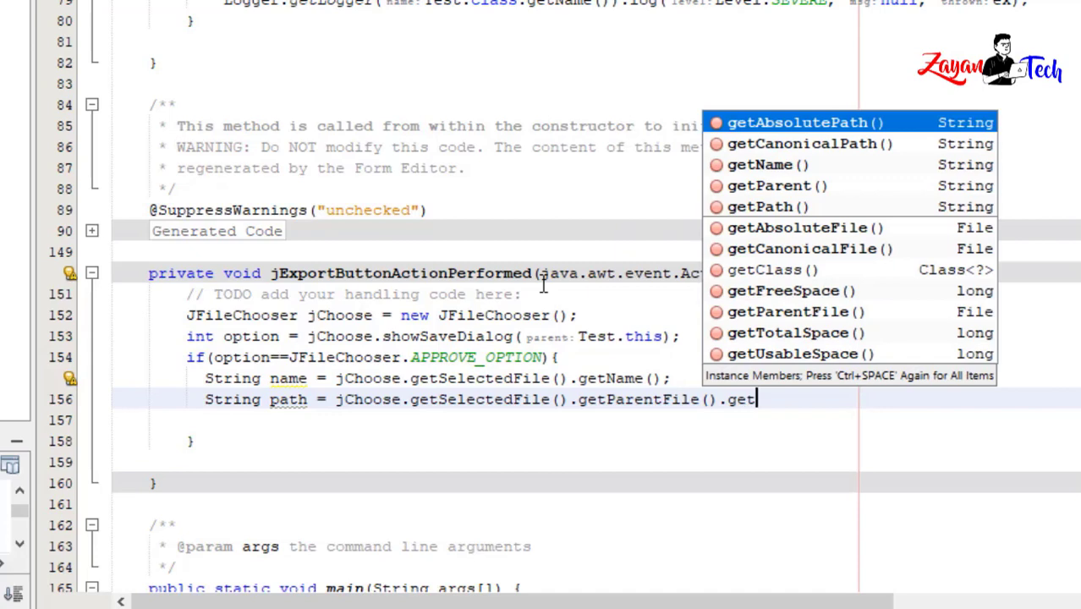
left_click(757, 206)
type("St")
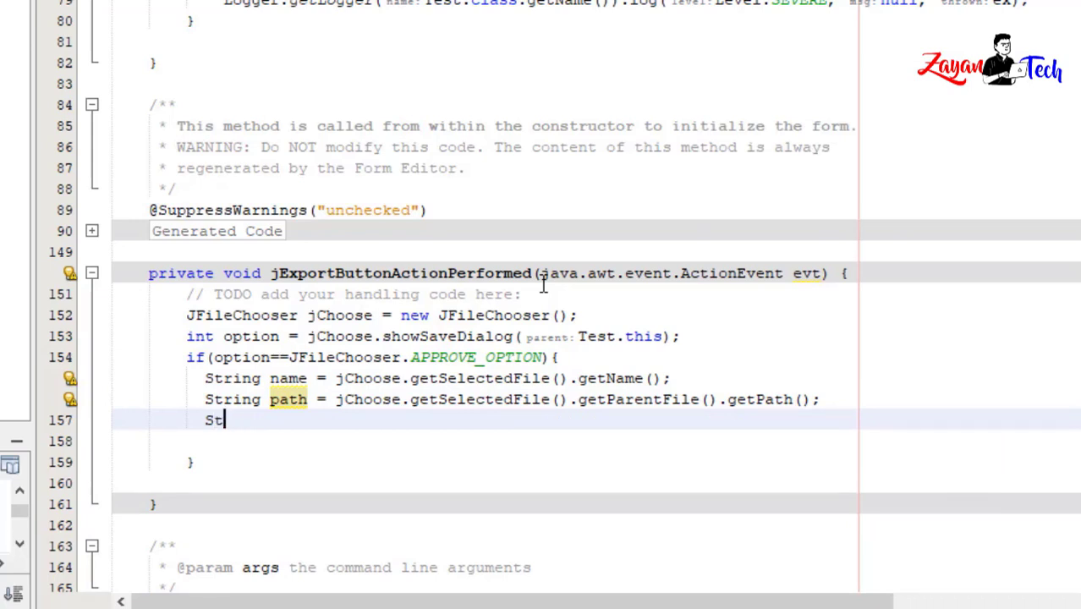
Step: Write String file = path + "\\" + name + ".xls"; and begin the export call
type("ring")
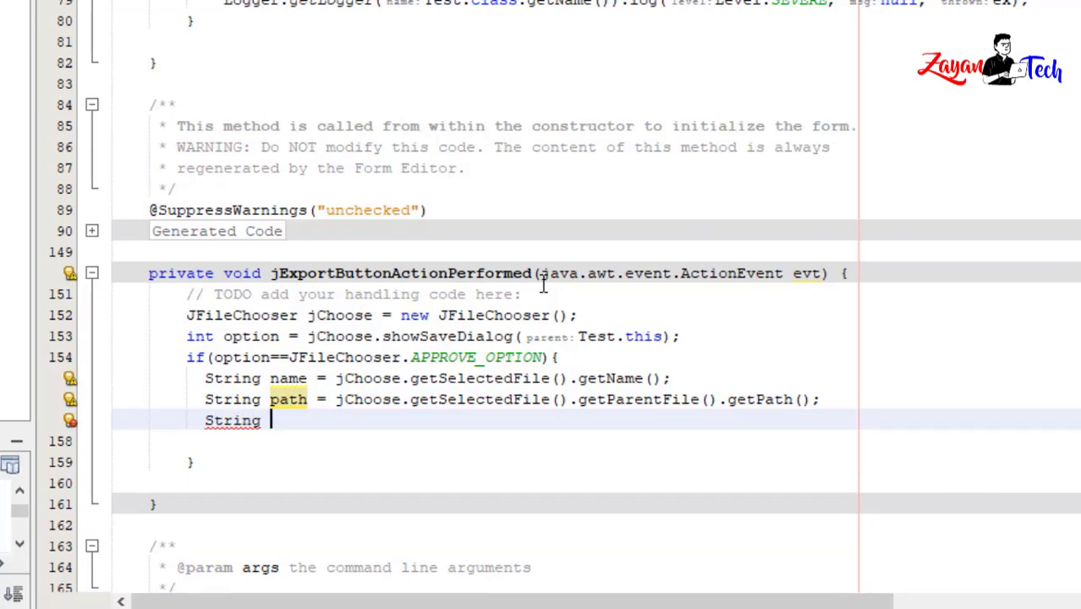
type("file = path")
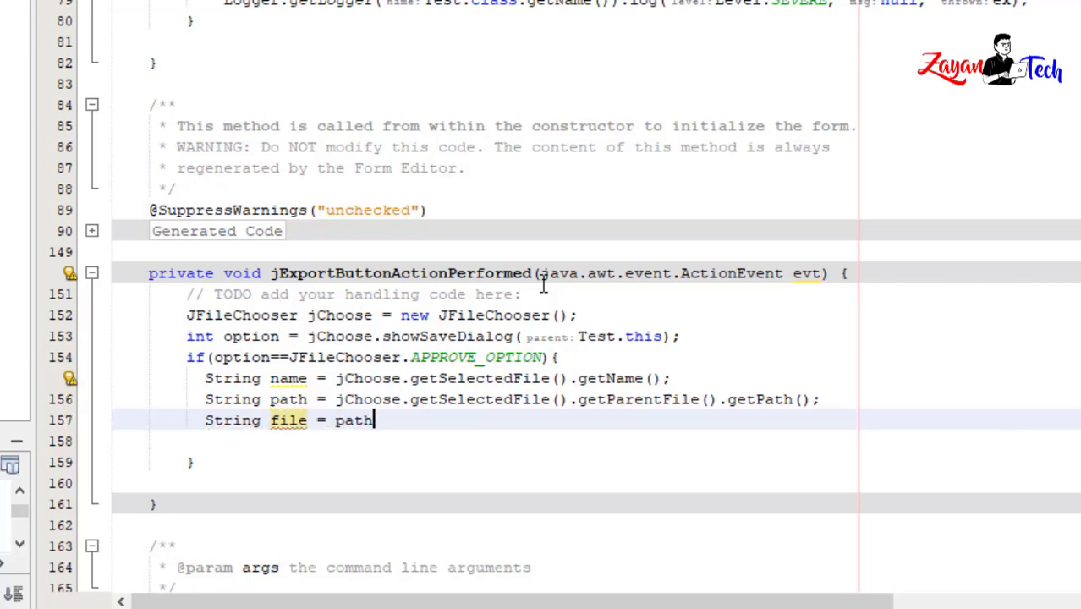
type("+")
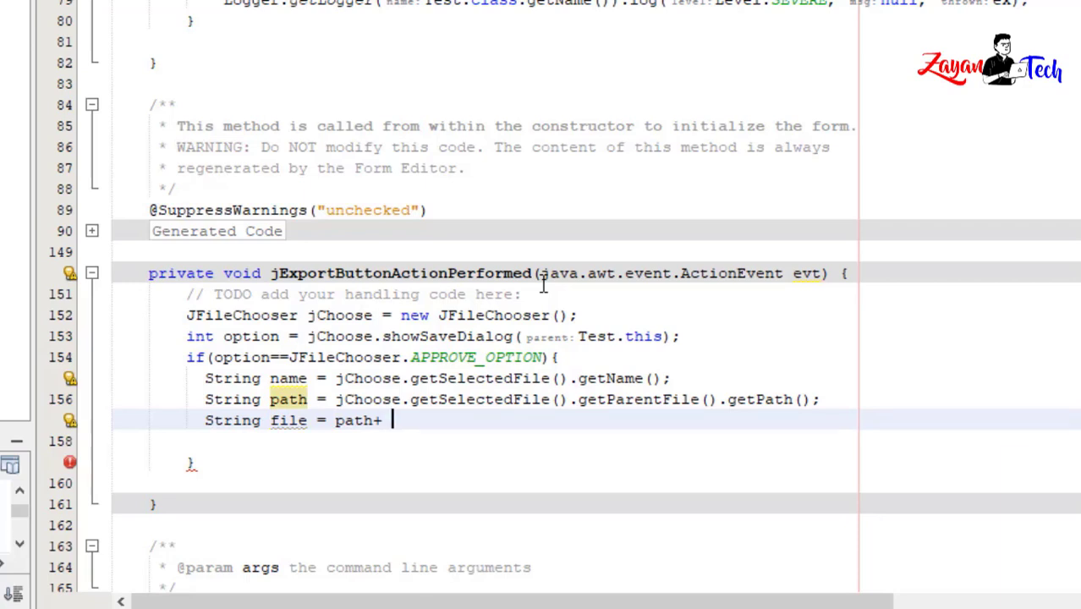
type("\"")
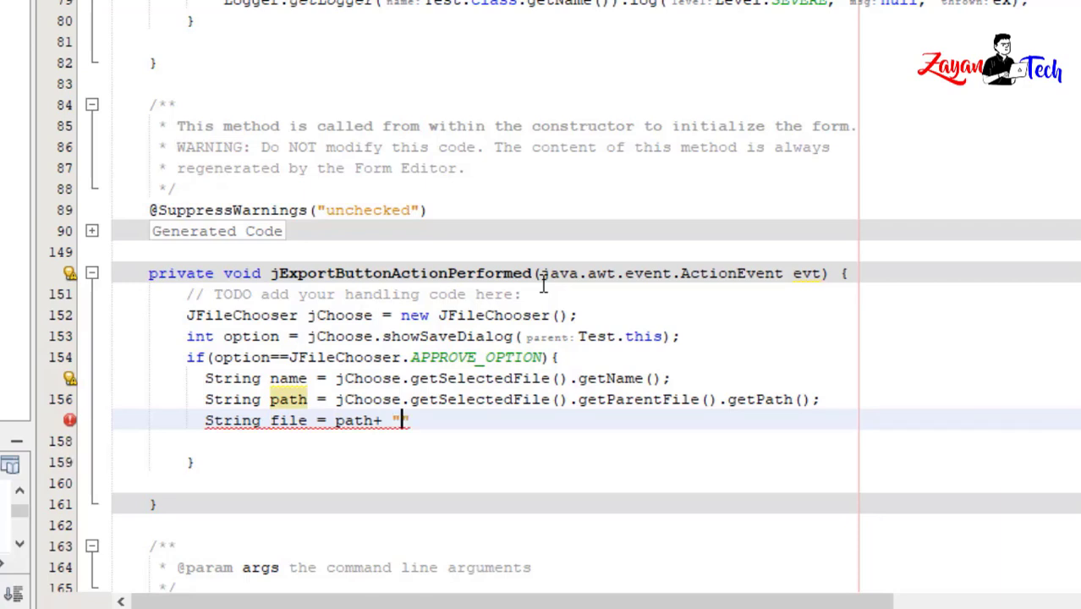
type("\\\\")
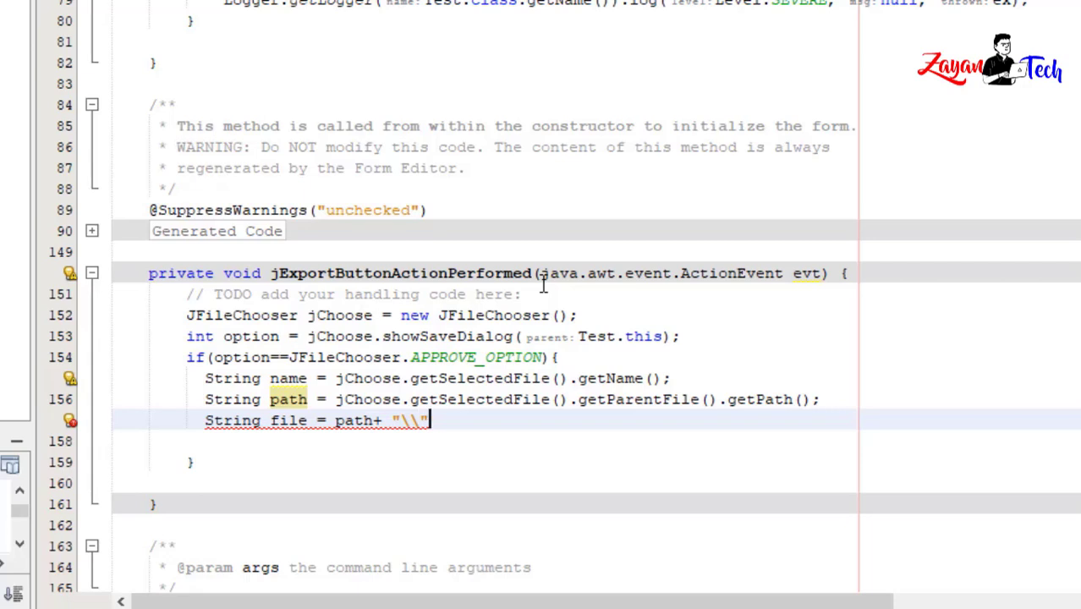
type("+ n")
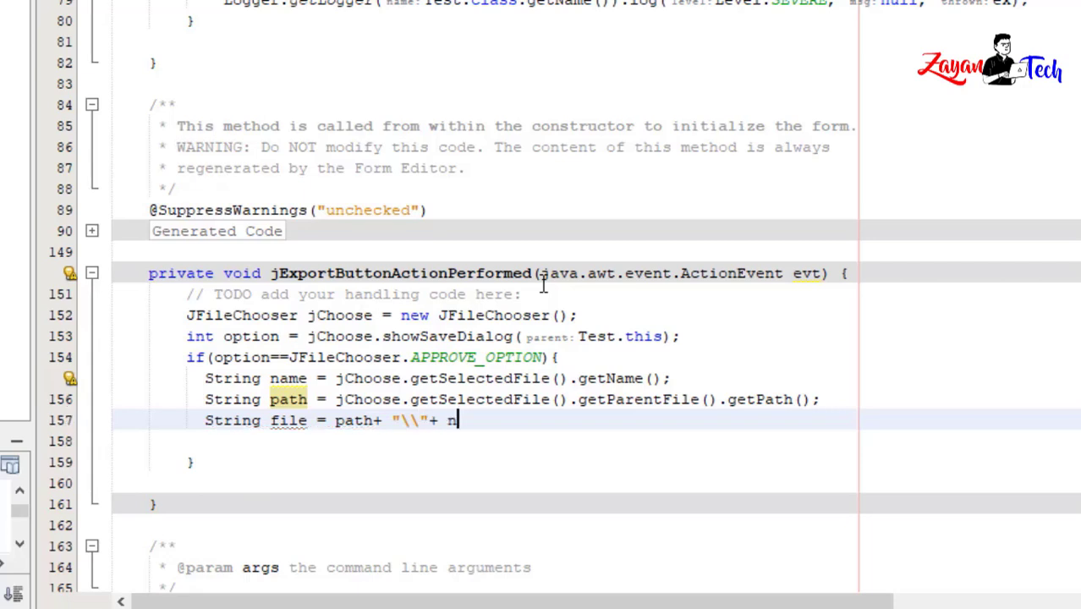
type("ame")
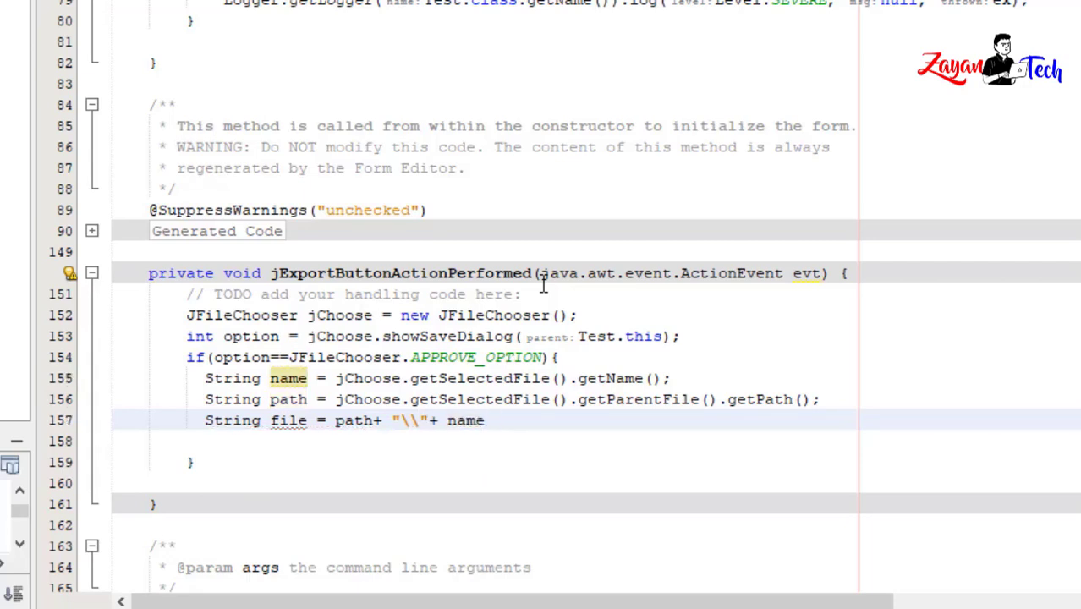
type("+\"\"")
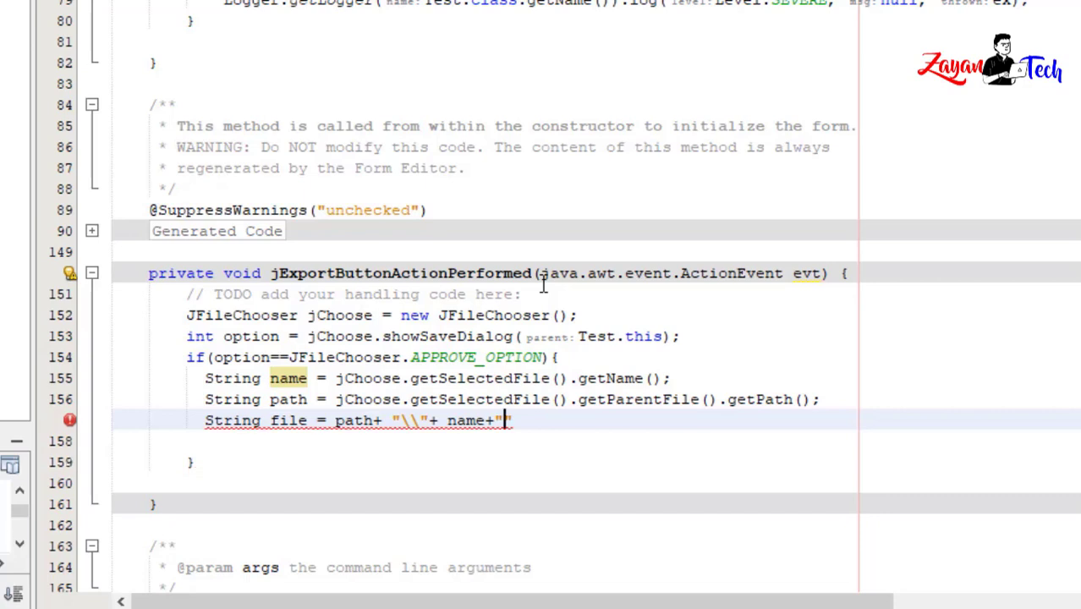
type(".x")
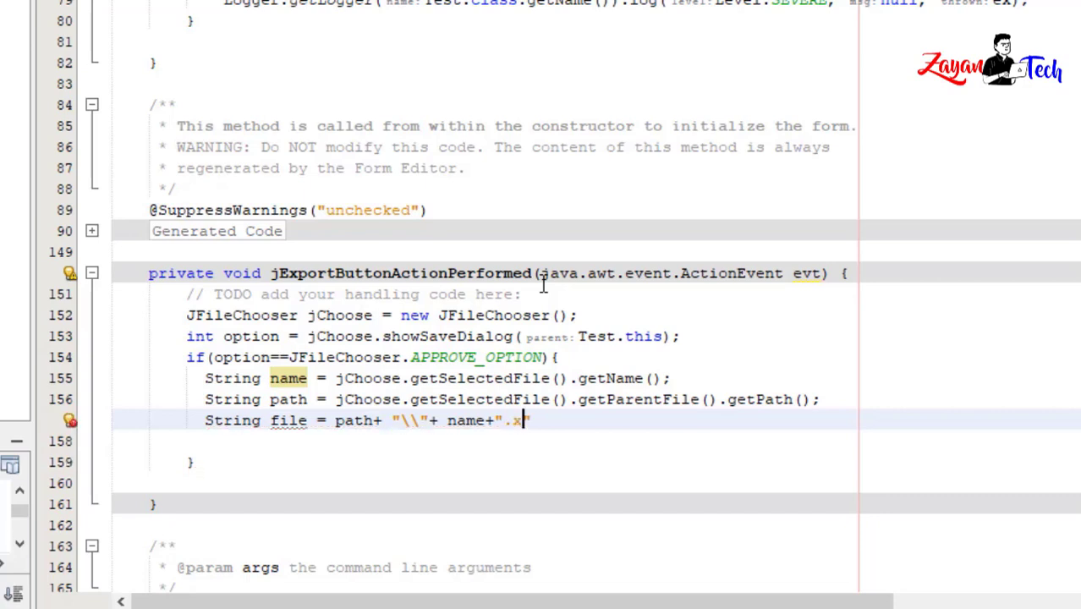
type("ls")
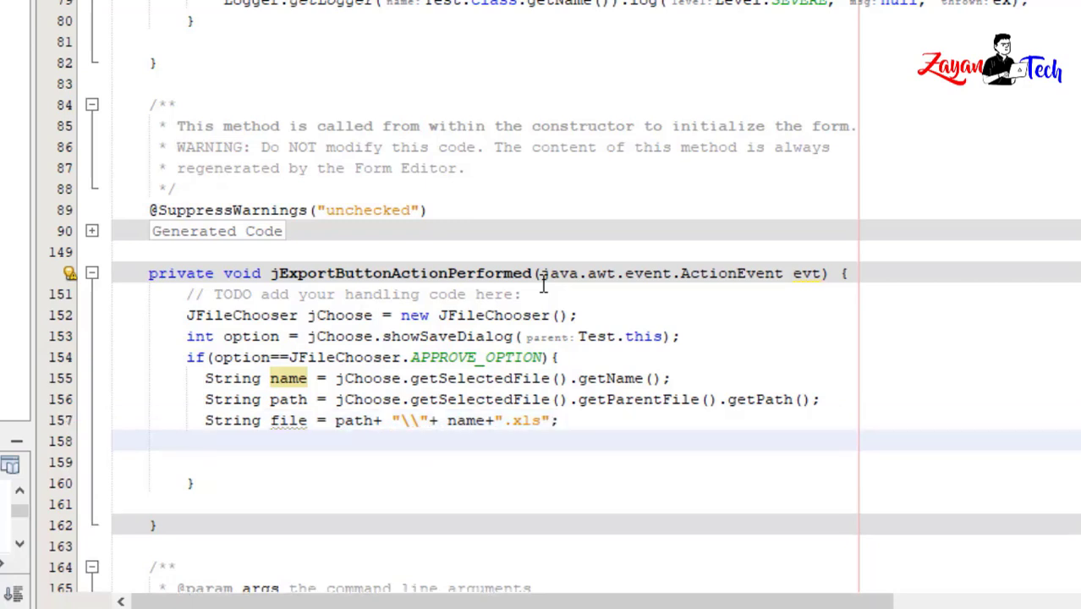
type("export(jTableStudent, );")
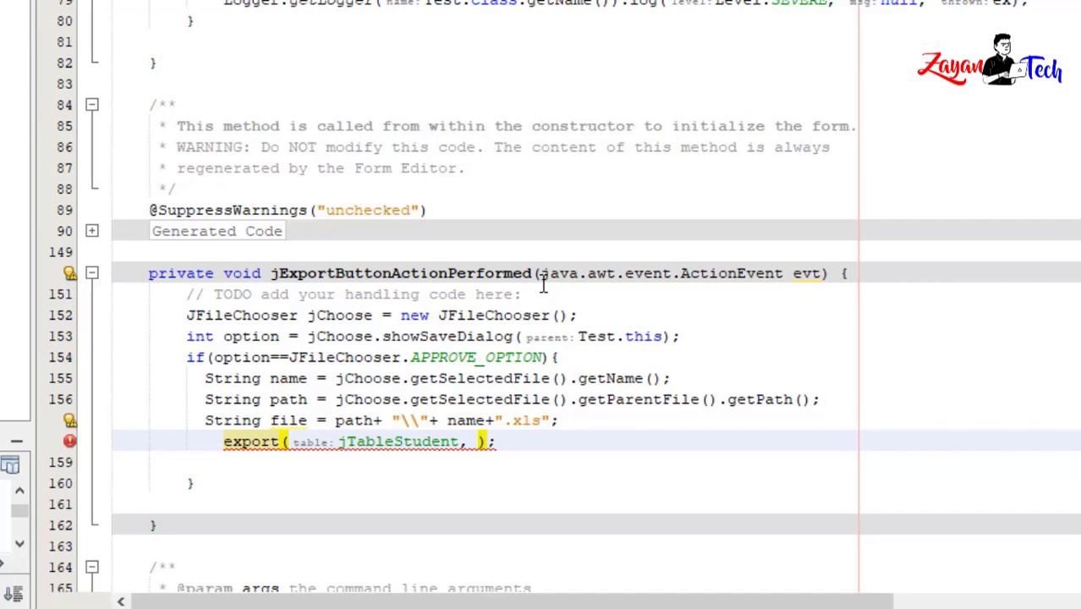
Step: Complete the call as export(jTableStudent, new File(file));
type("new")
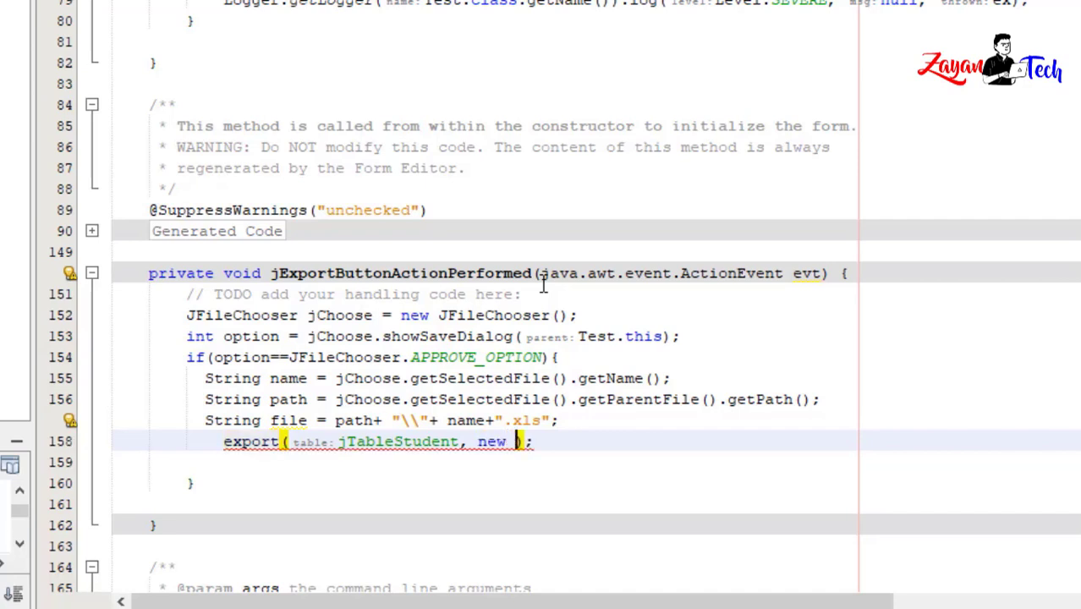
type("File")
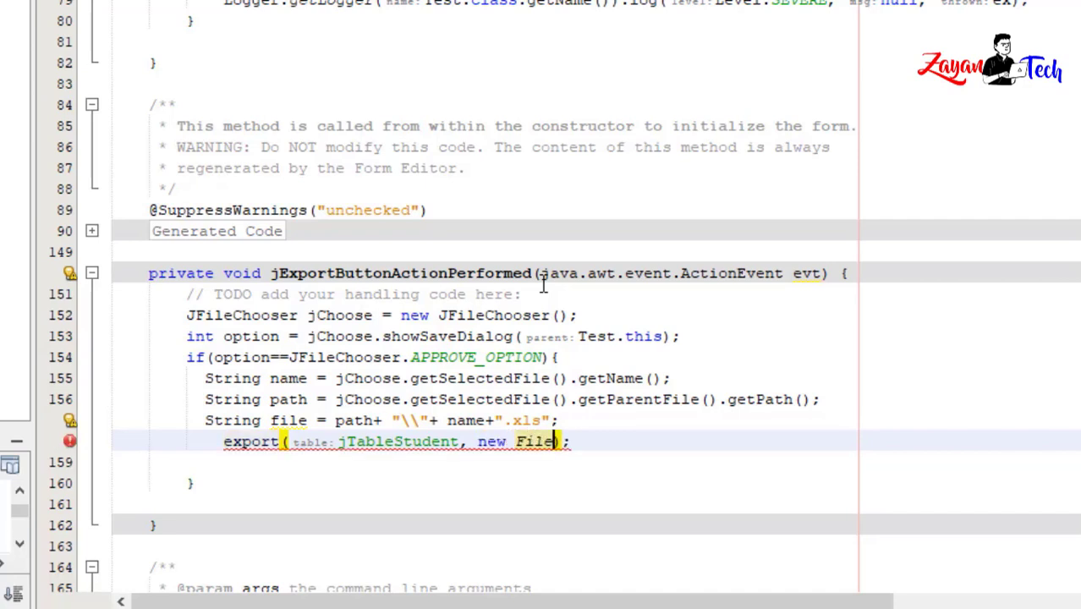
type("(file)")
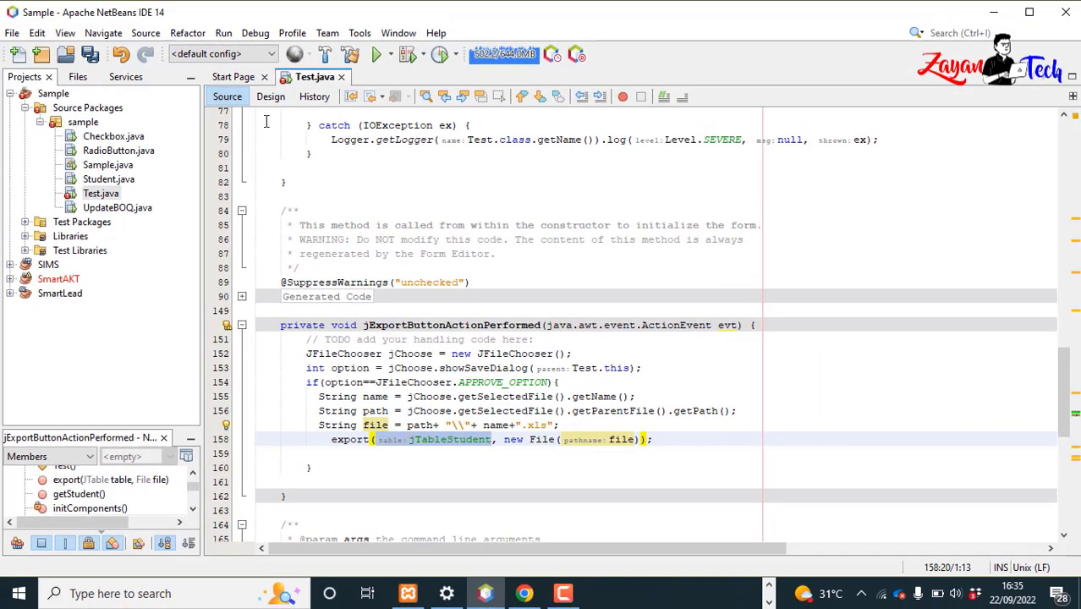
Step: Save Test.java from the Design view and run the file
left_click(271, 95)
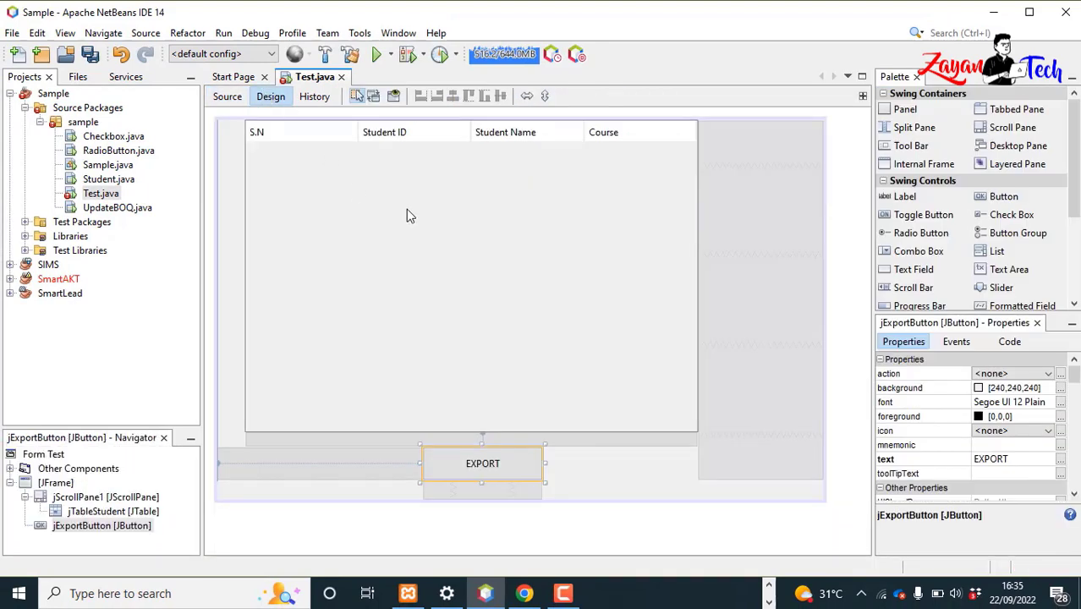
right_click(409, 216)
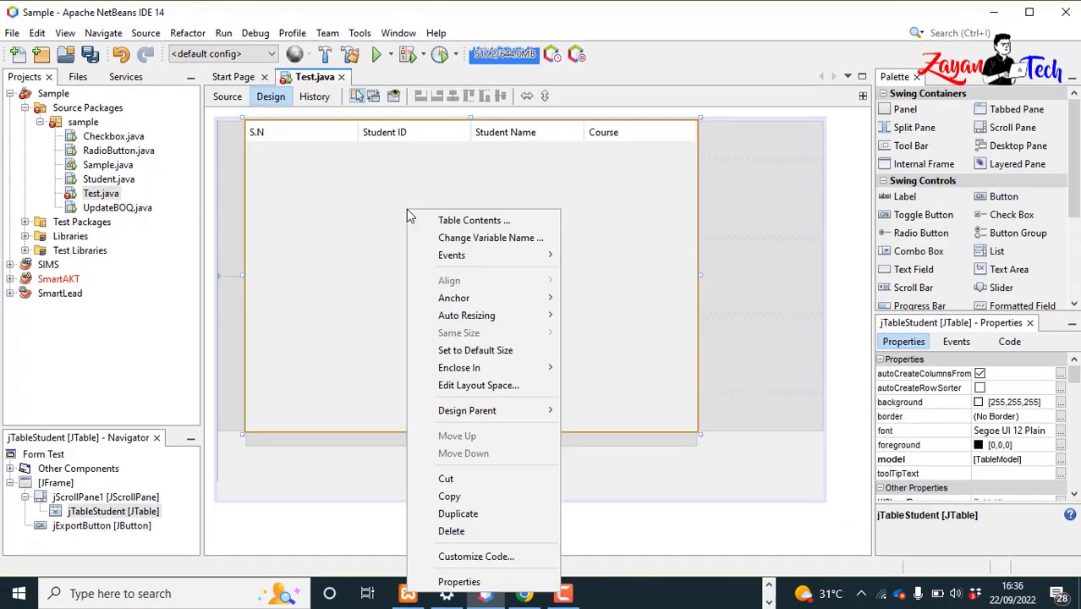
left_click(491, 238)
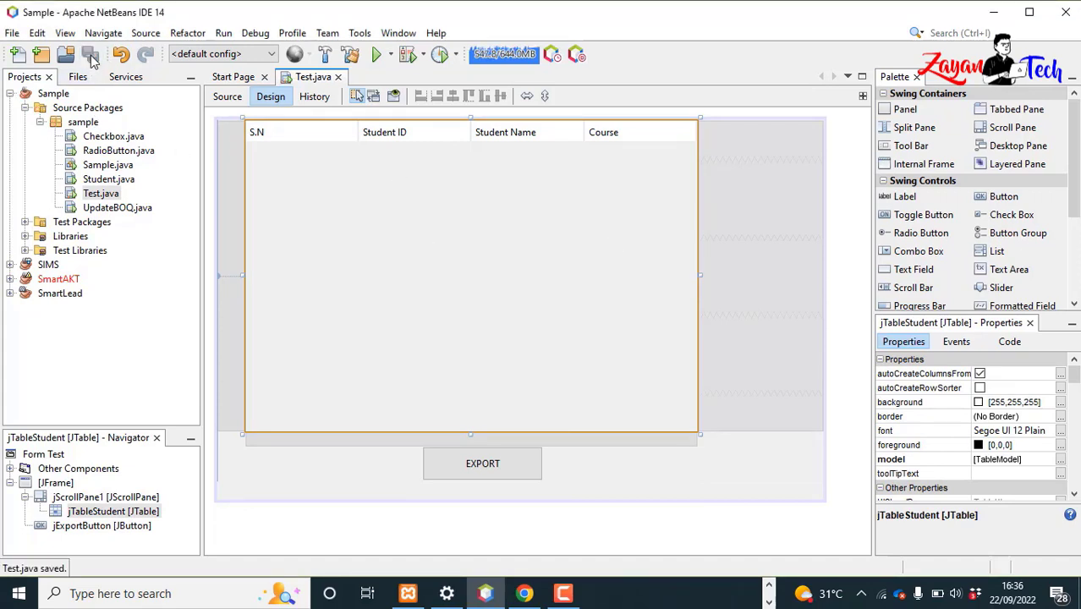
right_click(100, 193)
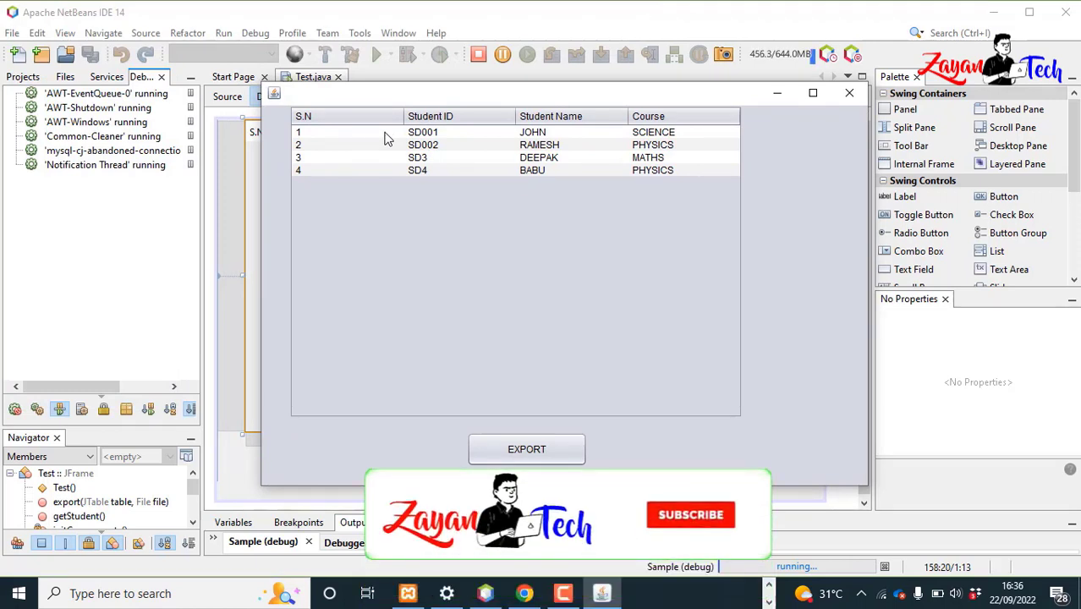
Step: Focus the running student form and press its EXPORT button
left_click(691, 515)
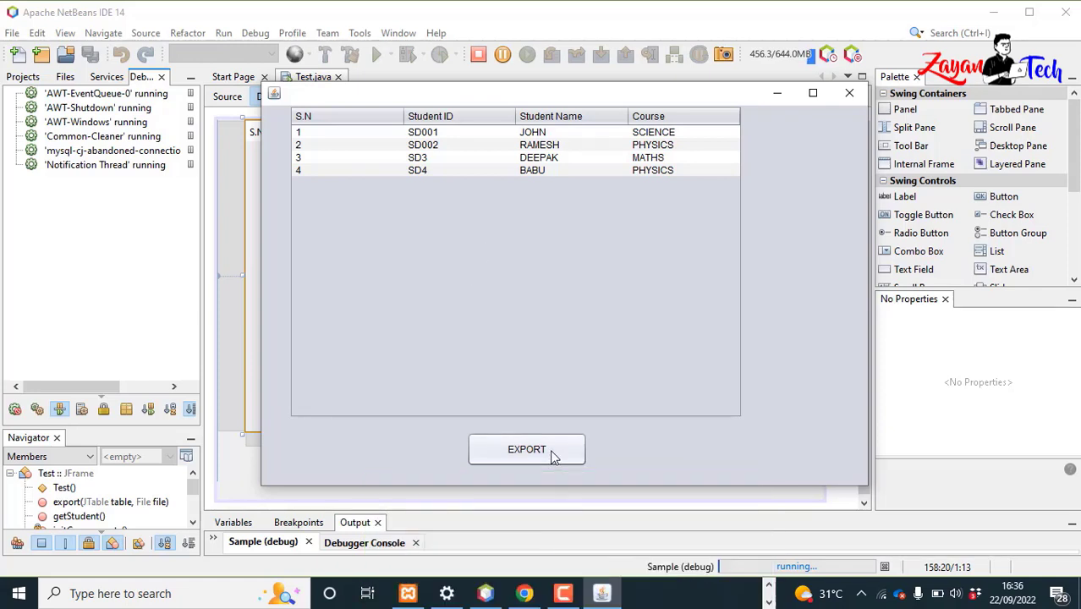
left_click(526, 450)
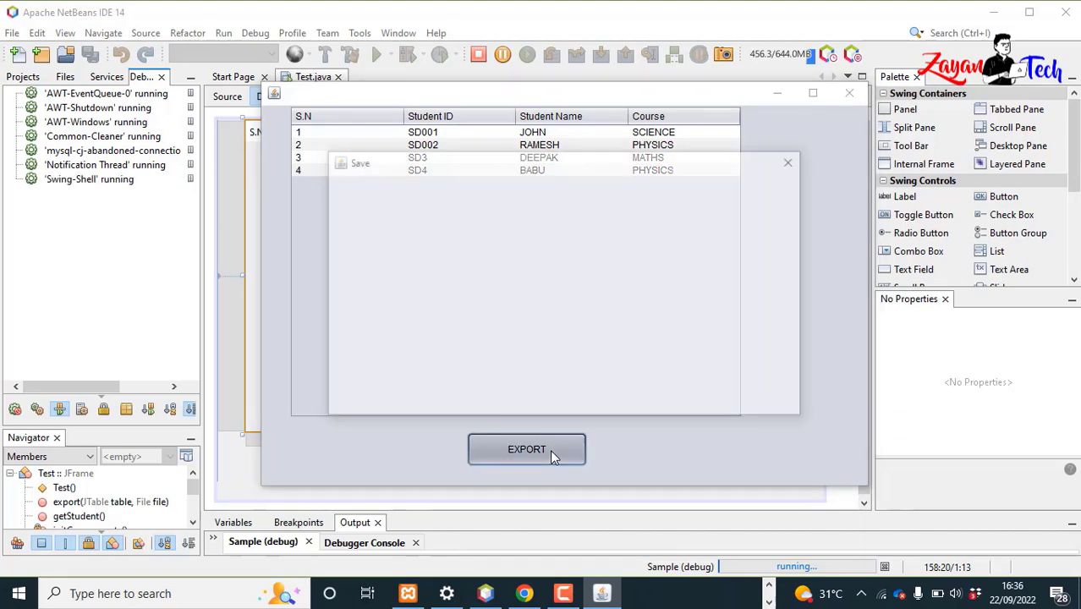
left_click(526, 449)
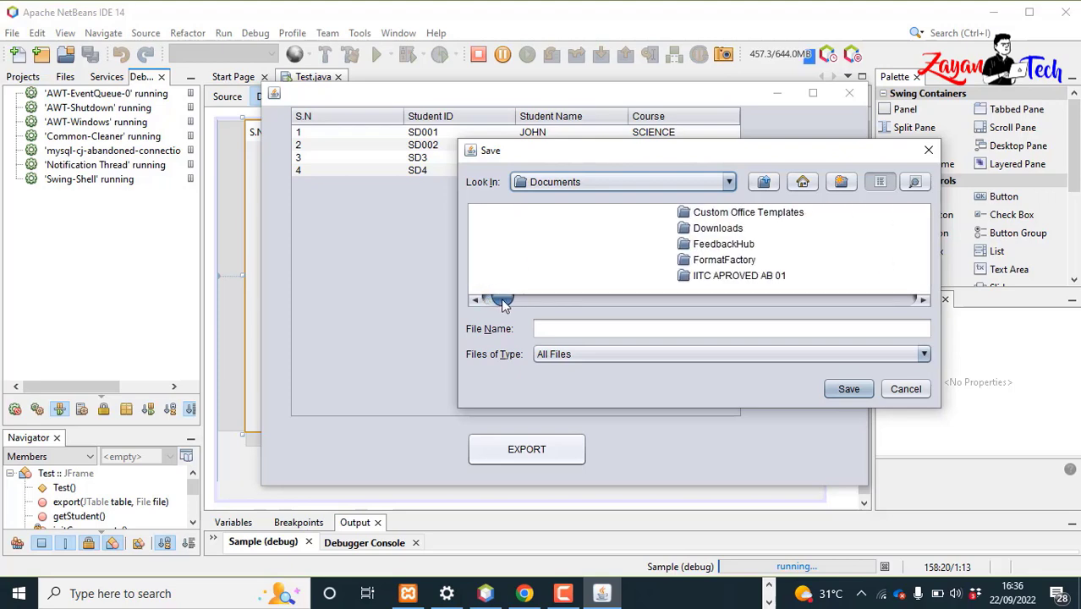
Step: Enter the file name ZayanTech-Demo-Export-Excel-File and save it
scroll("down", 3)
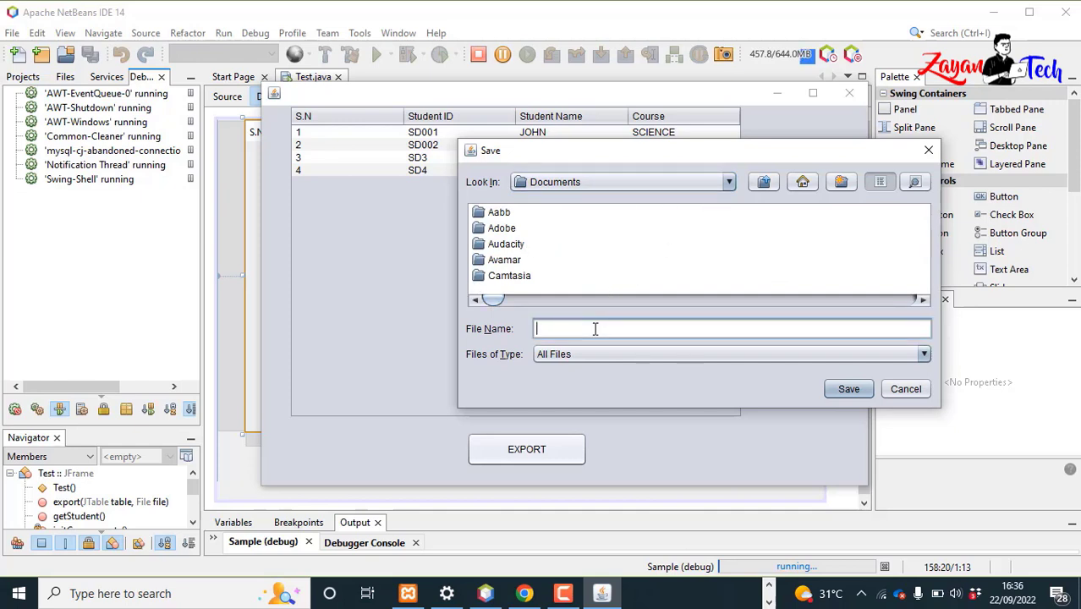
type("ZayanTech")
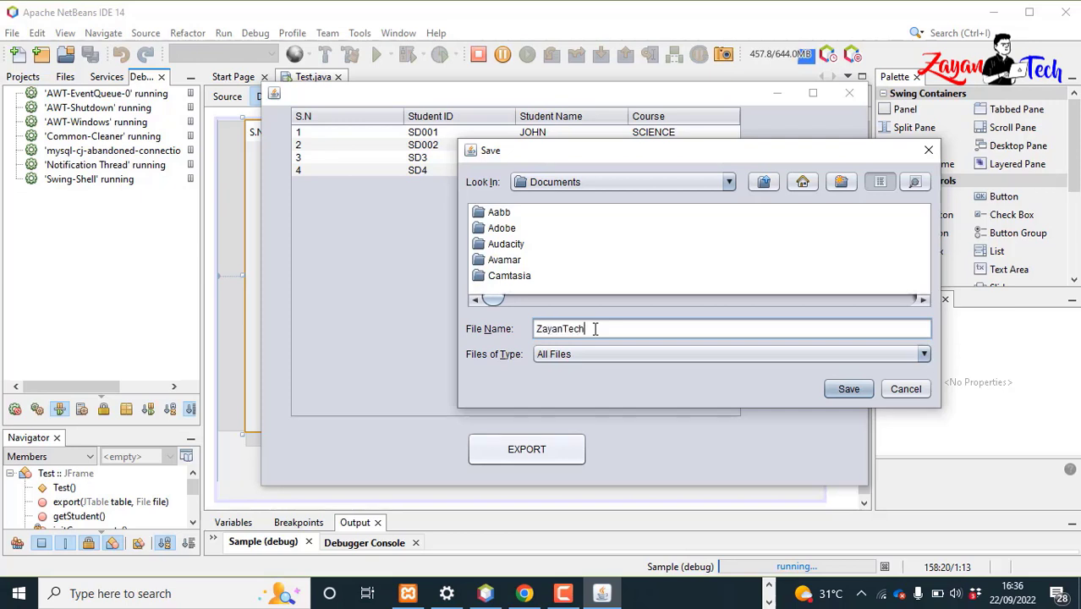
type("-")
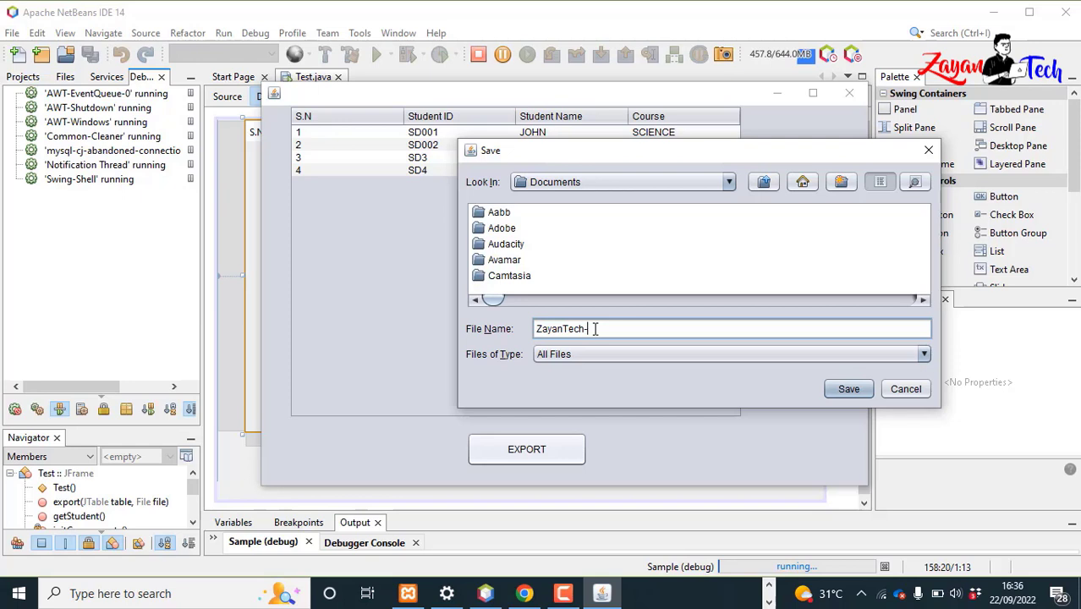
type("Demo")
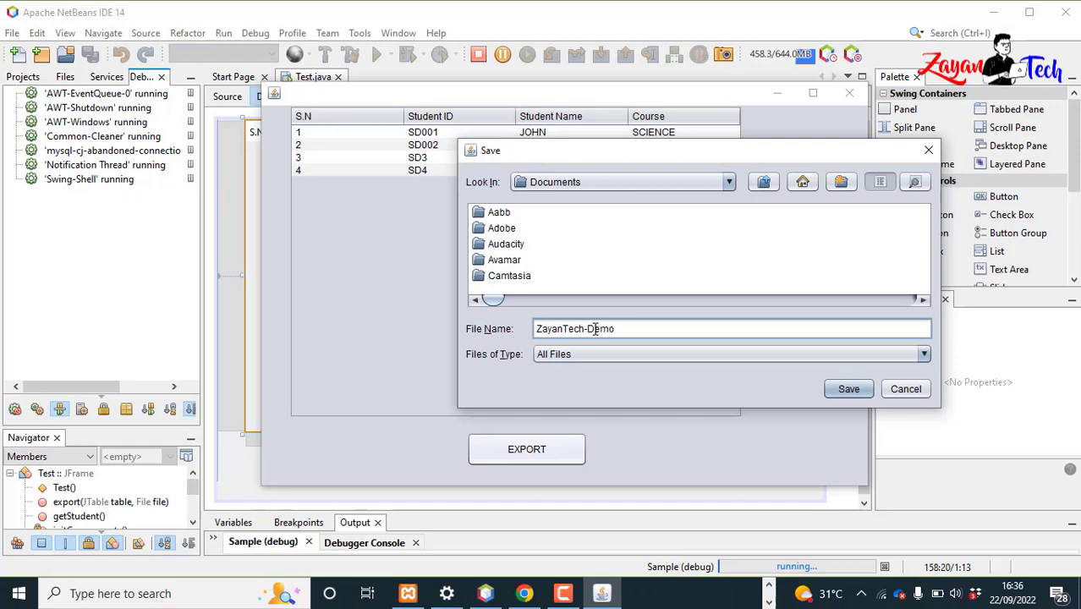
type("-Export-")
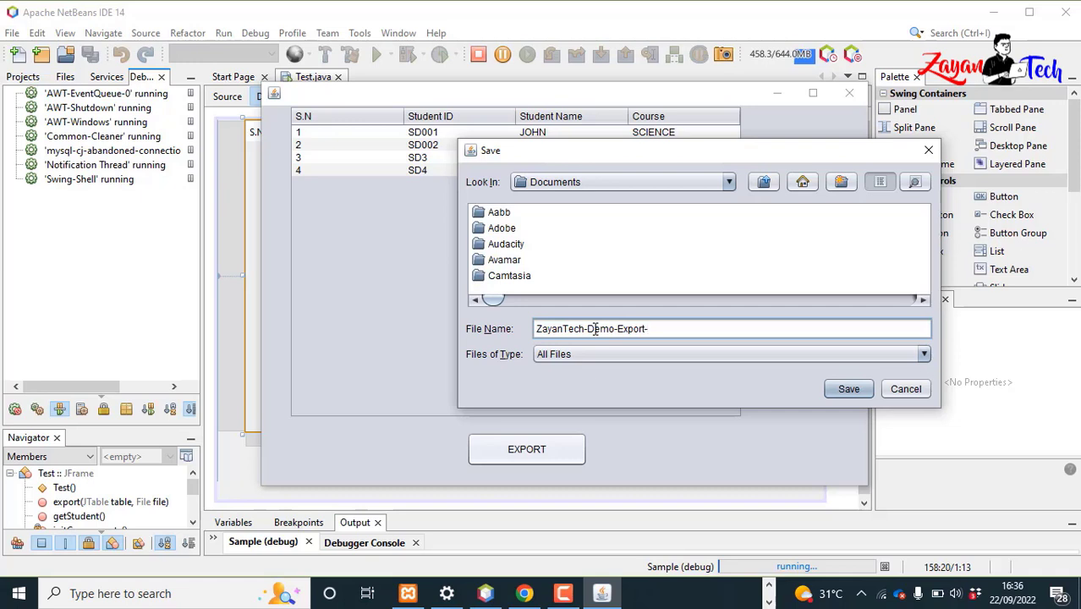
type("Excel")
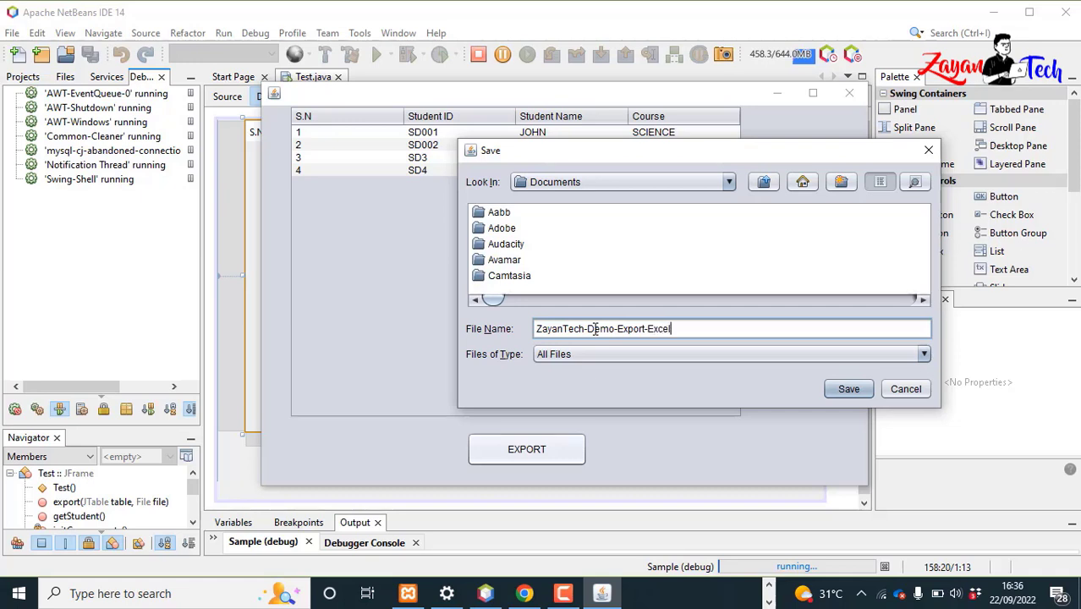
type("-File")
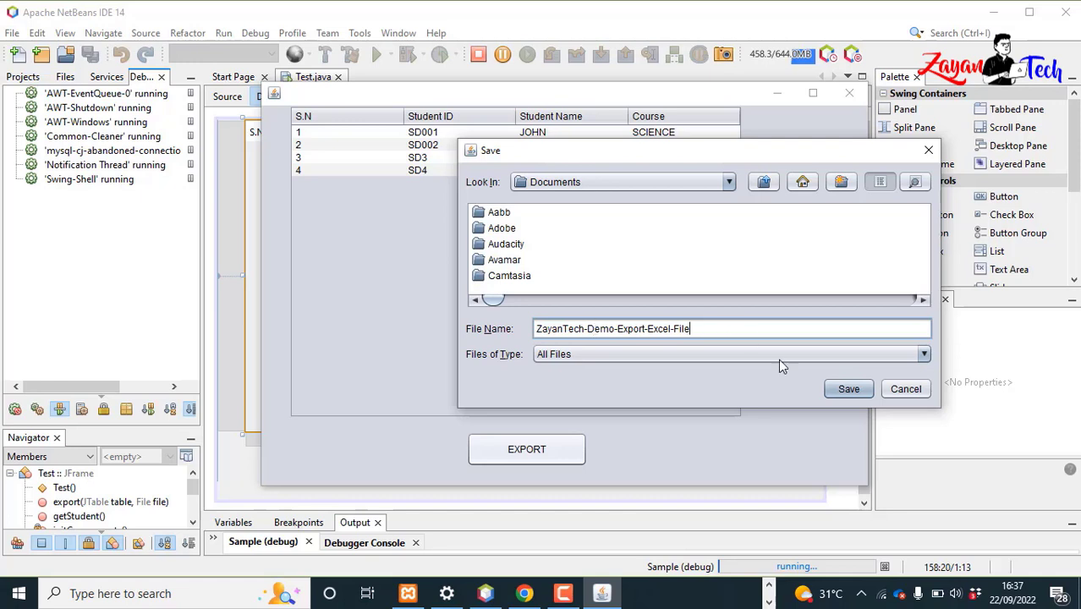
mouse_move(856, 400)
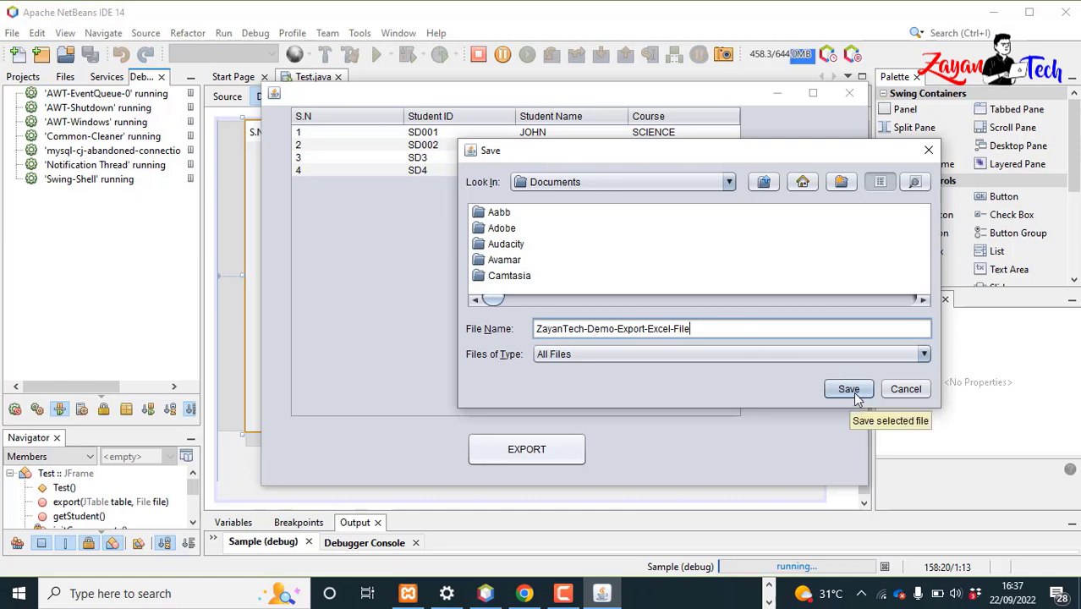
left_click(849, 389)
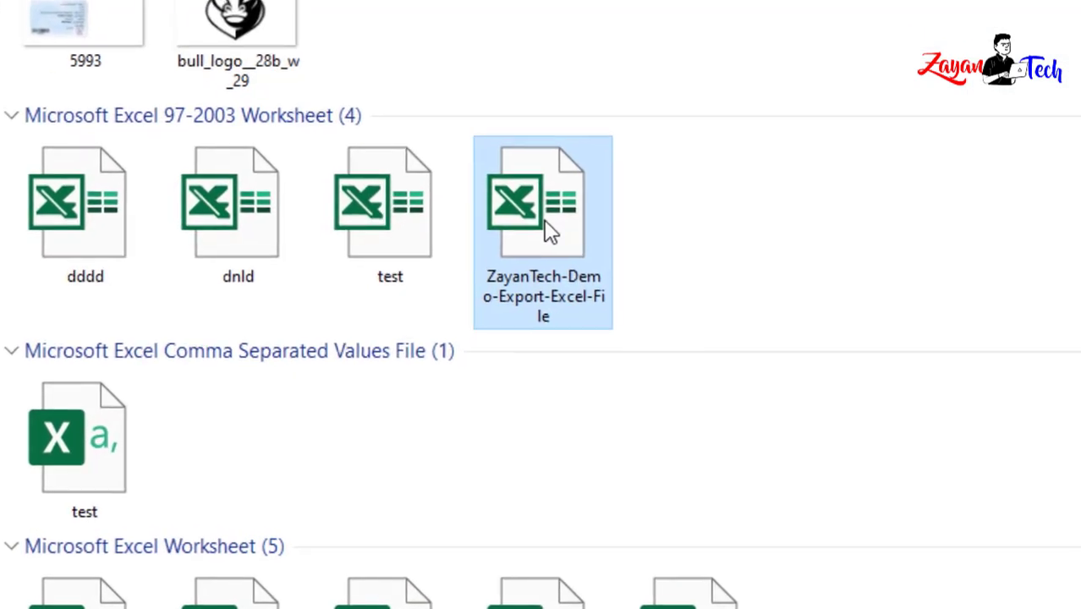
Step: Open the ZayanTech-Demo-Export-Excel-File Excel 97-2003 worksheet from File Explorer
double_click(526, 203)
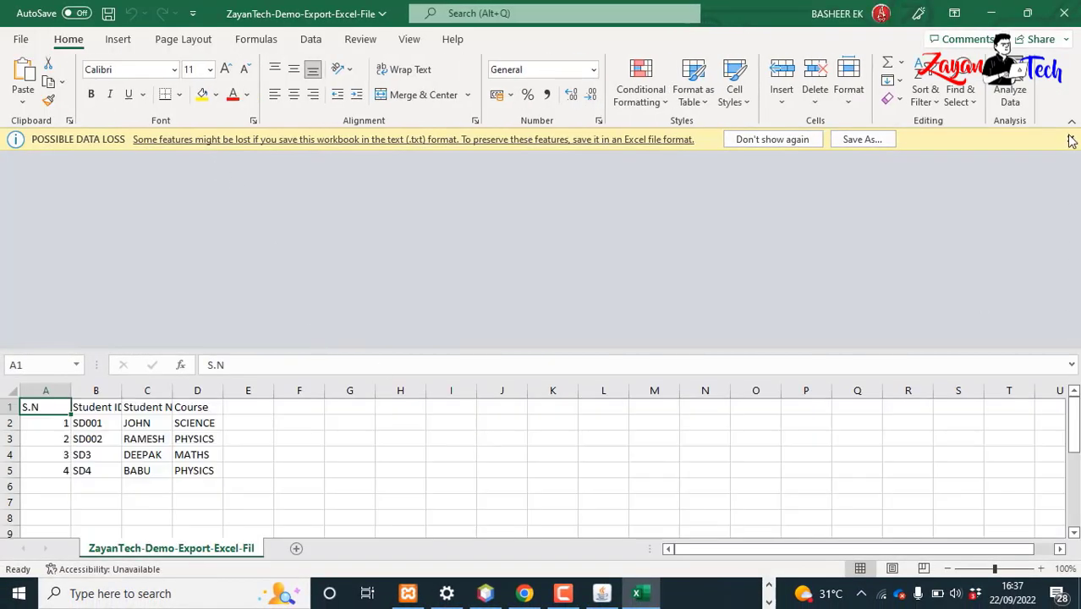
Step: Close Excel's POSSIBLE DATA LOSS message bar
left_click(1069, 138)
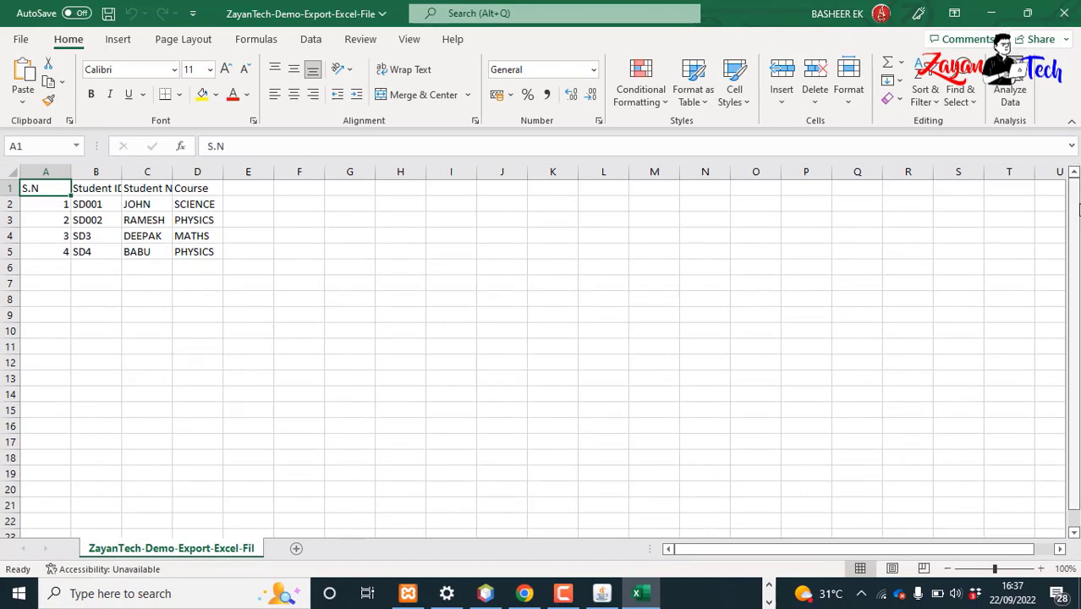